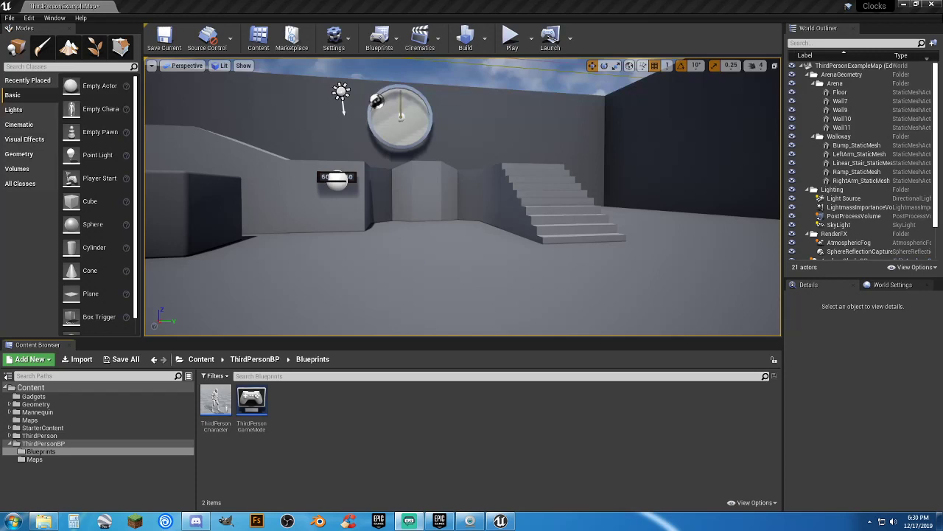
mouse_move(632, 237)
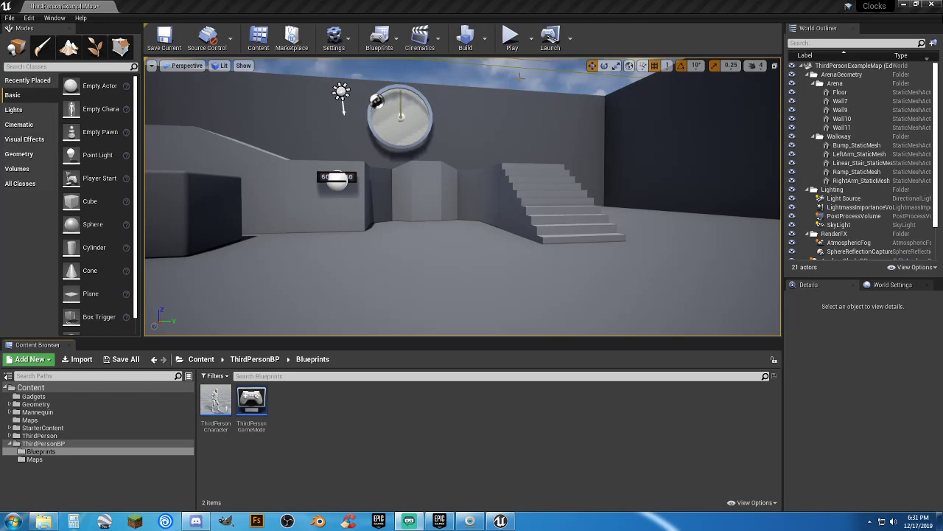
Step: Fly the level viewport to frame the analog wall clock and the digital sign reading 60
click(511, 37)
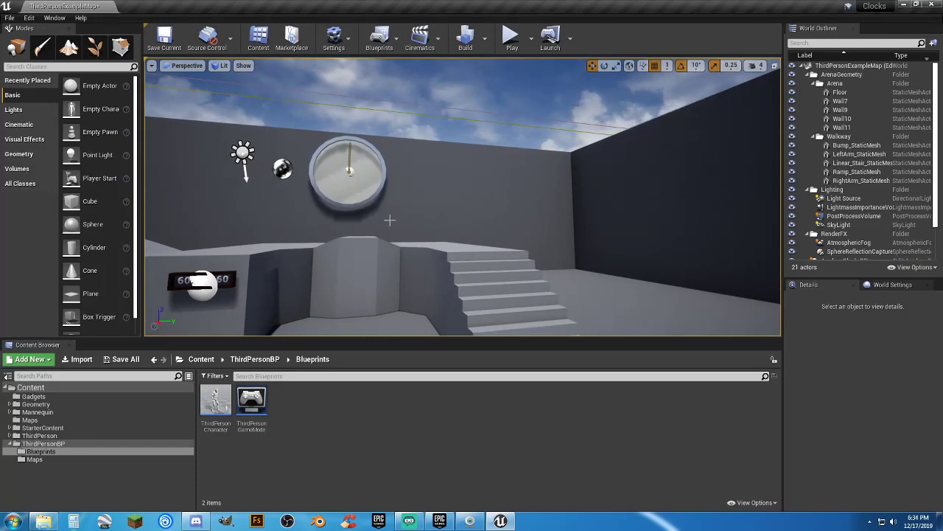
mouse_move(443, 212)
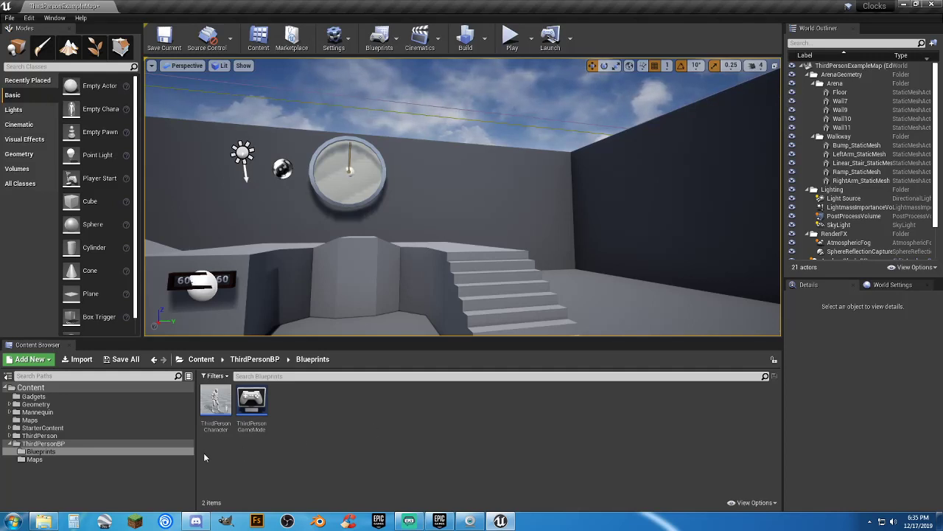
Step: Open the Gadgets folder and orbit the SM_An_Clock_Frame mesh in its preview
click(34, 396)
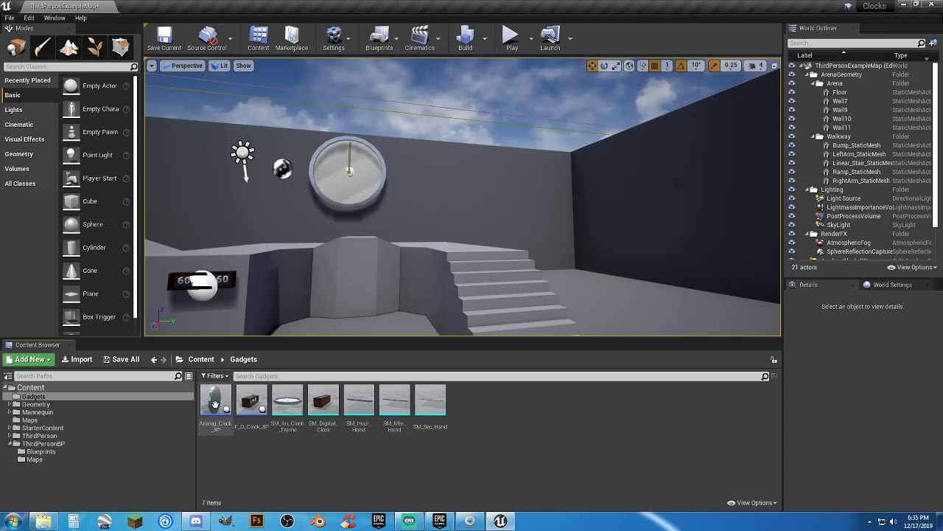
click(287, 403)
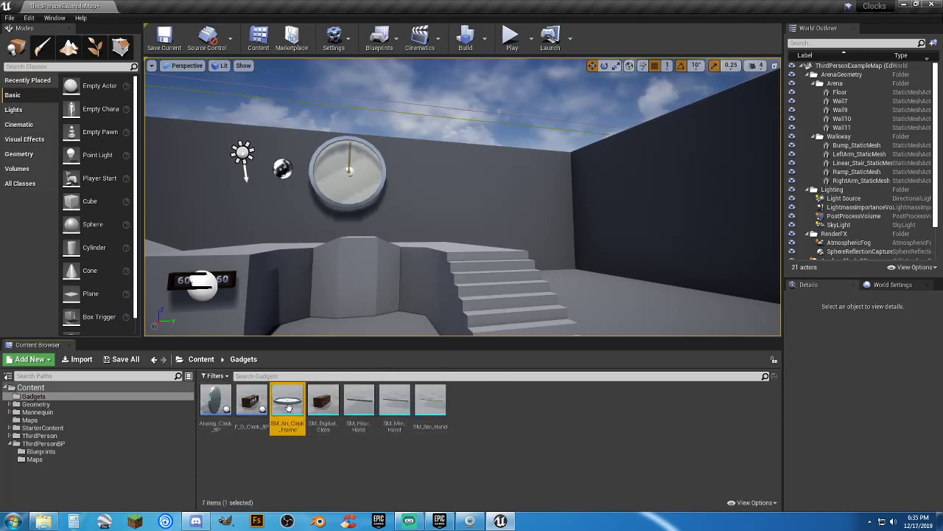
mouse_move(363, 447)
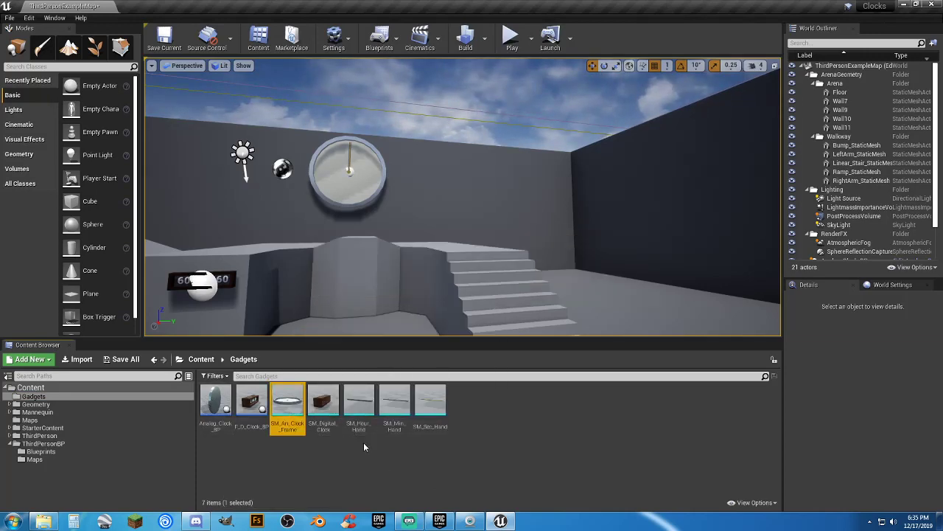
double_click(287, 402)
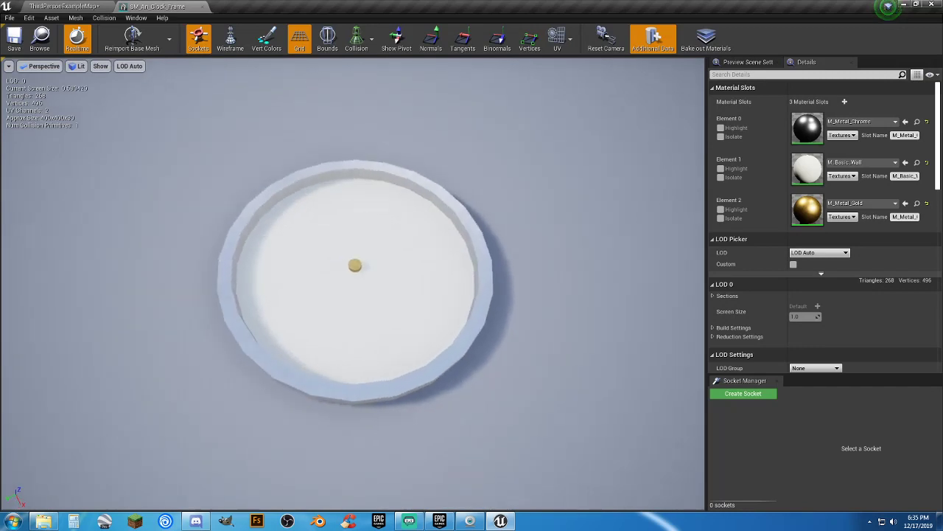
drag(354, 265, 405, 235)
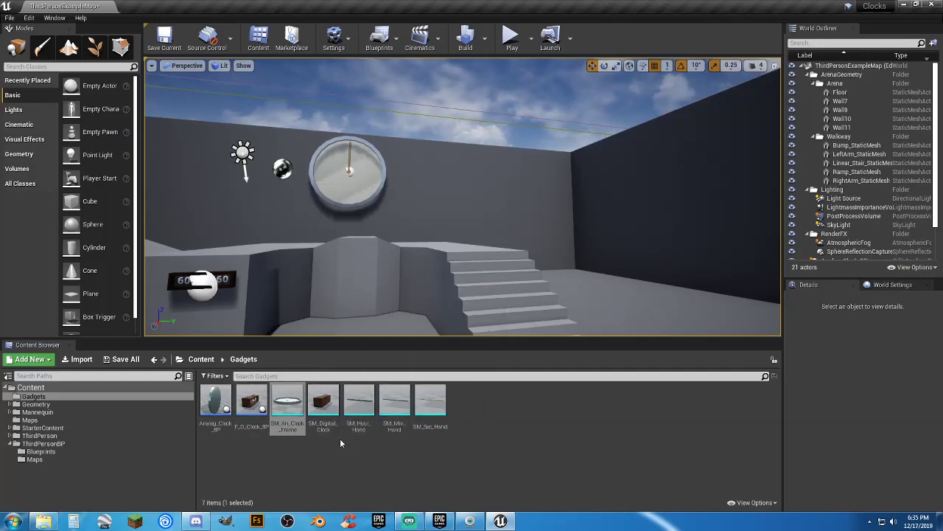
double_click(322, 400)
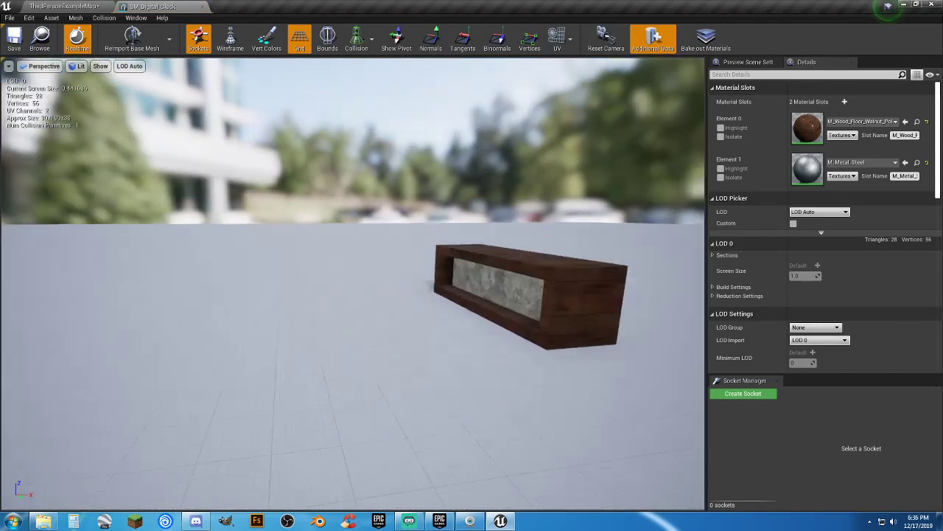
drag(516, 295, 376, 367)
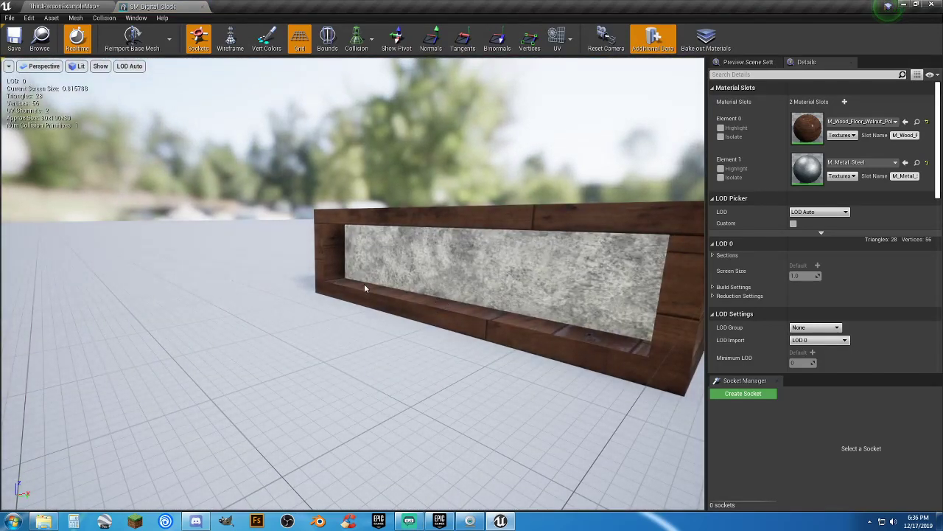
drag(365, 287, 339, 246)
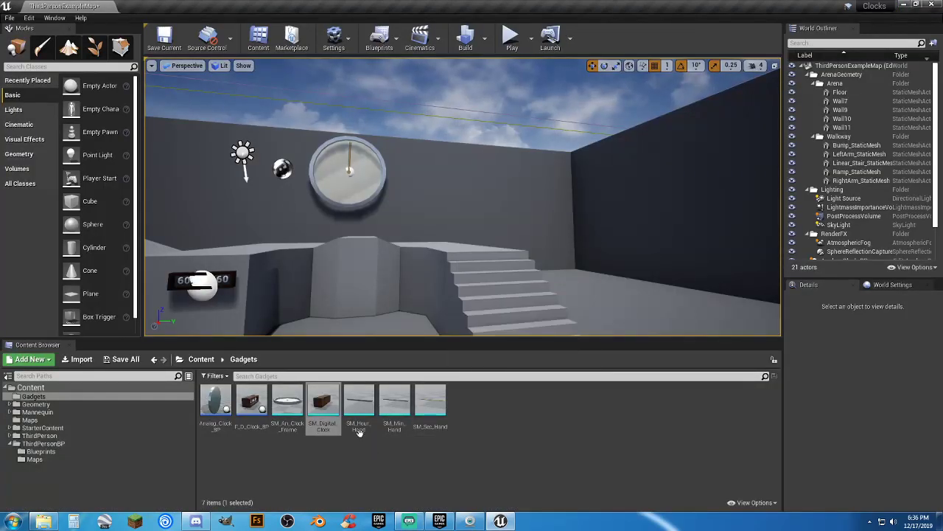
Step: Open the SM_Hour_Hand mesh and orbit around the thin steel bar
double_click(358, 404)
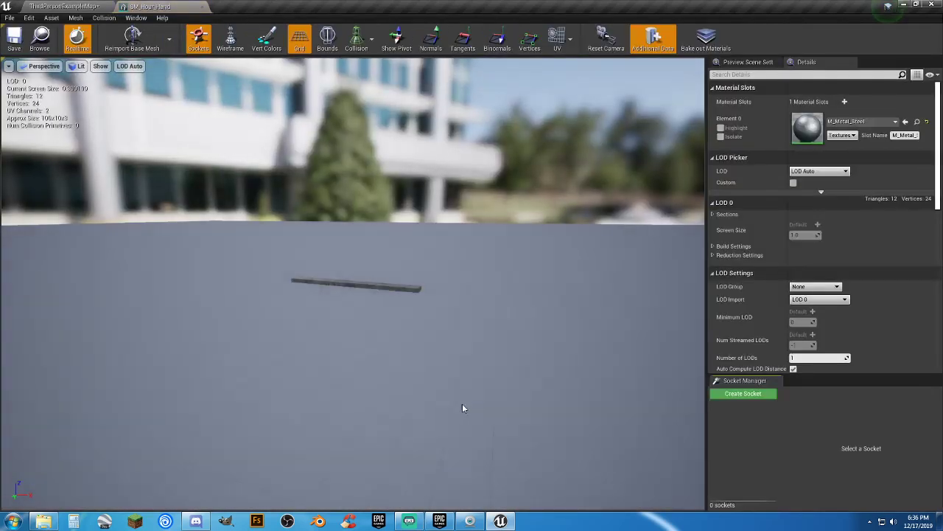
drag(462, 409, 415, 324)
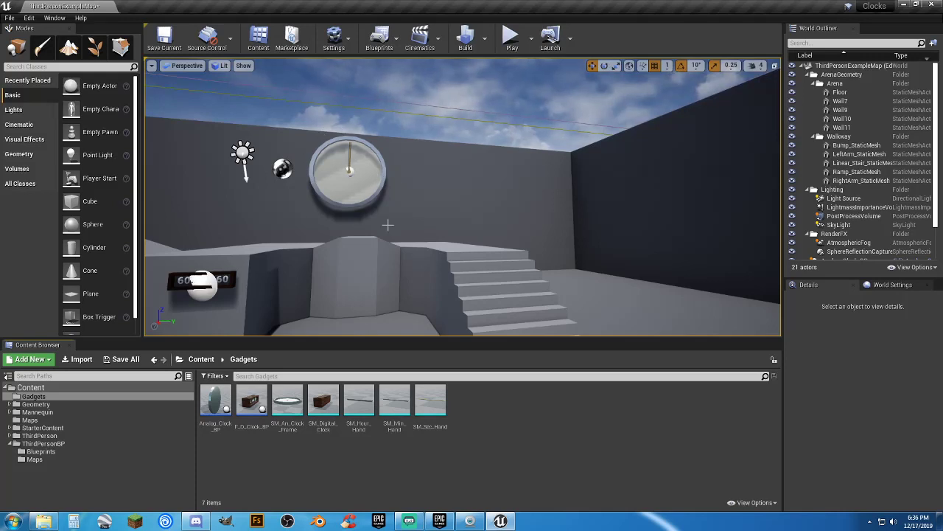
mouse_move(511, 436)
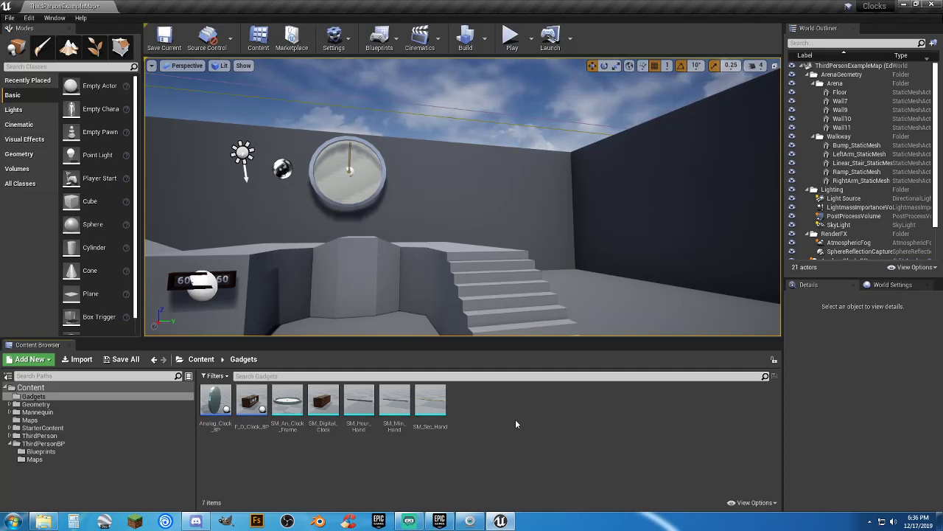
mouse_move(258, 444)
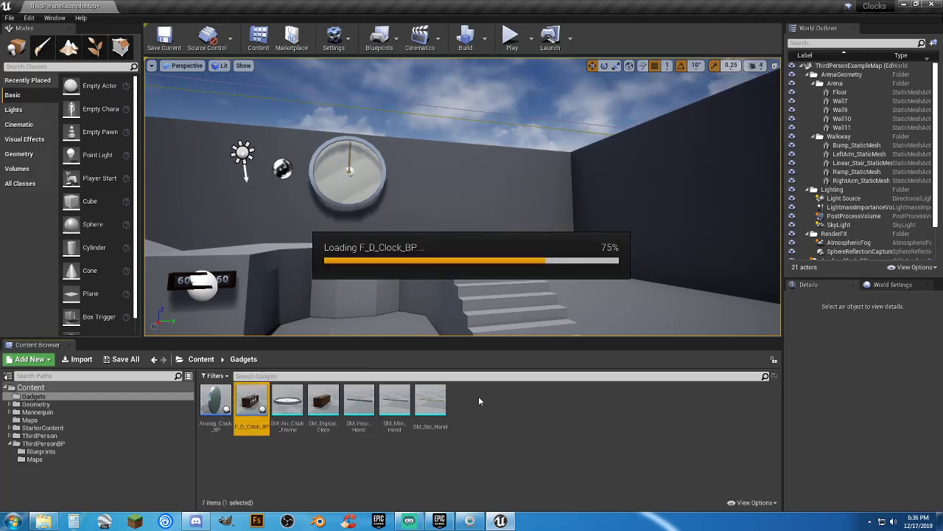
Step: Open F_D_Clock_BP, check its Hour and Minute variables, and view the 60:60:60 clock mesh
double_click(251, 400)
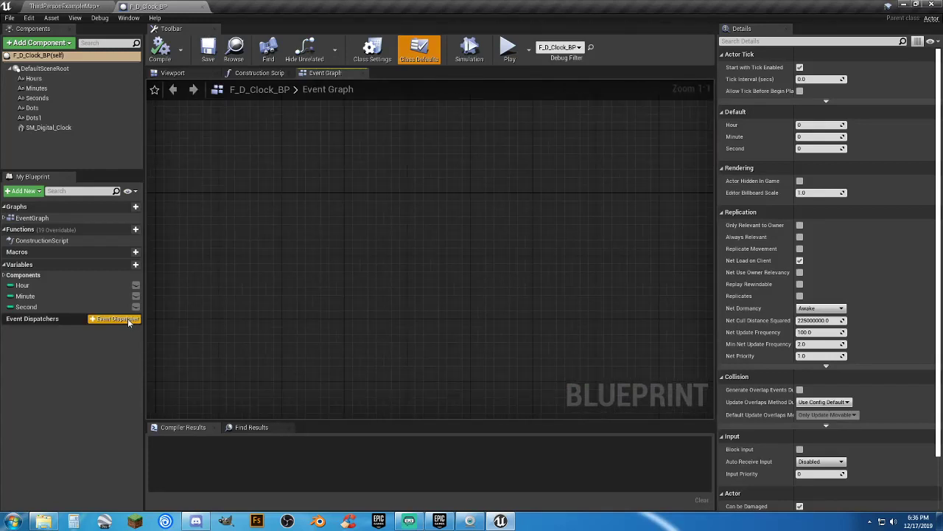
click(22, 285)
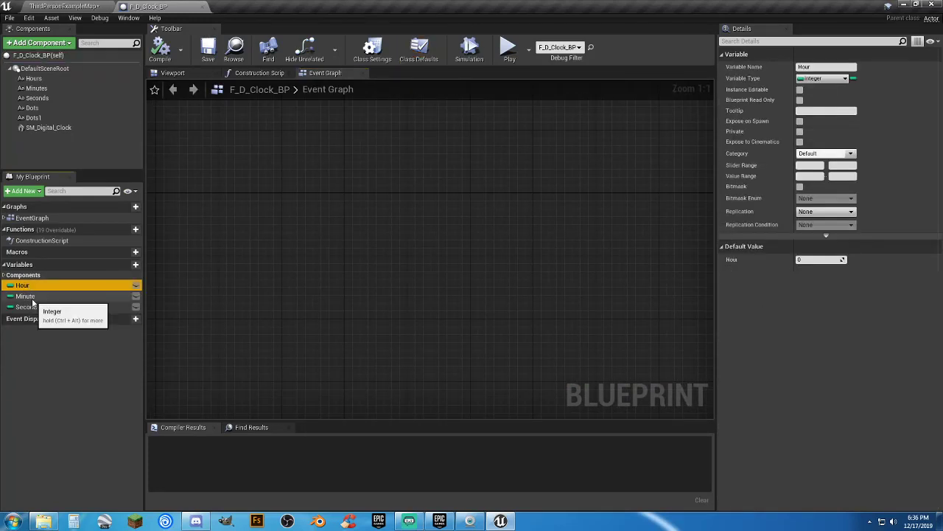
click(25, 306)
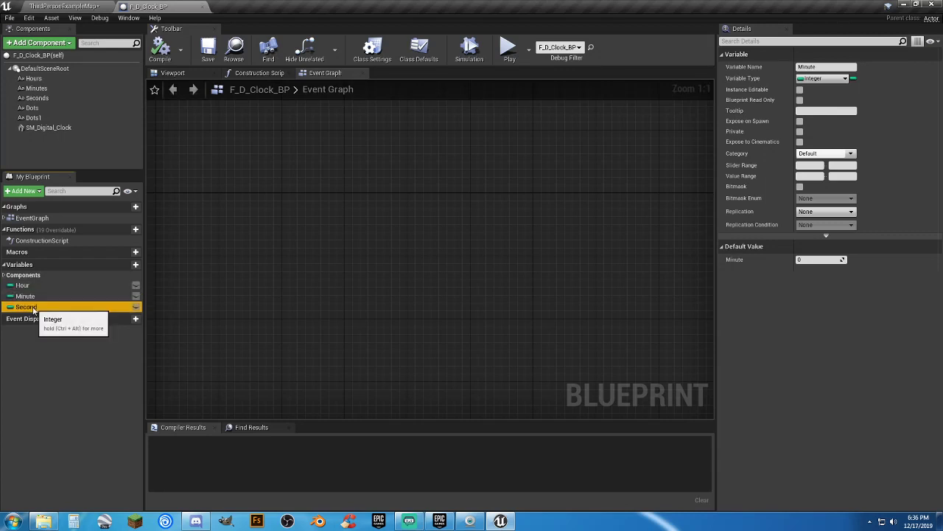
click(22, 285)
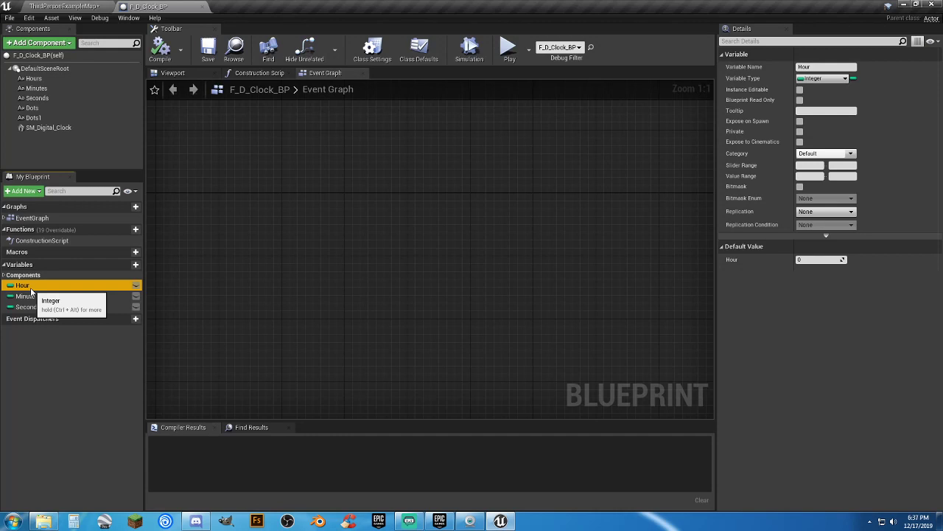
click(173, 72)
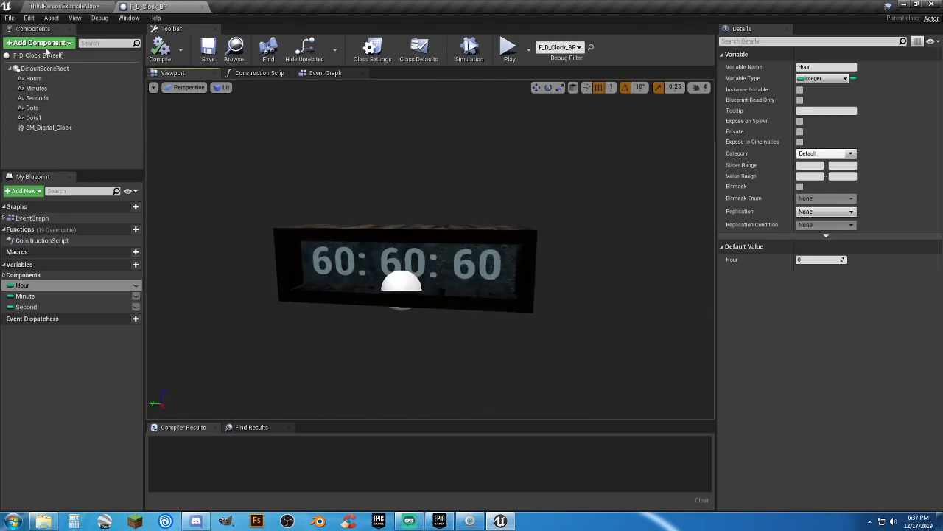
Step: Inspect the Hours, Seconds and Dots1 text components and the SM_Digital_Clock mesh
click(39, 43)
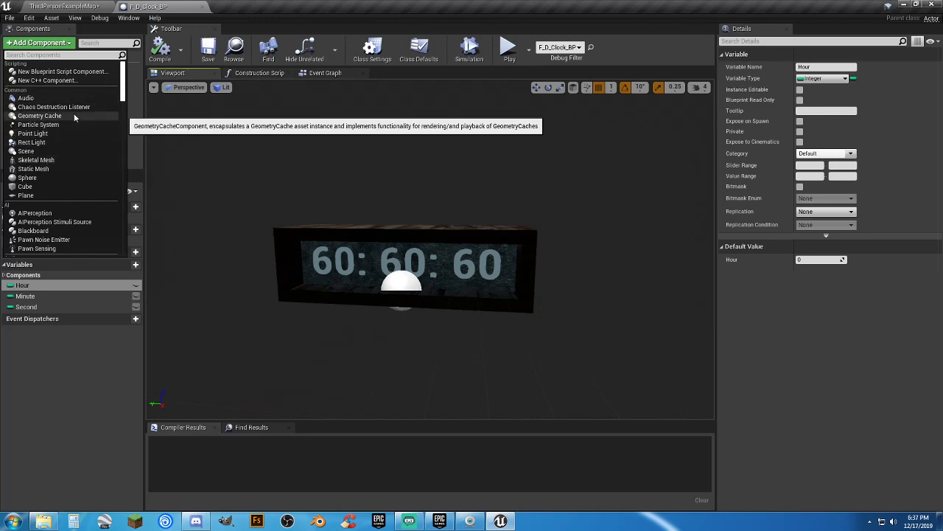
text(Tex)
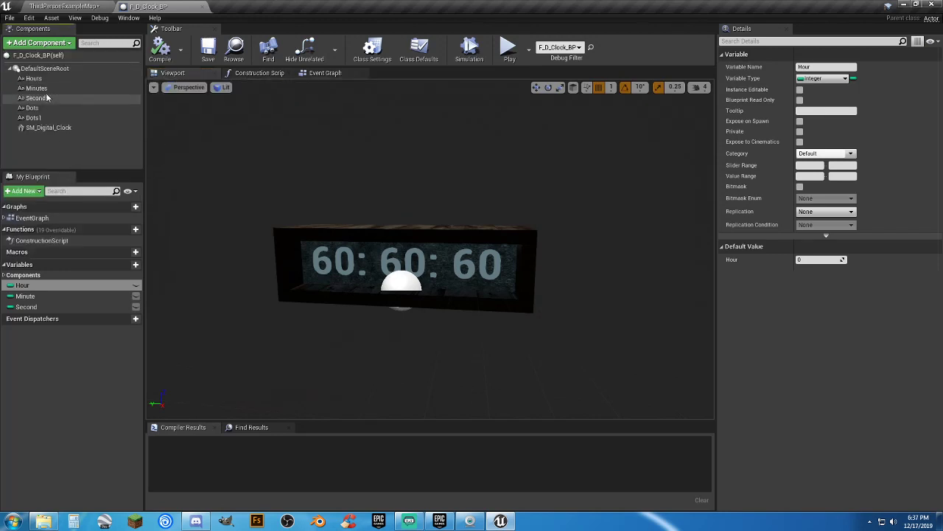
click(32, 78)
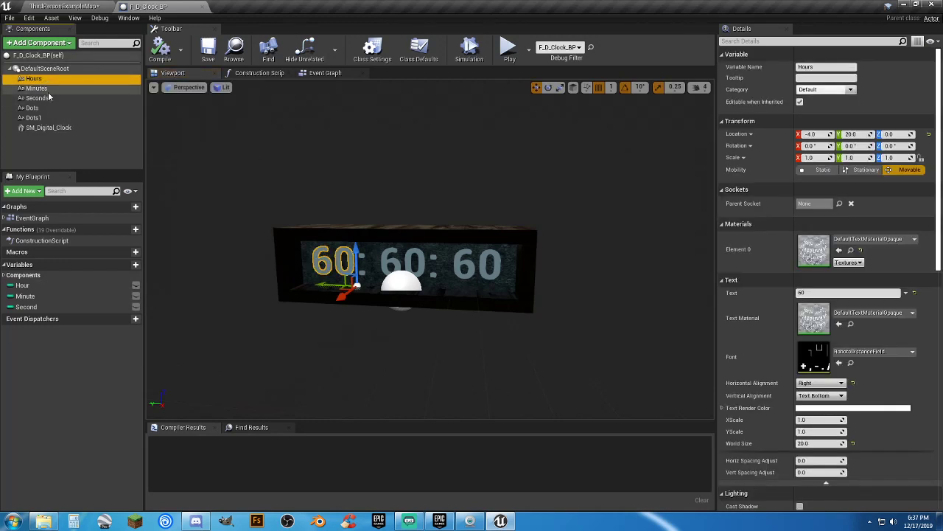
click(36, 98)
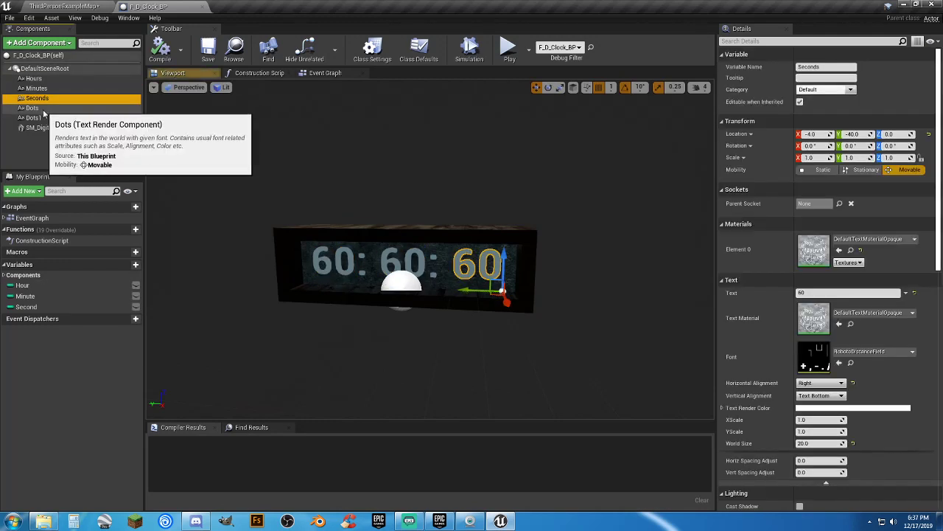
click(32, 118)
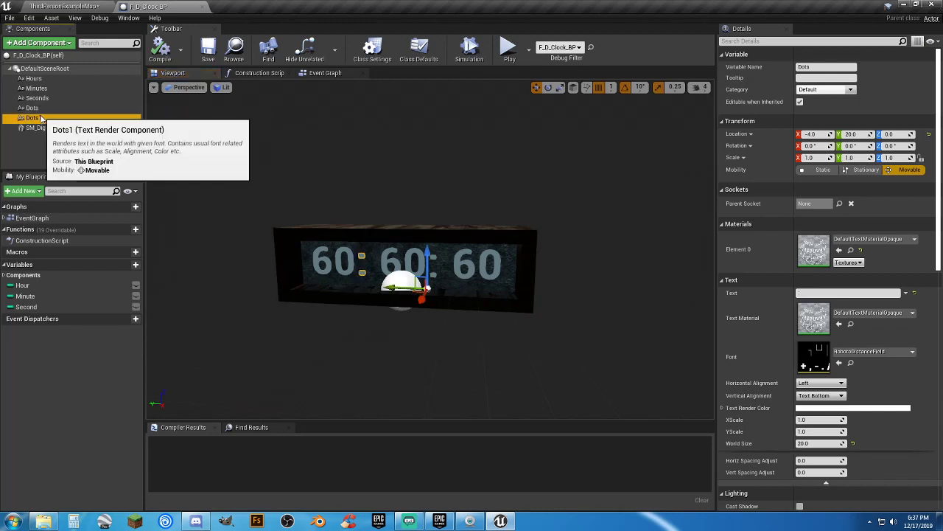
click(48, 126)
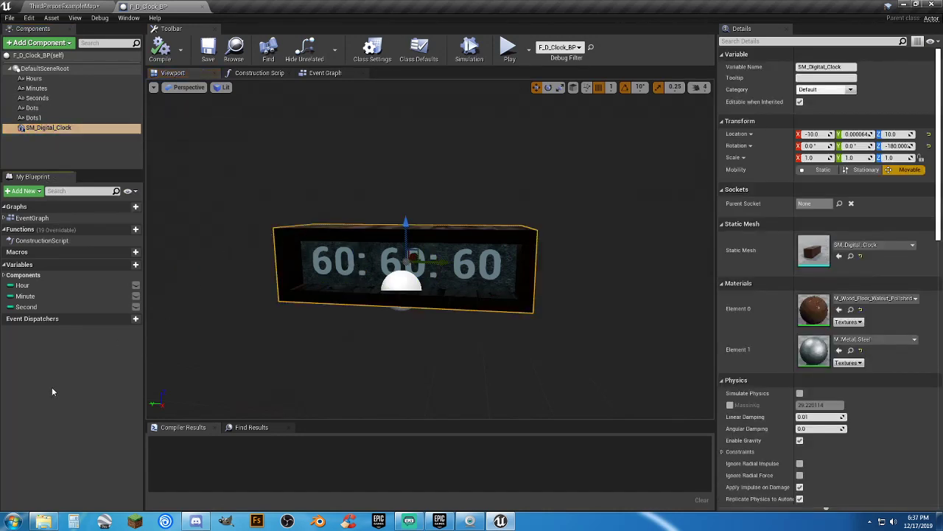
Step: Check the Hour and Second variable details, then show the Event Graph
click(22, 285)
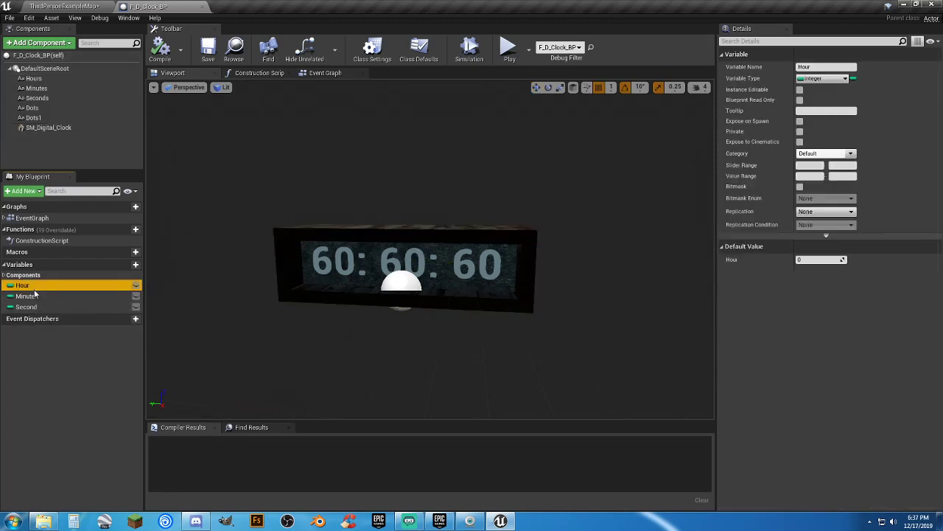
click(27, 307)
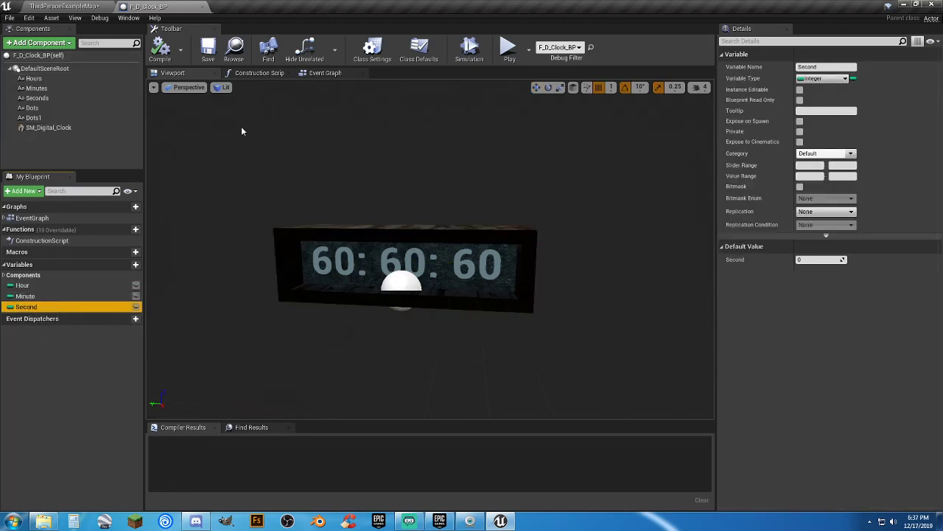
click(325, 73)
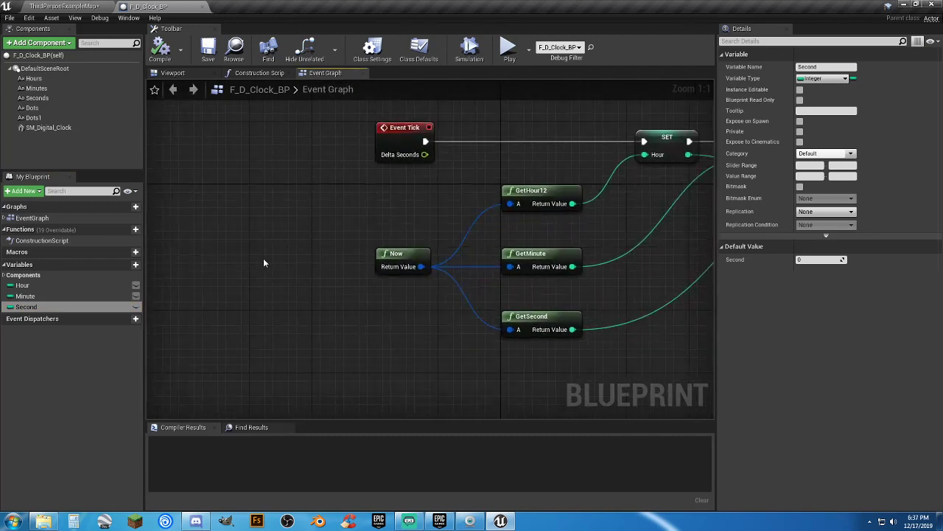
click(403, 253)
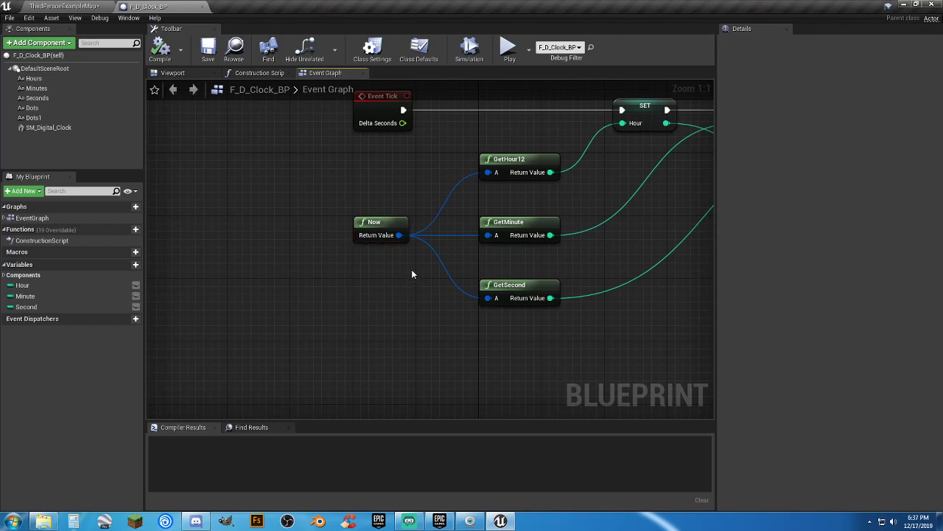
click(380, 222)
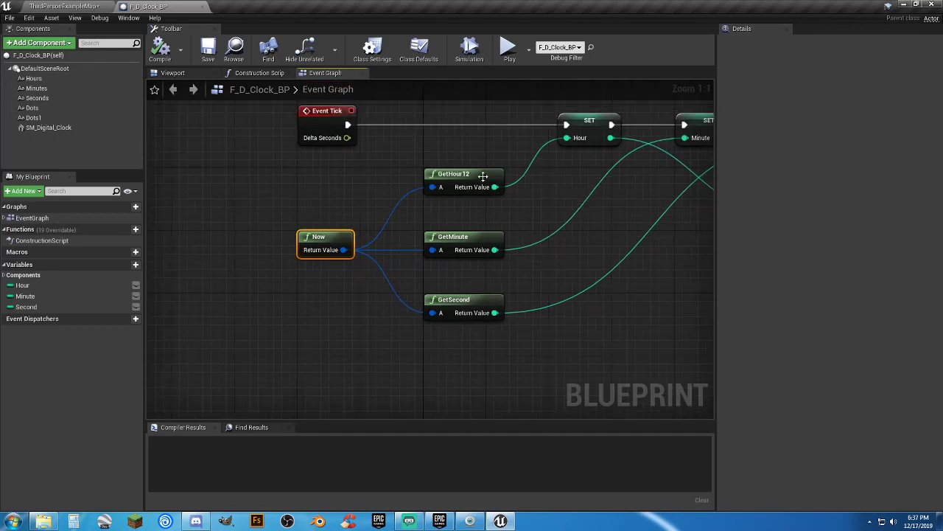
click(453, 174)
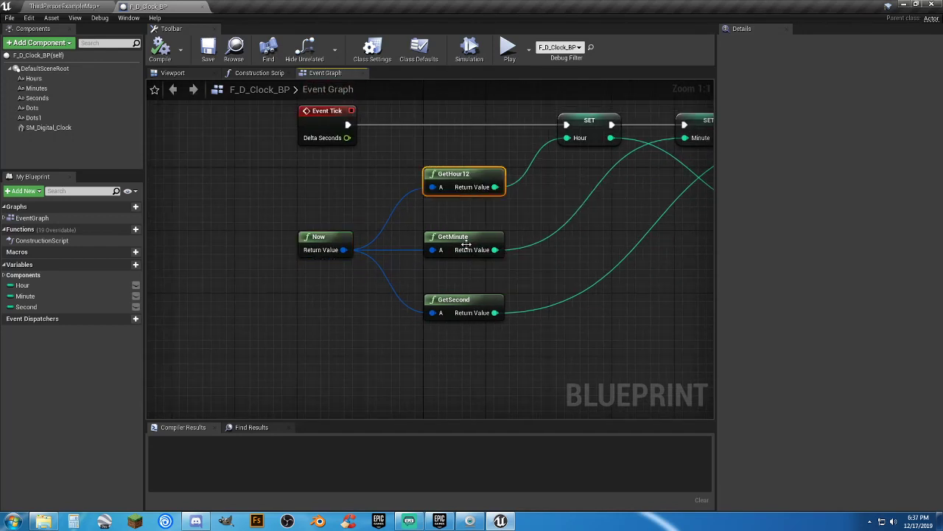
mouse_move(465, 241)
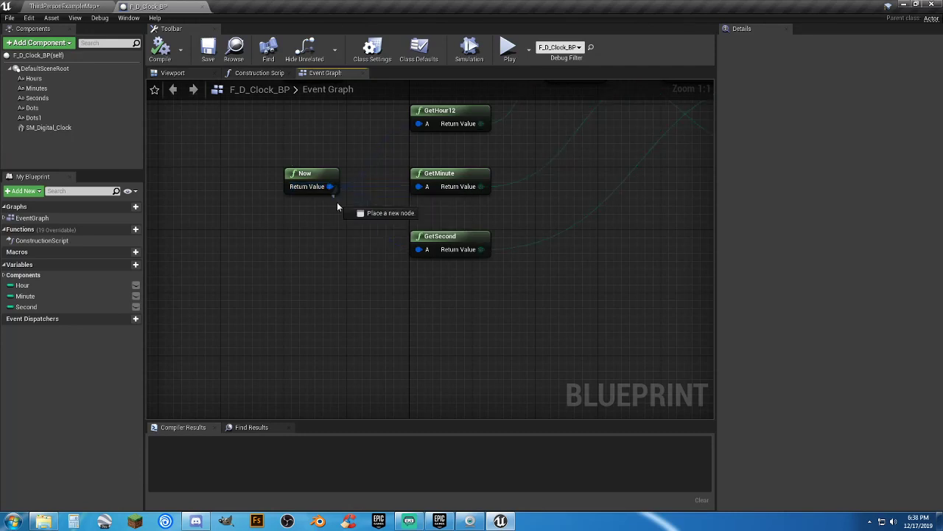
Step: Drag a wire from Now's Return Value and browse the Math > Date Time functions
drag(330, 186, 420, 335)
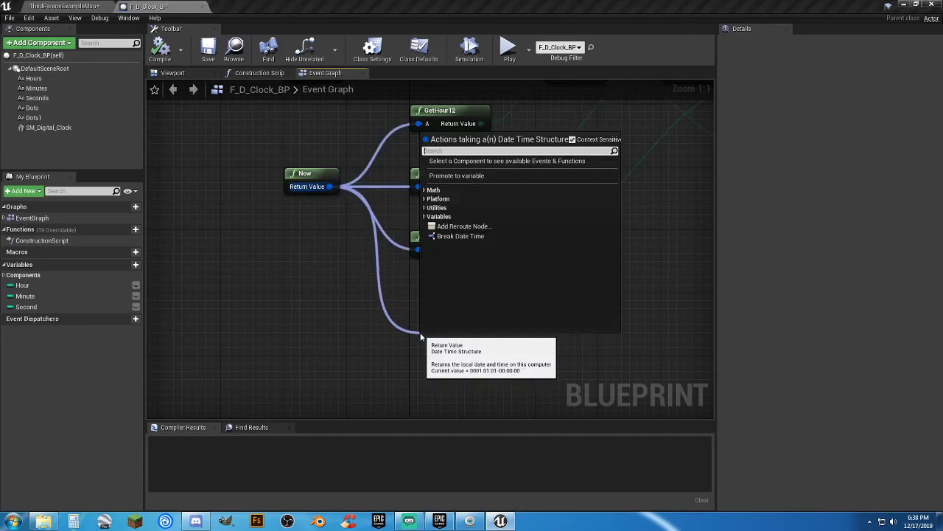
mouse_move(433, 190)
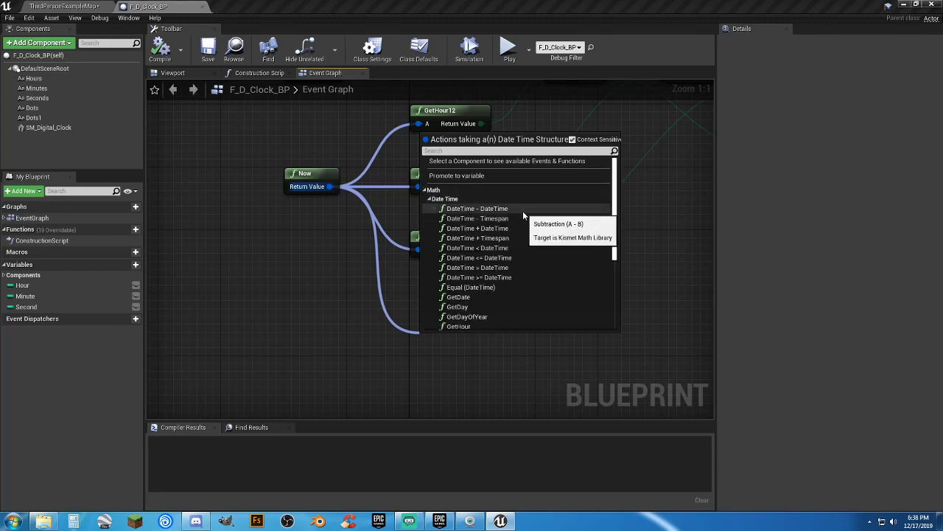
mouse_move(520, 238)
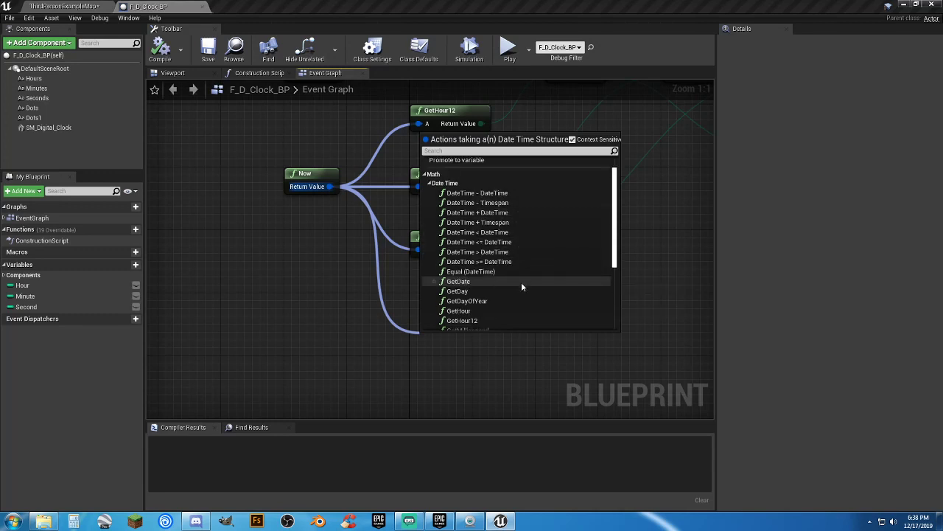
mouse_move(518, 305)
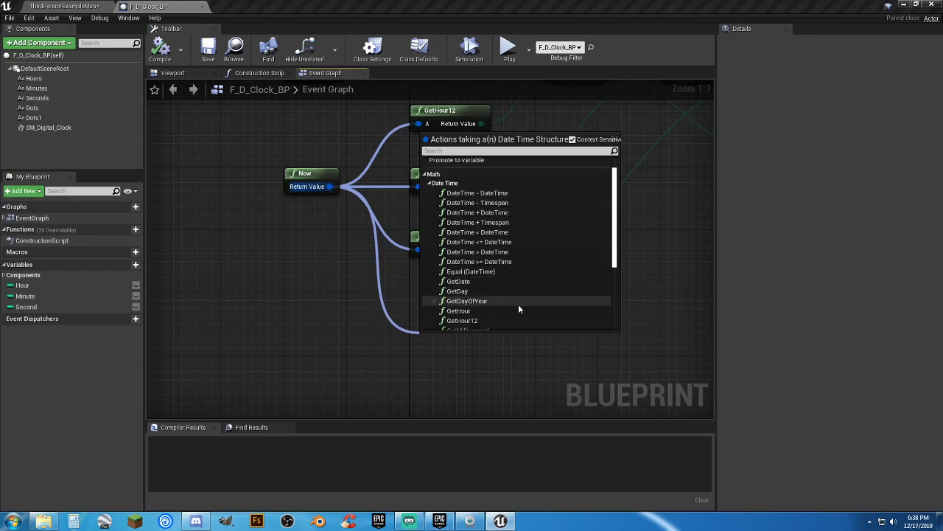
scroll(down, 3)
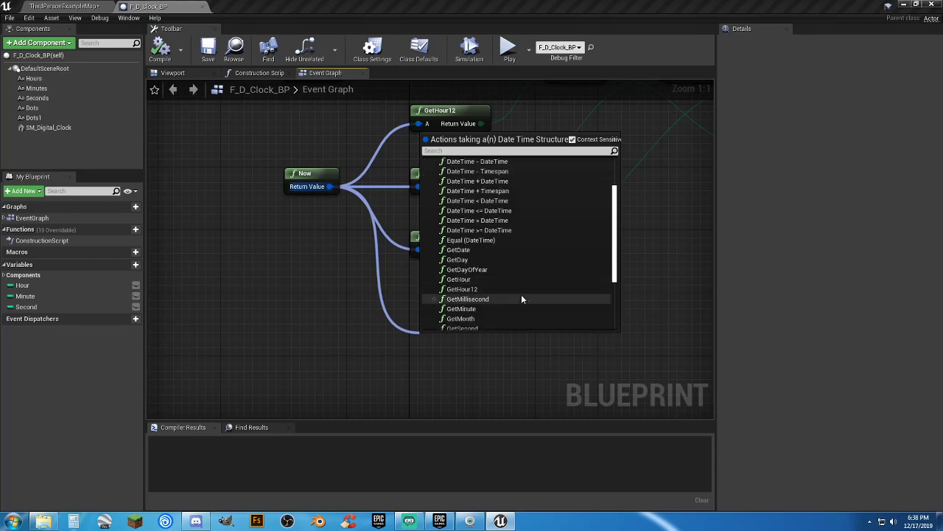
mouse_move(461, 289)
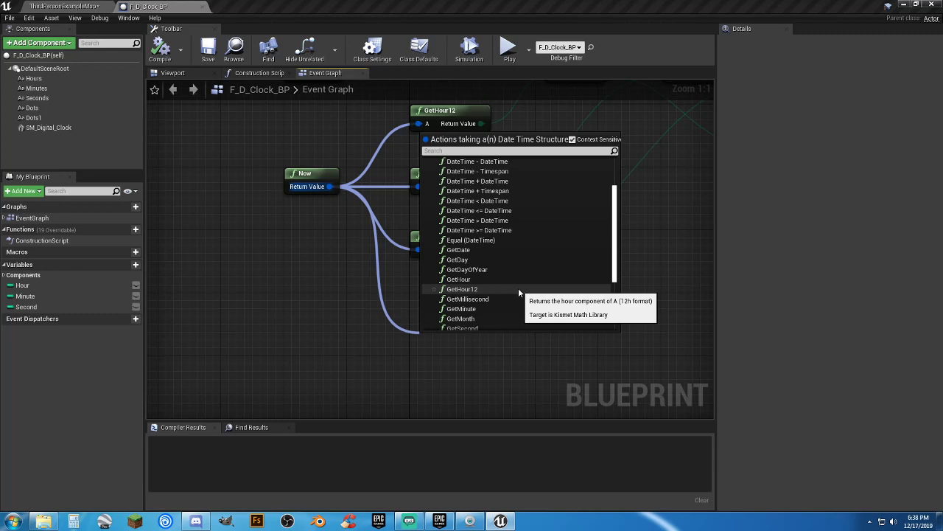
scroll(down, 3)
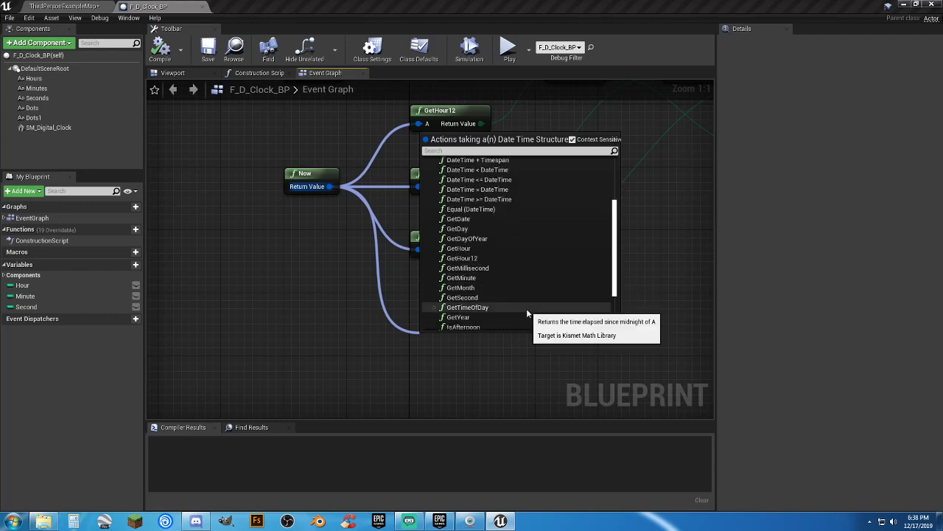
scroll(down, 3)
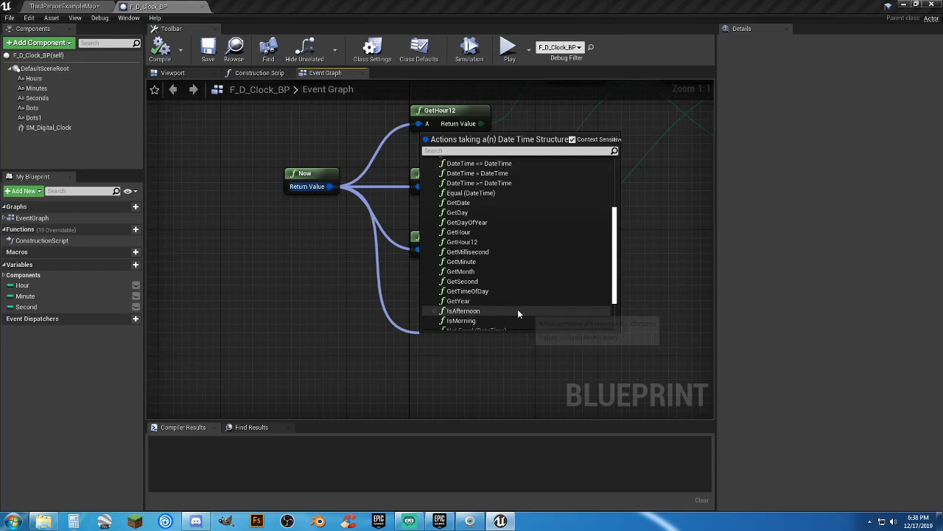
scroll(down, 3)
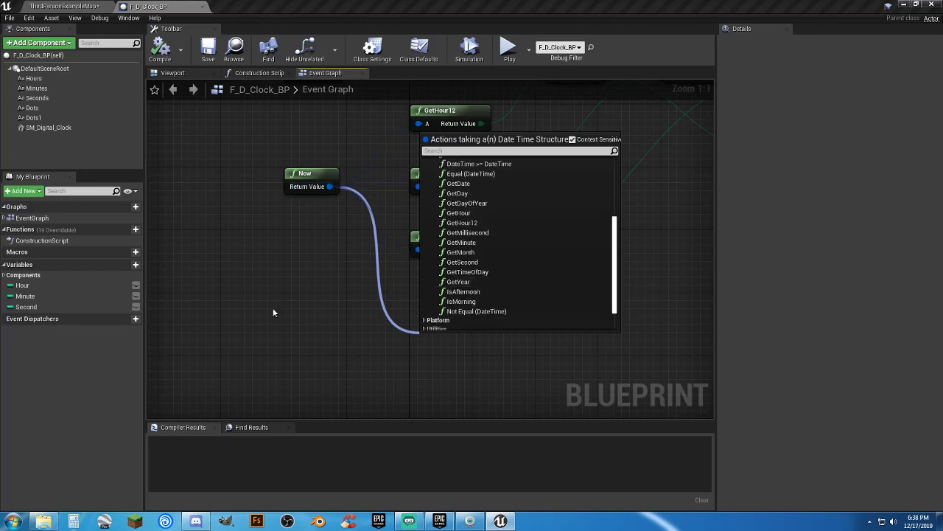
Step: Close the action list without adding a node and select the GetHour12 node
click(463, 223)
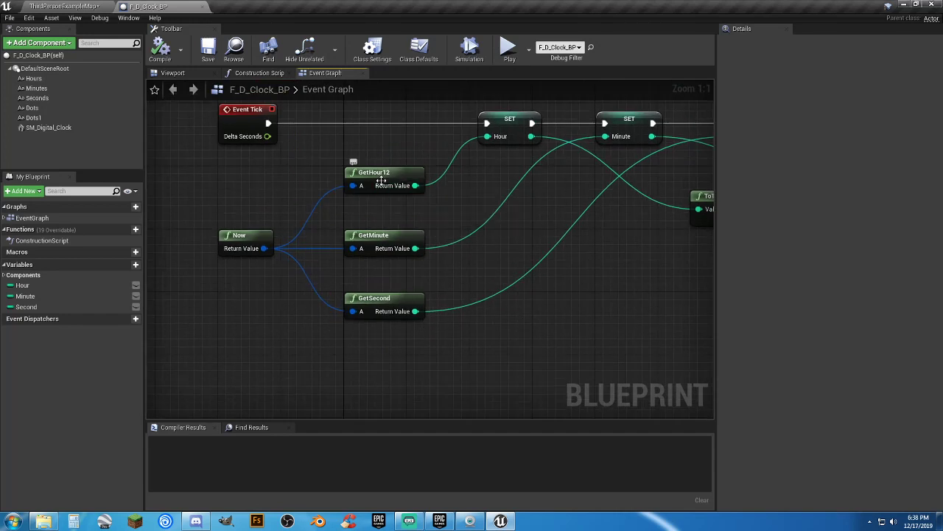
click(383, 172)
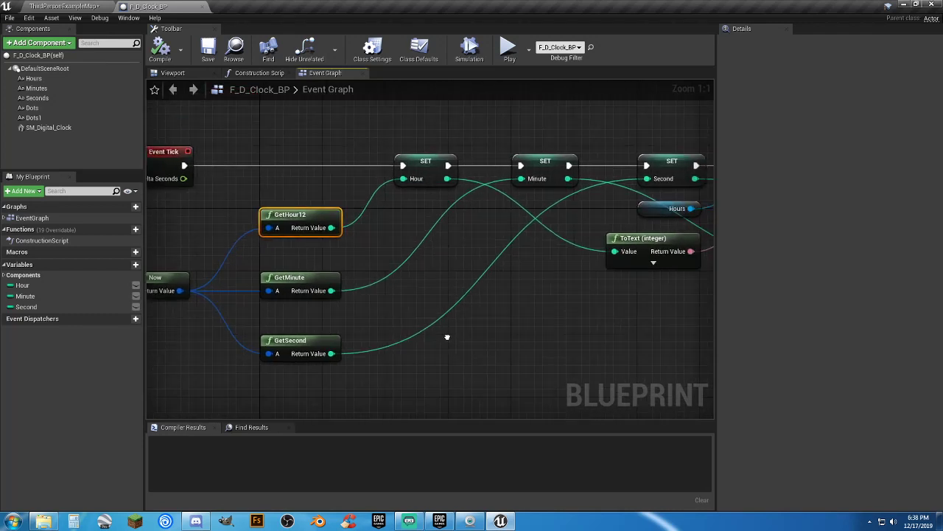
mouse_move(516, 306)
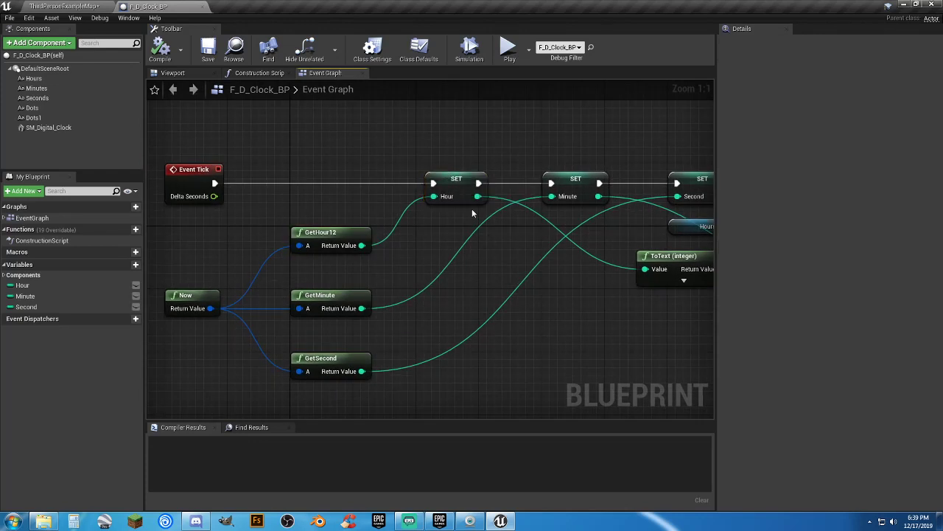
mouse_move(23, 285)
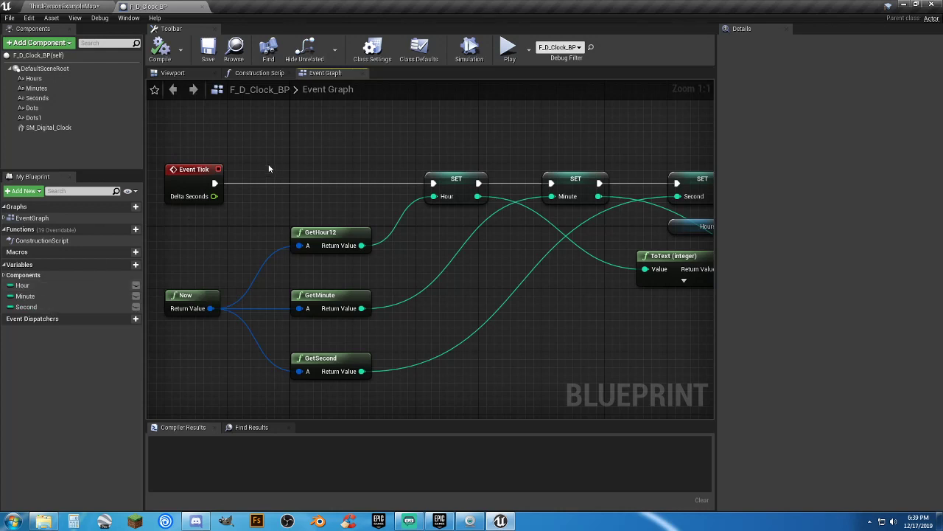
mouse_move(577, 329)
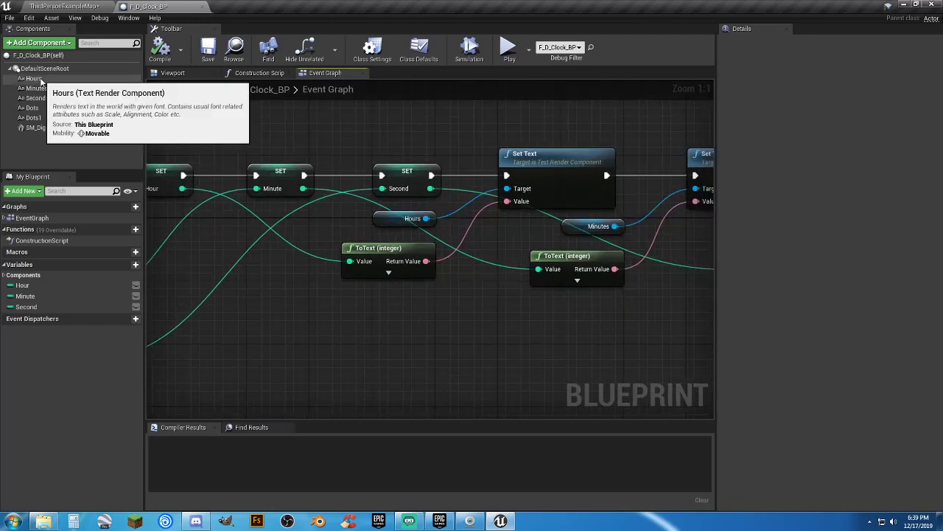
mouse_move(395, 331)
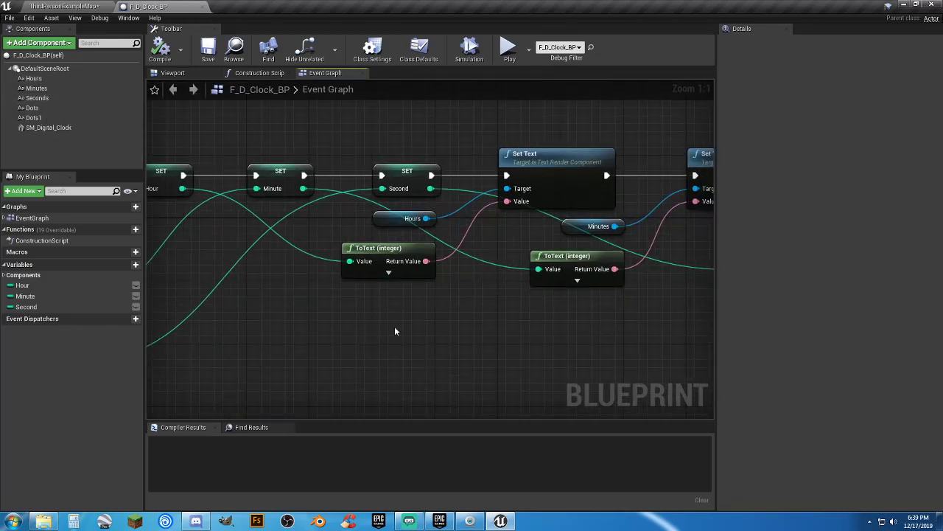
click(428, 336)
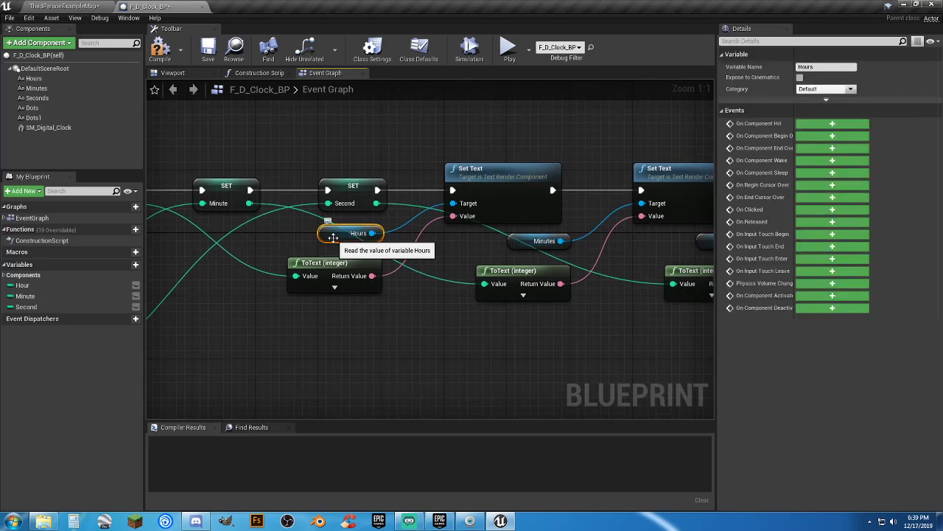
mouse_move(31, 78)
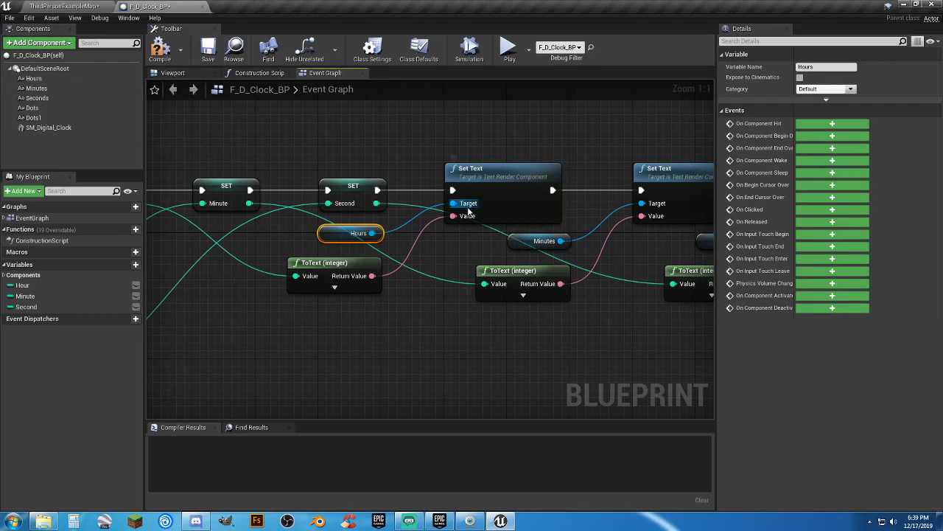
mouse_move(435, 298)
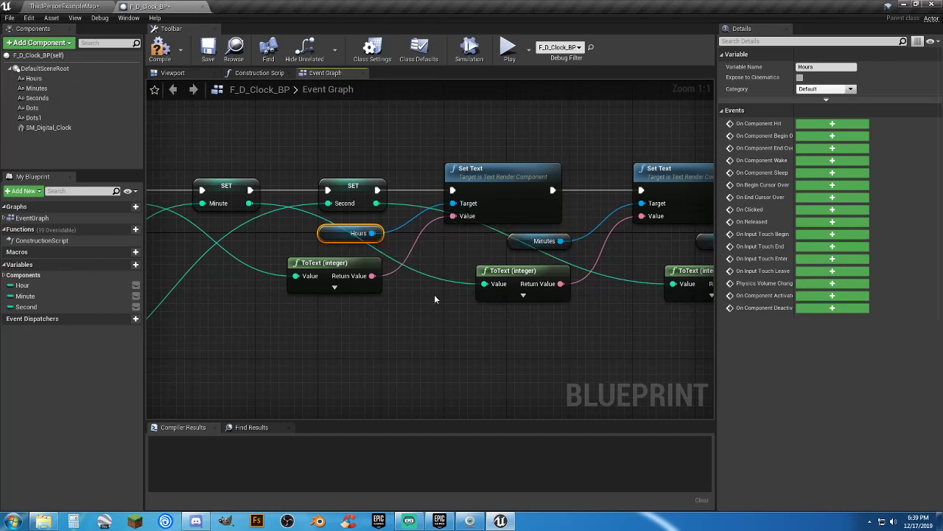
mouse_move(413, 326)
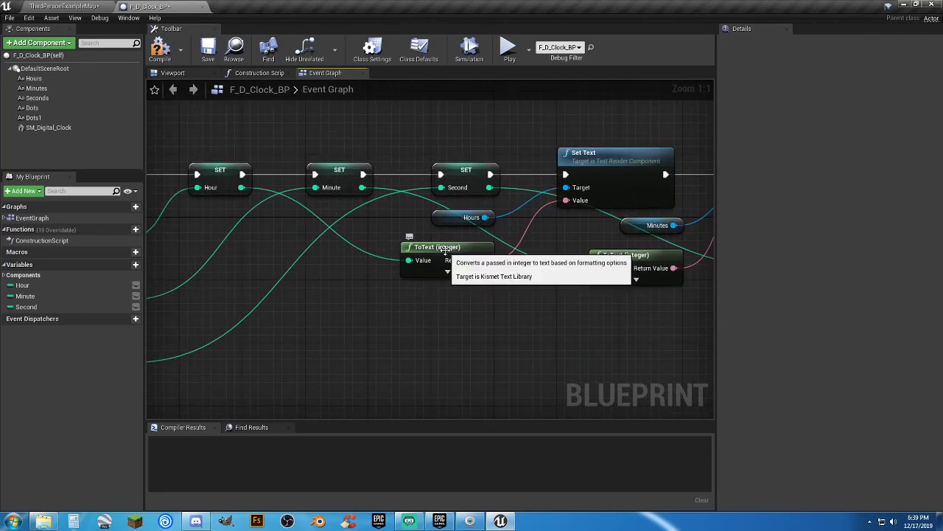
click(220, 169)
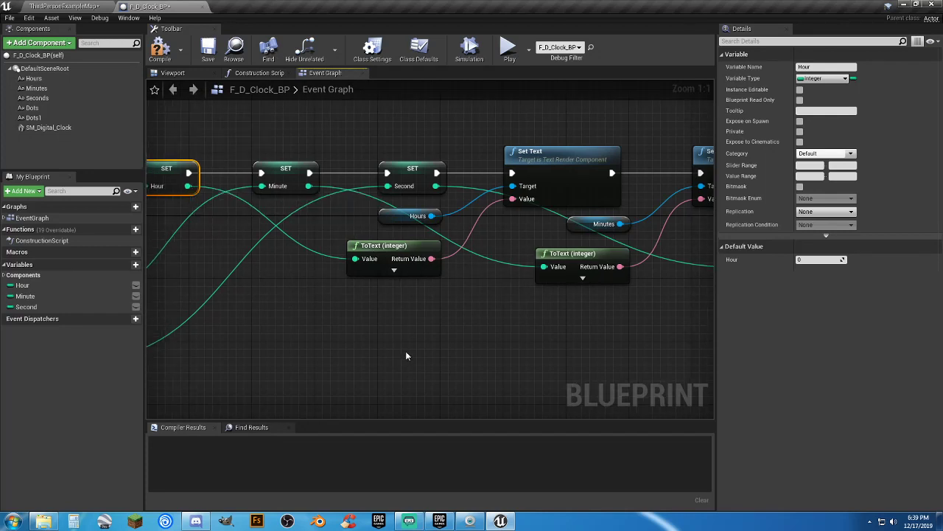
mouse_move(238, 204)
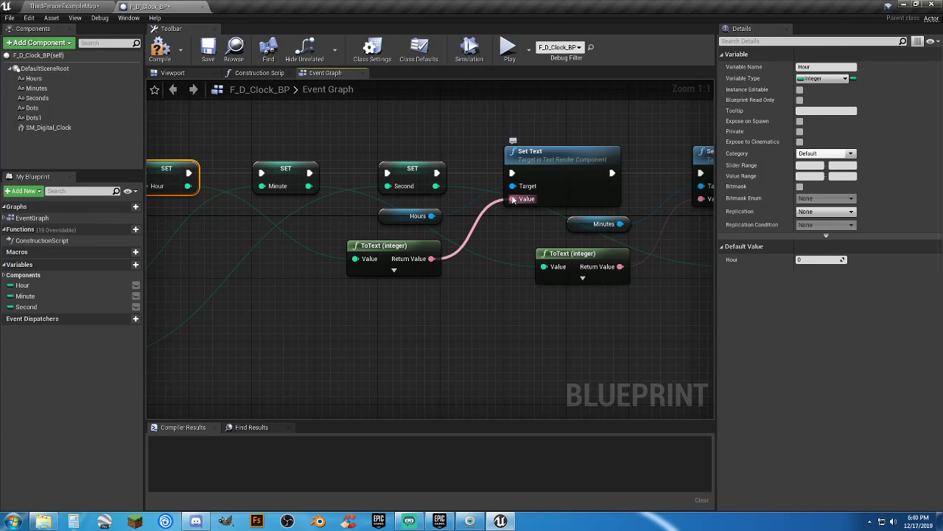
click(405, 330)
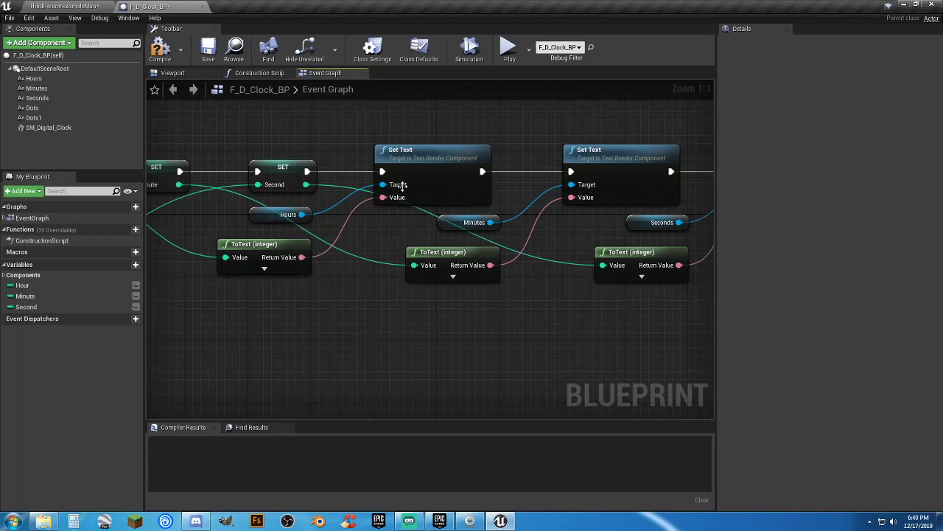
mouse_move(579, 345)
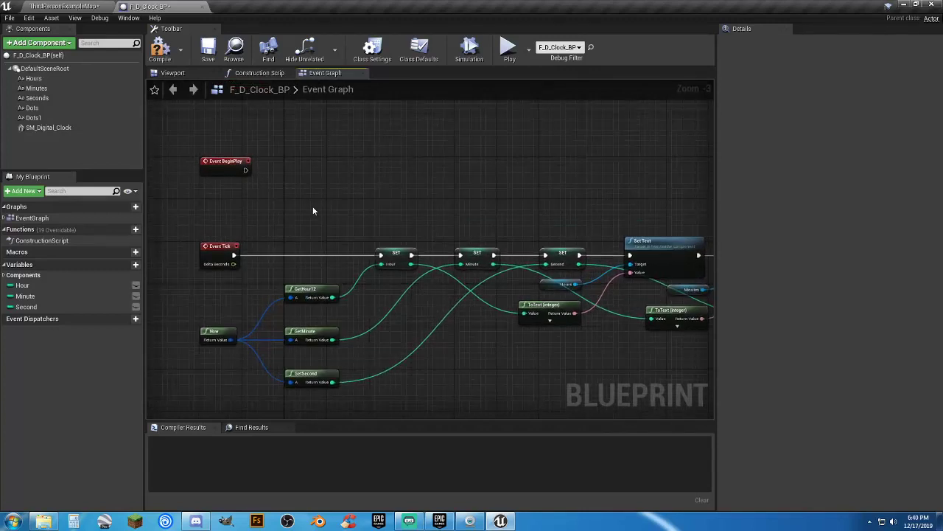
click(225, 160)
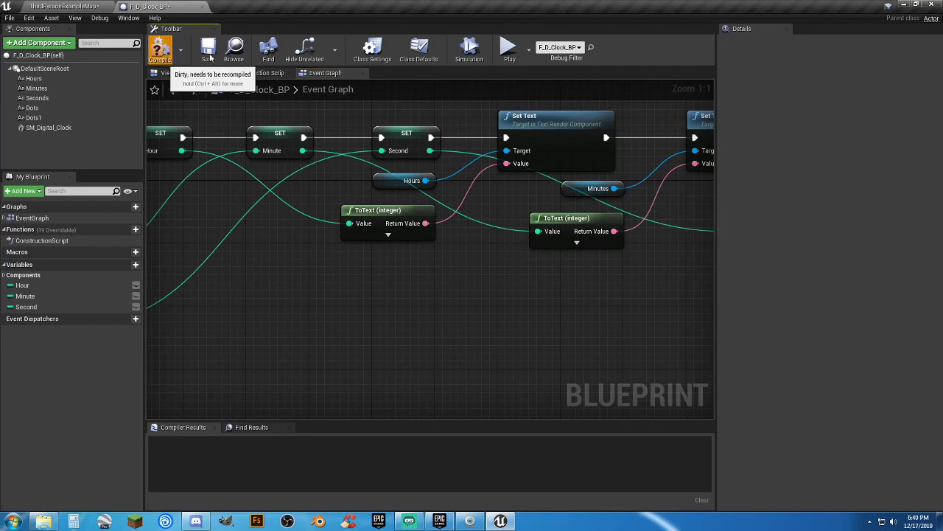
click(159, 48)
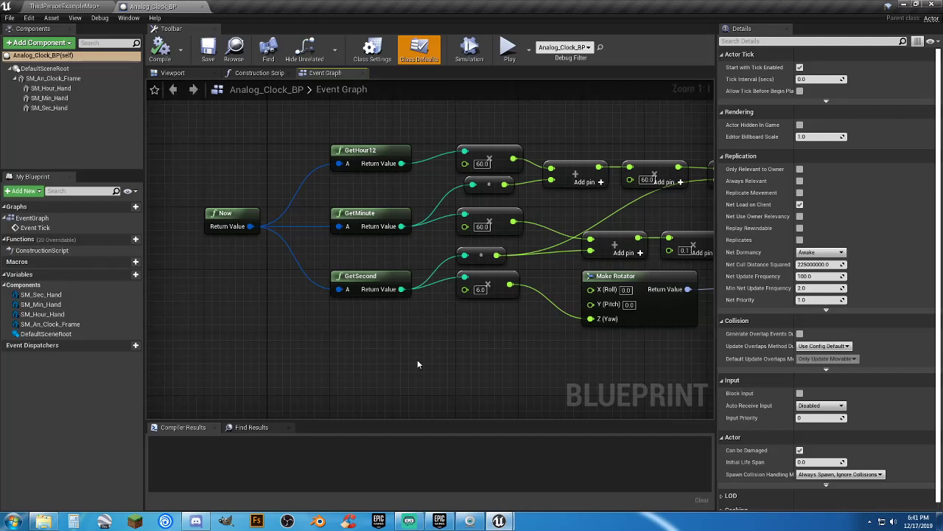
Step: Pan the Analog_Clock_BP graph to the hour-and-minute math feeding the Make Rotator
click(232, 219)
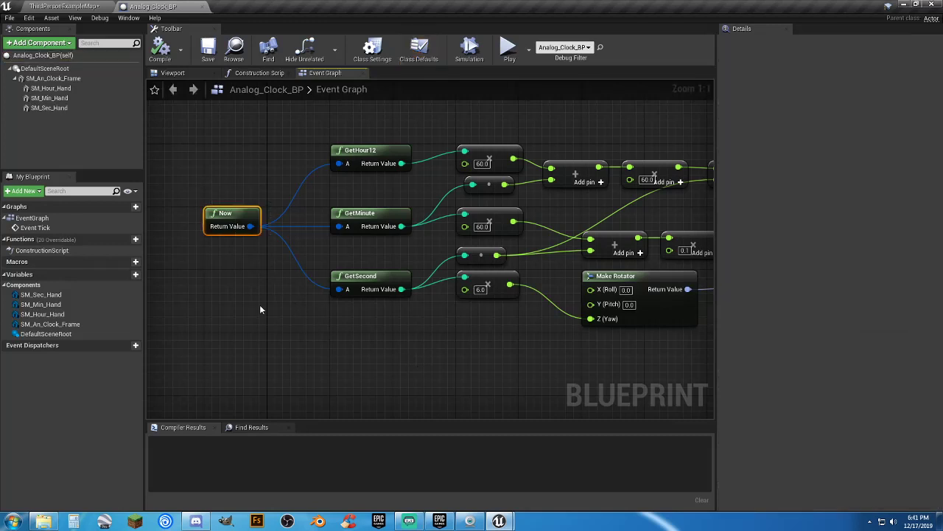
drag(310, 136, 413, 343)
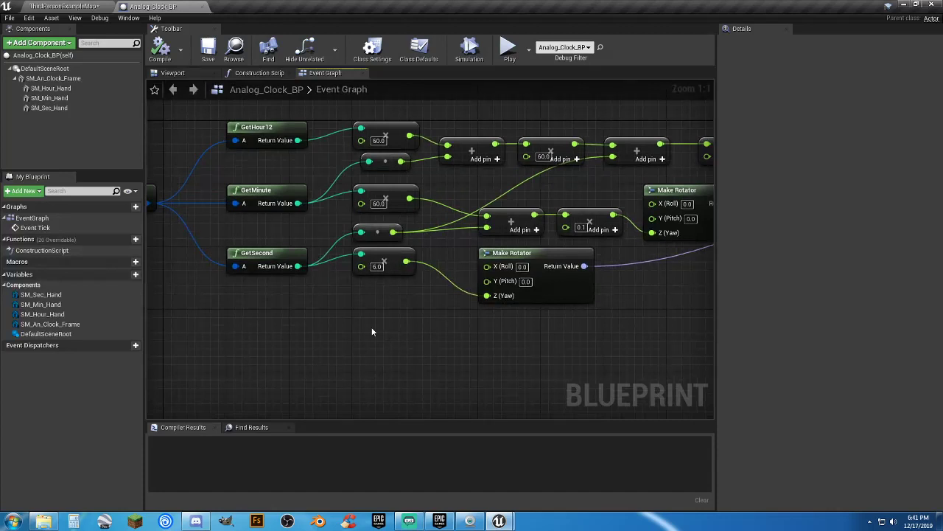
mouse_move(306, 289)
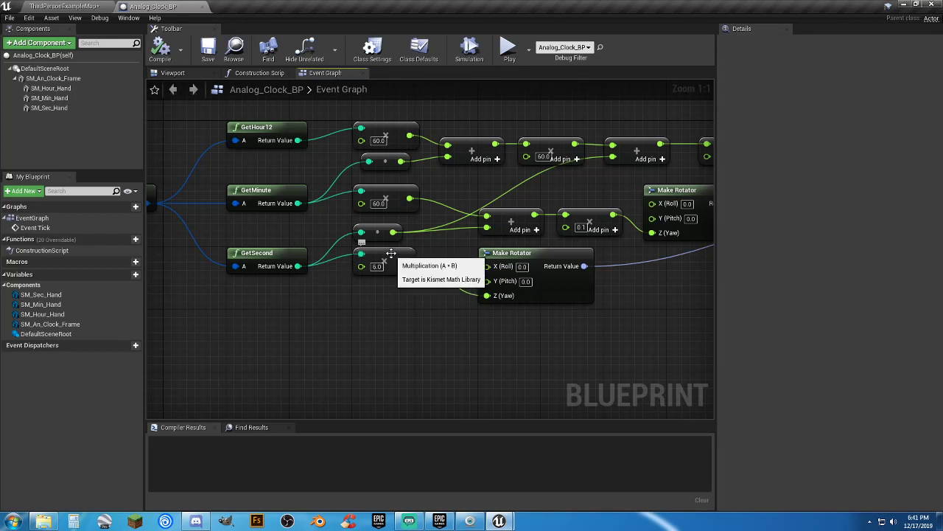
mouse_move(407, 282)
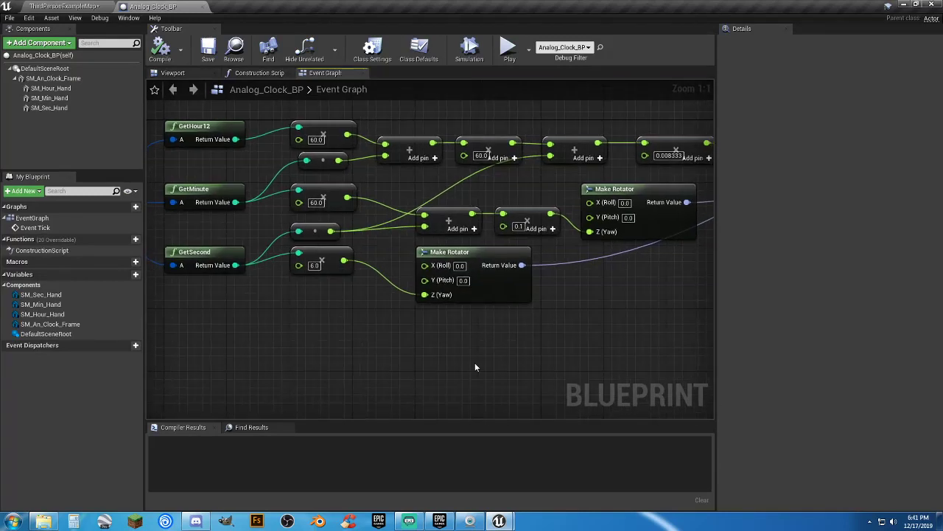
mouse_move(742, 409)
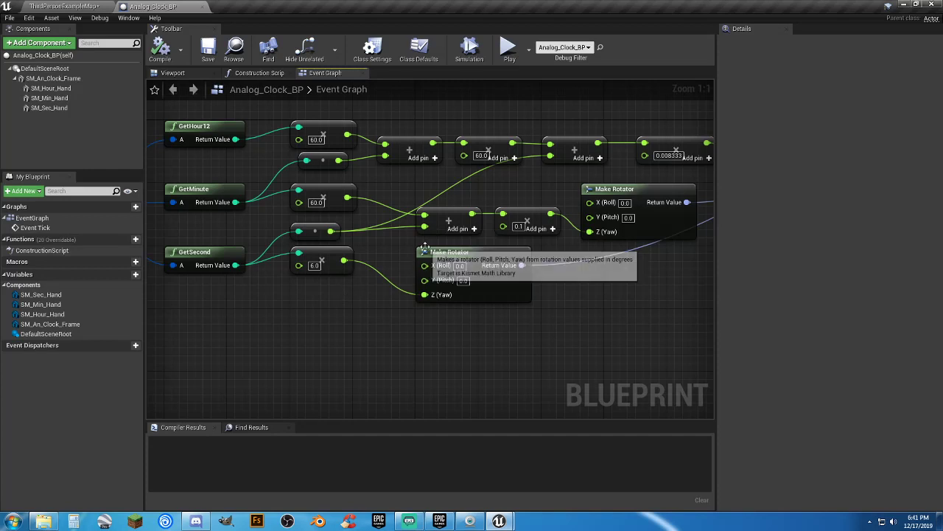
mouse_move(678, 291)
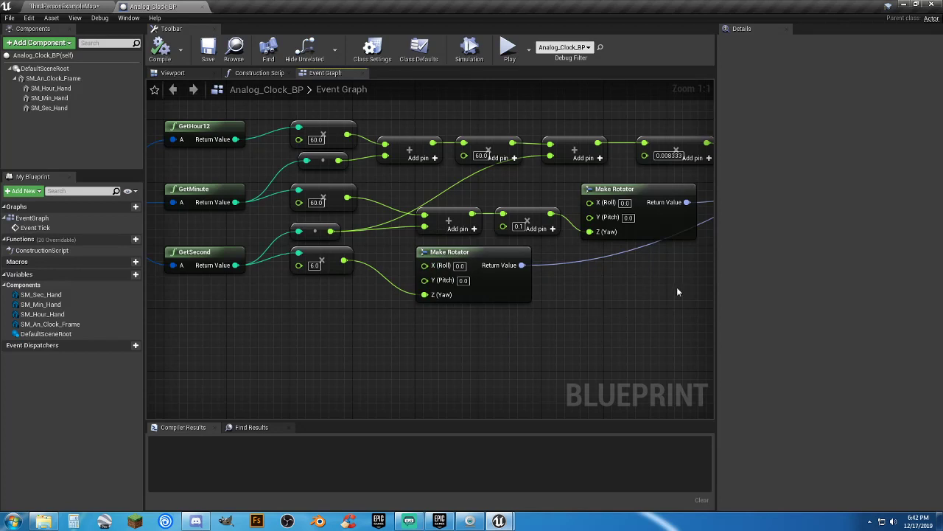
mouse_move(673, 288)
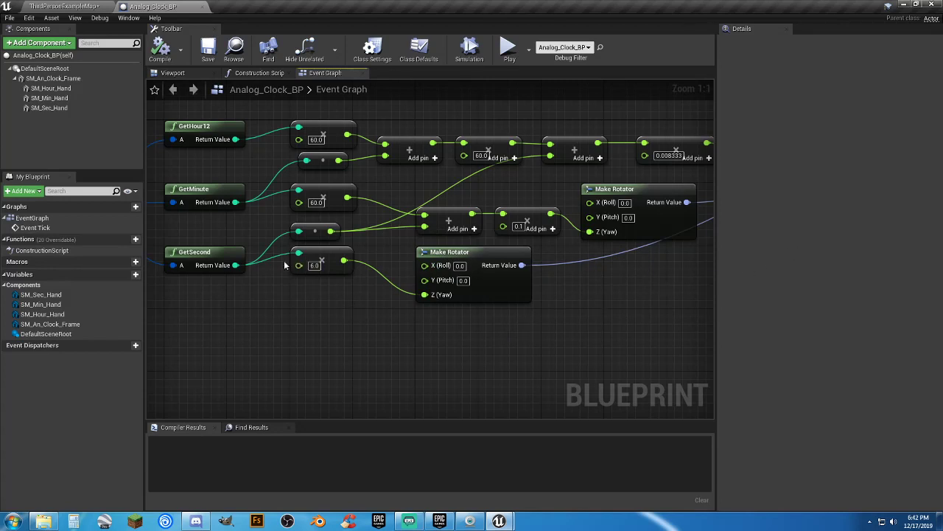
mouse_move(332, 230)
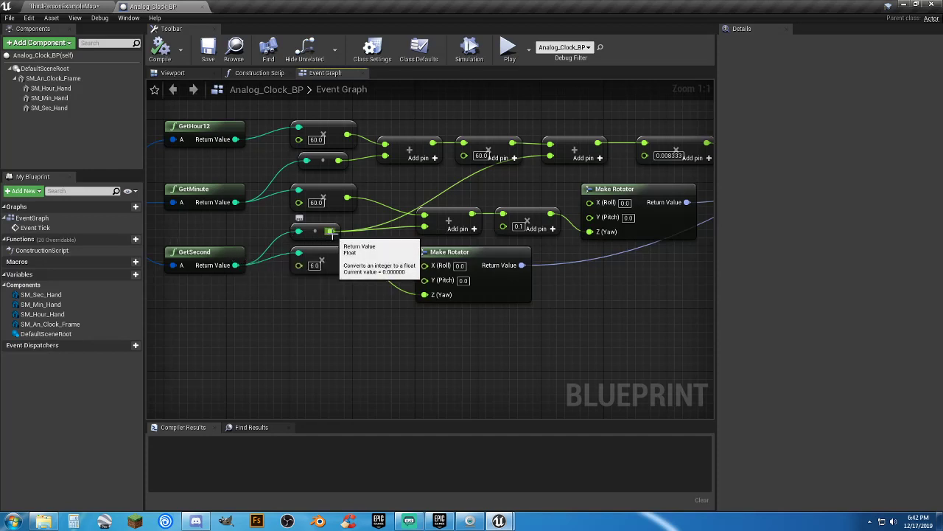
mouse_move(439, 225)
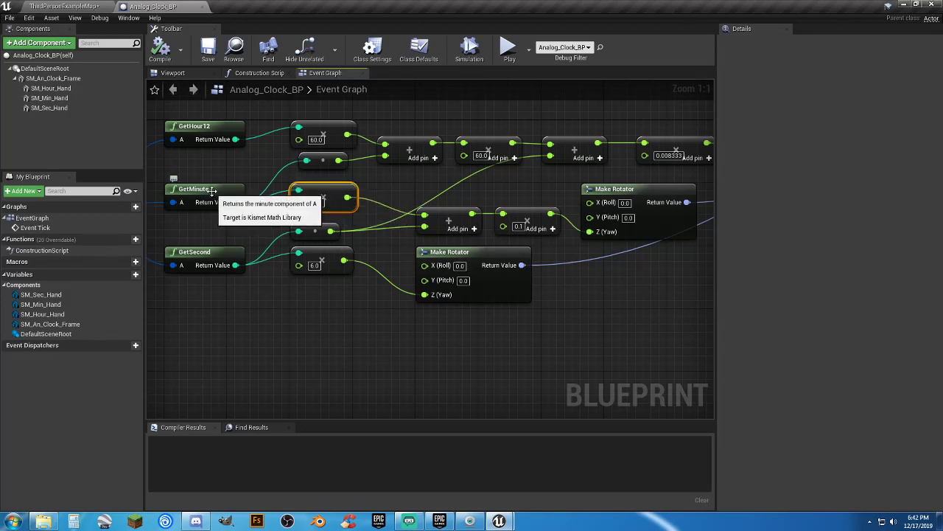
mouse_move(332, 203)
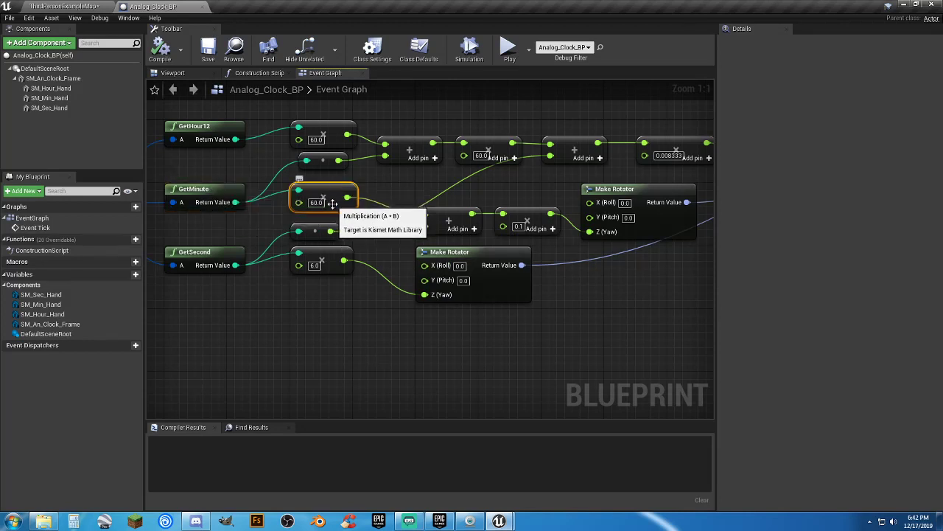
mouse_move(342, 208)
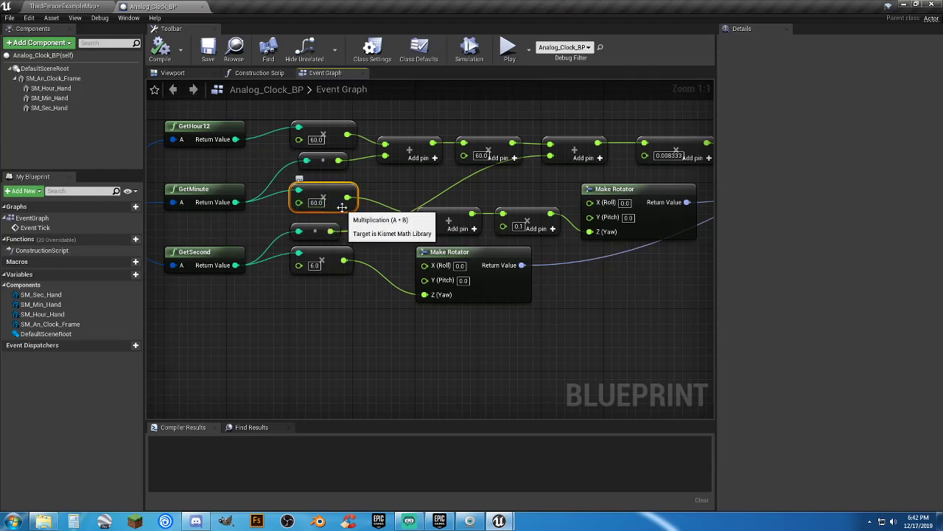
mouse_move(375, 294)
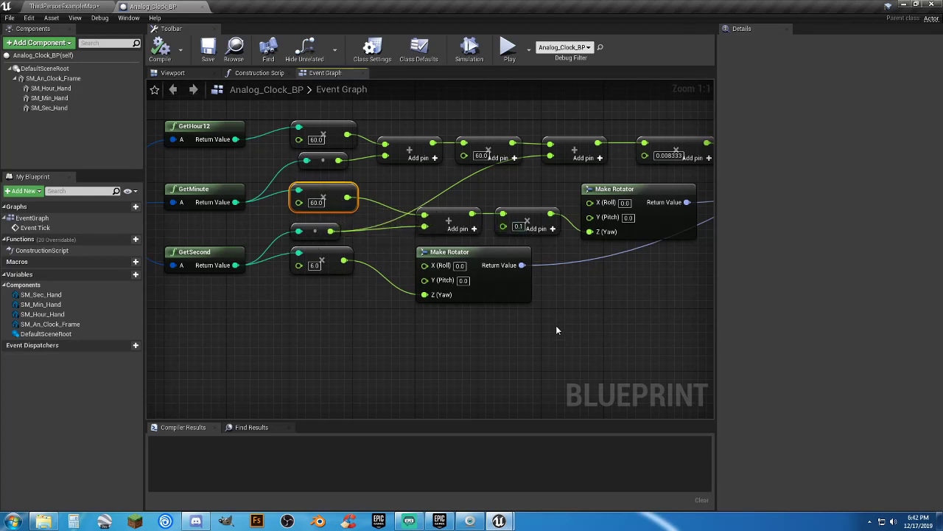
click(637, 188)
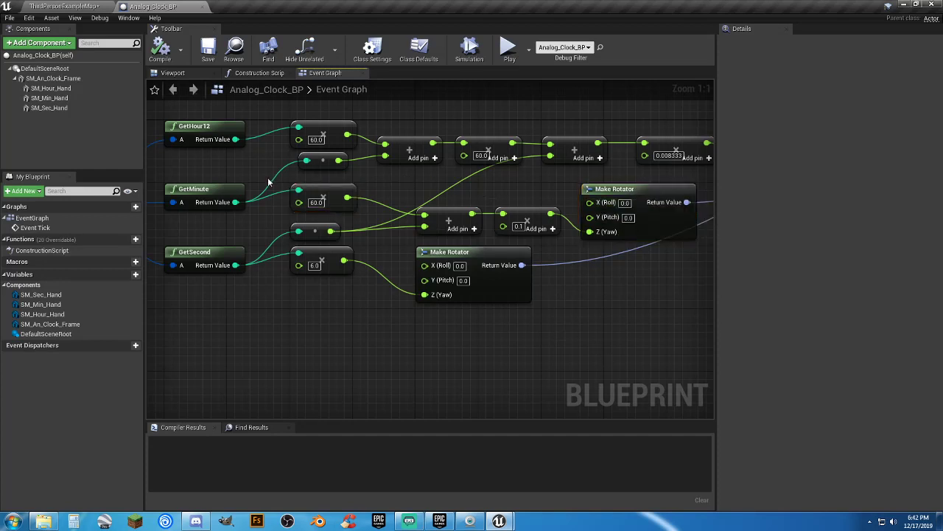
mouse_move(250, 201)
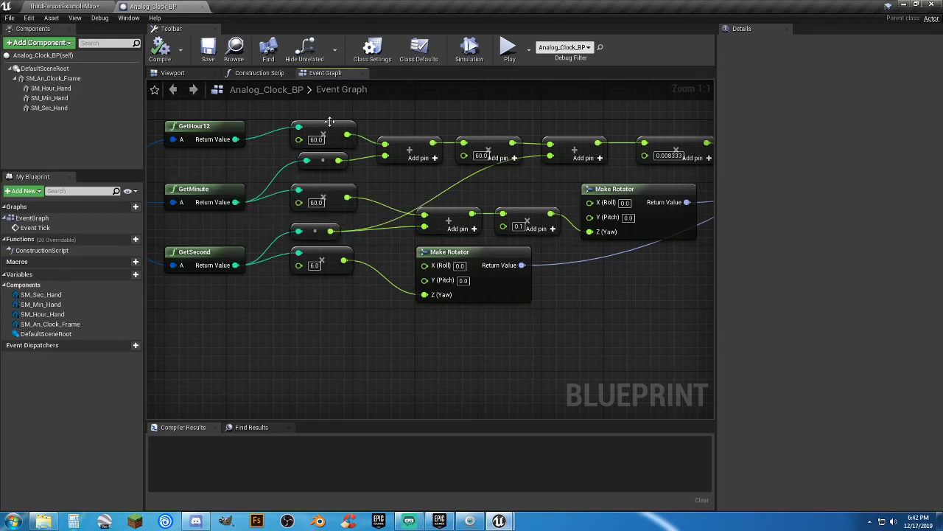
mouse_move(335, 133)
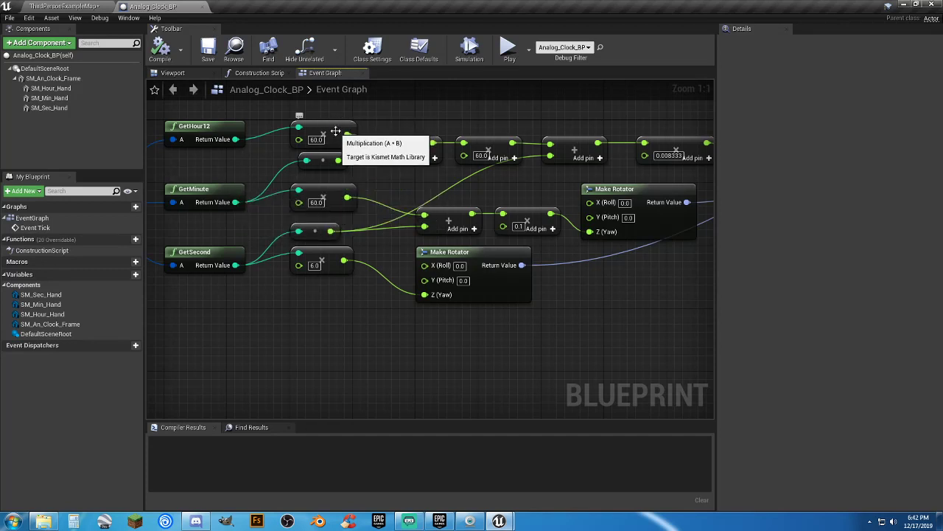
mouse_move(238, 210)
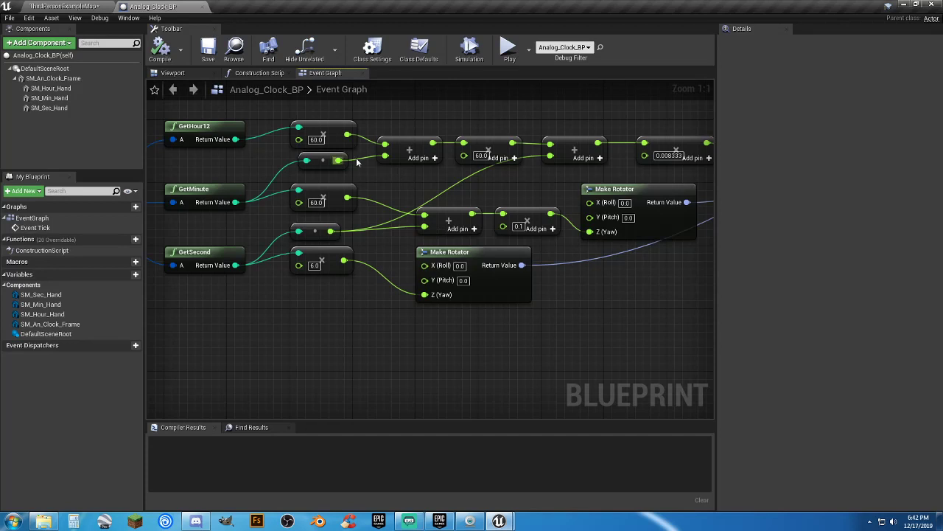
mouse_move(515, 158)
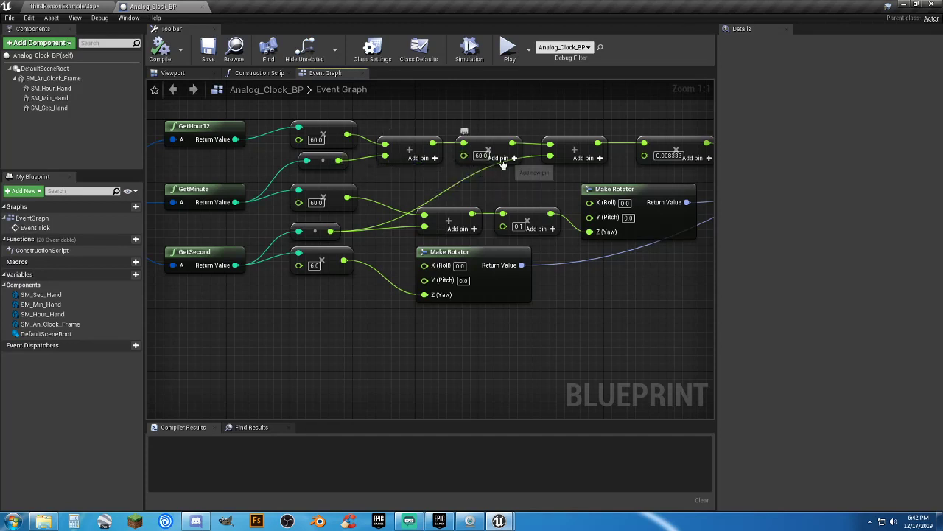
mouse_move(479, 161)
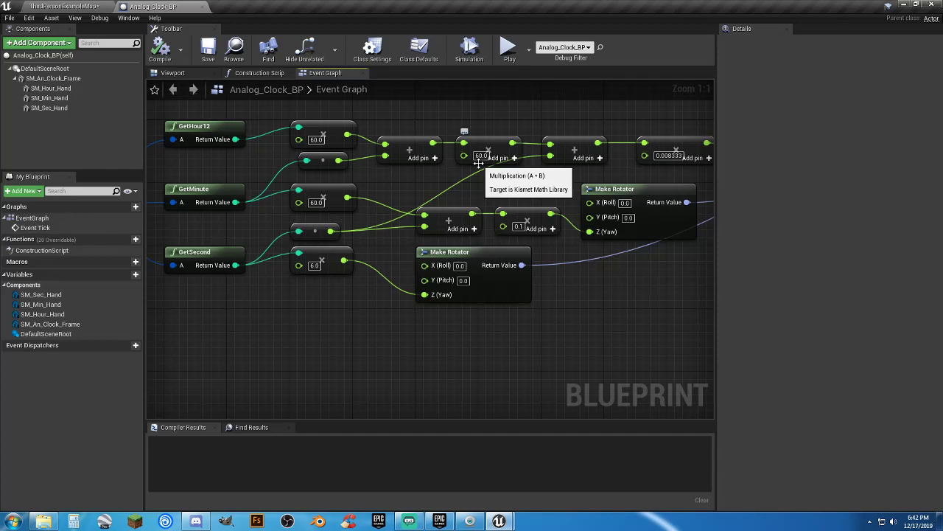
mouse_move(442, 176)
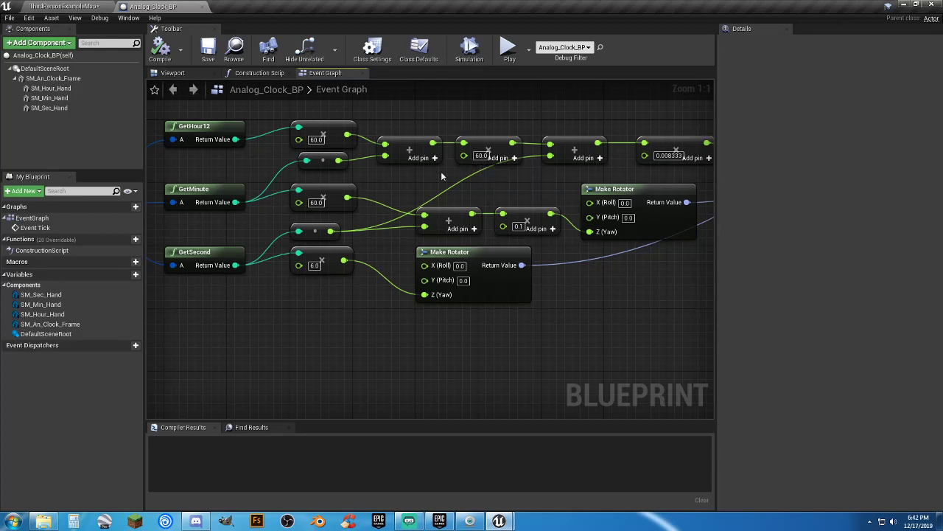
mouse_move(630, 293)
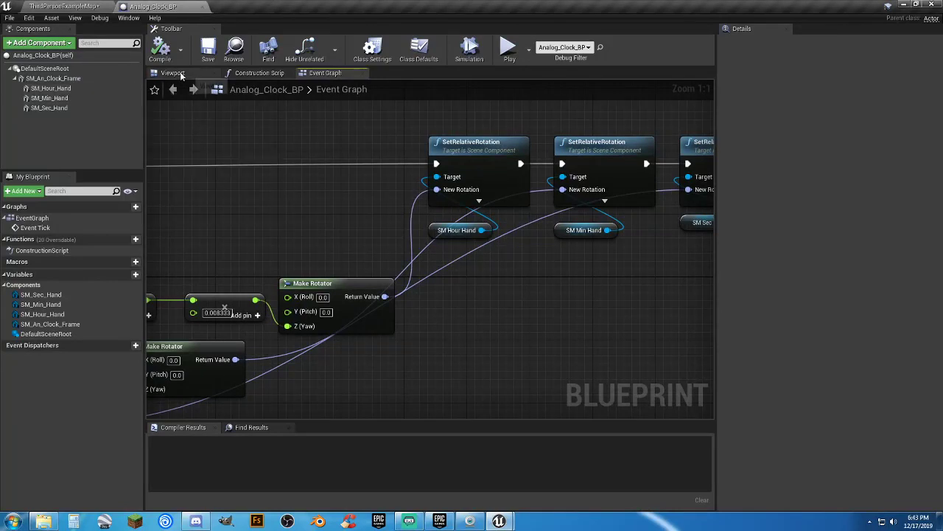
click(172, 73)
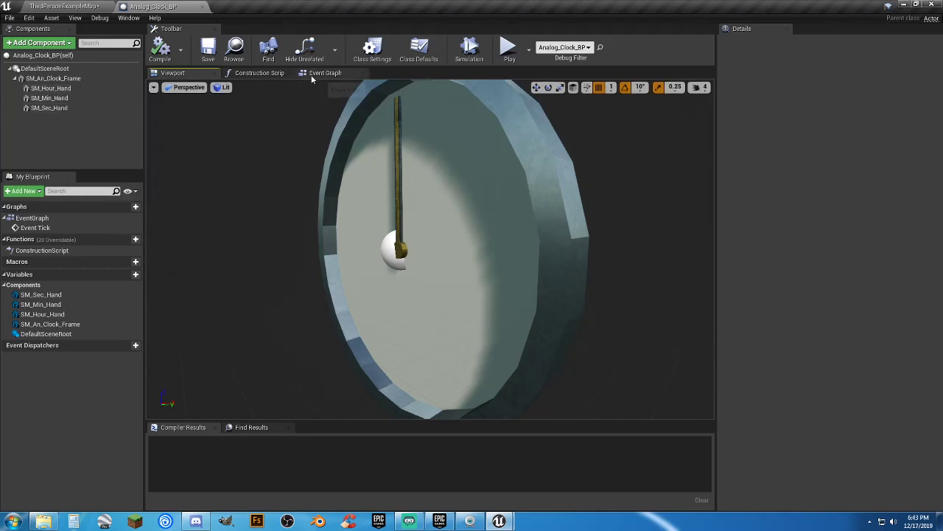
click(325, 73)
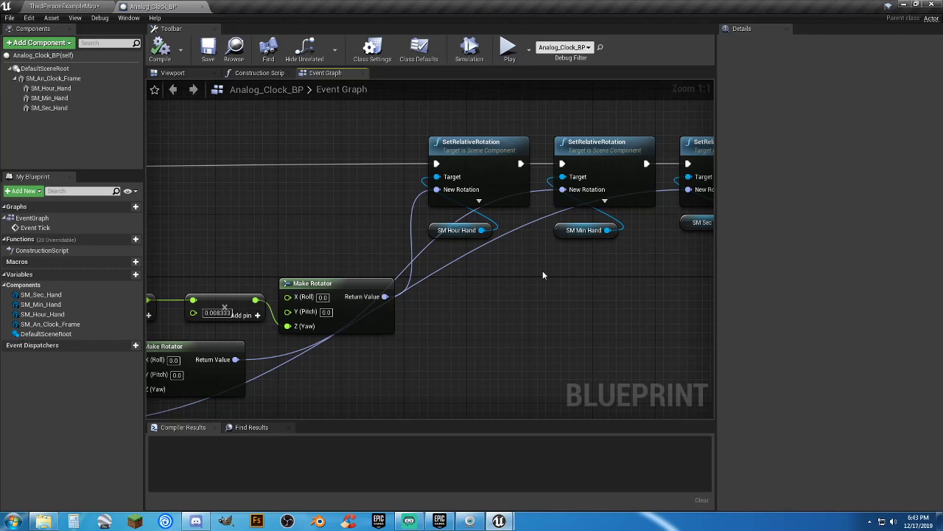
mouse_move(519, 291)
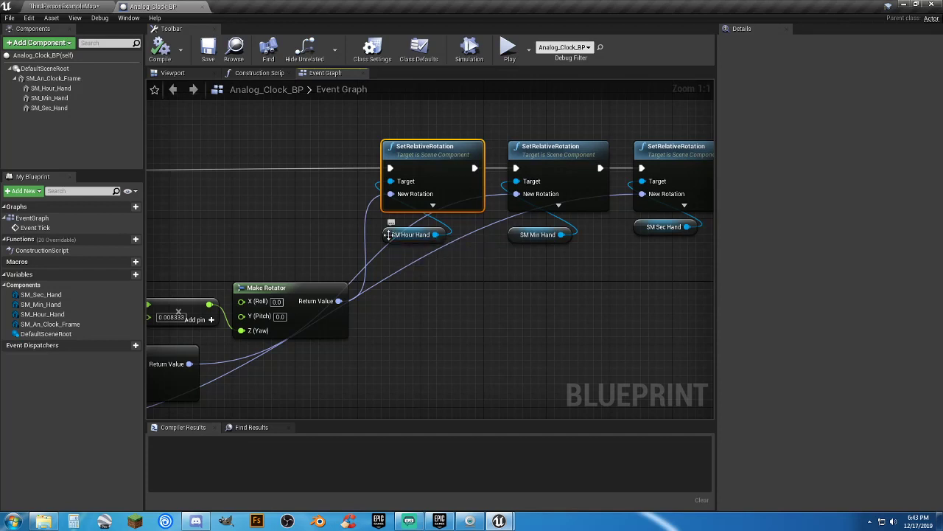
Step: Close the Analog_Clock_BP editor to return to the ThirdPersonExampleMap level
click(412, 235)
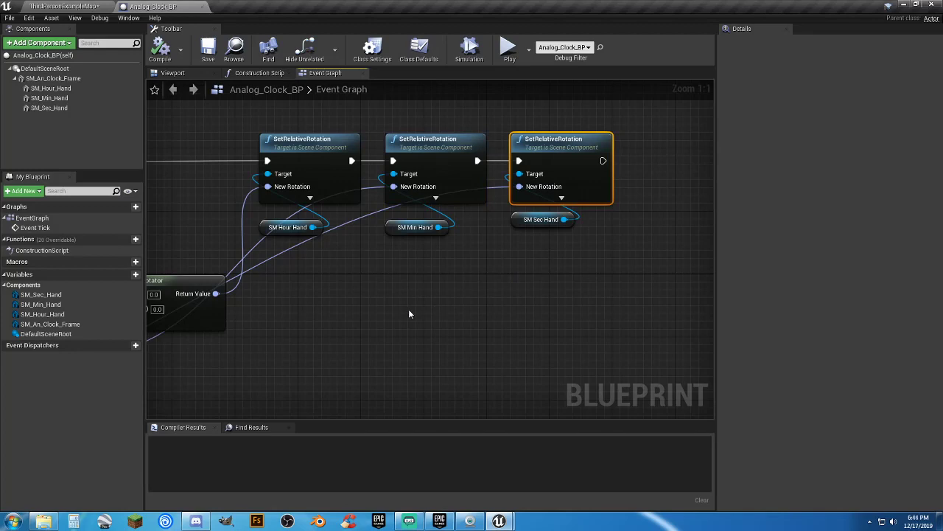
mouse_move(308, 336)
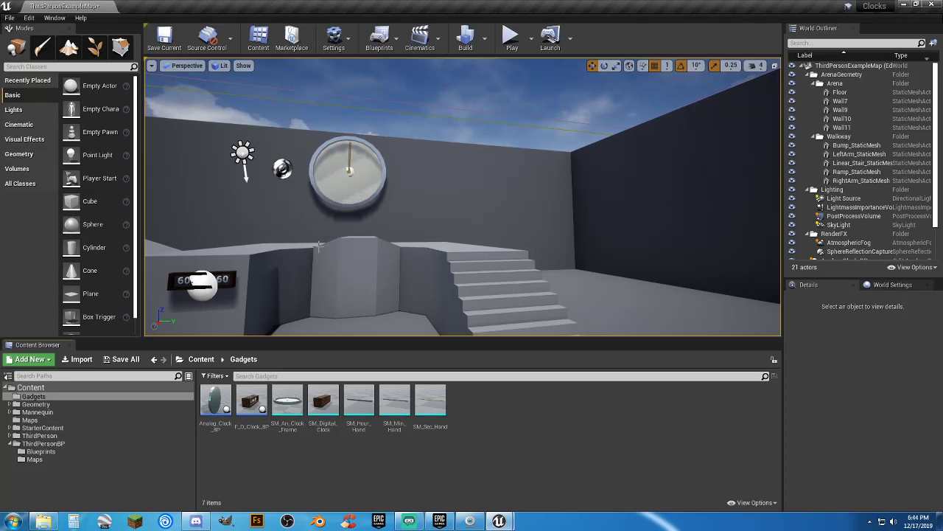
Step: Create a new folder named UI under Content in the Content Browser
click(512, 37)
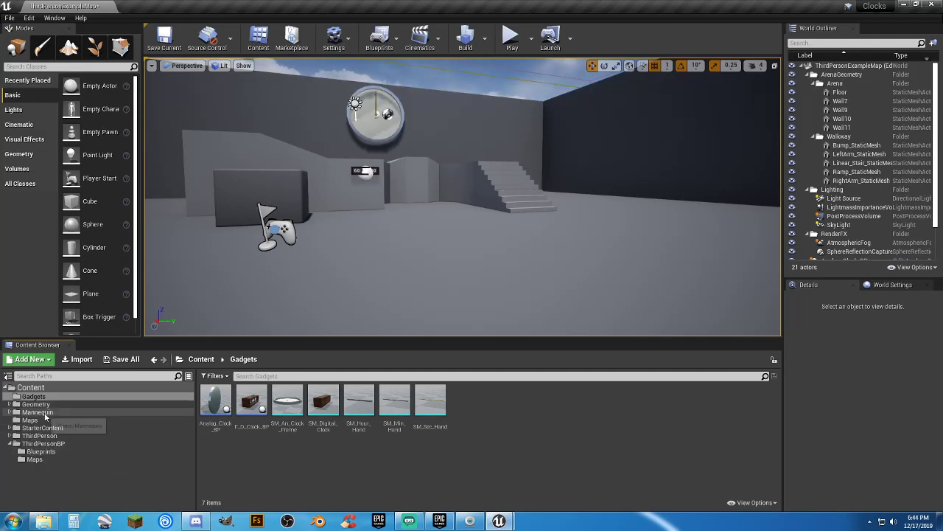
mouse_move(187, 437)
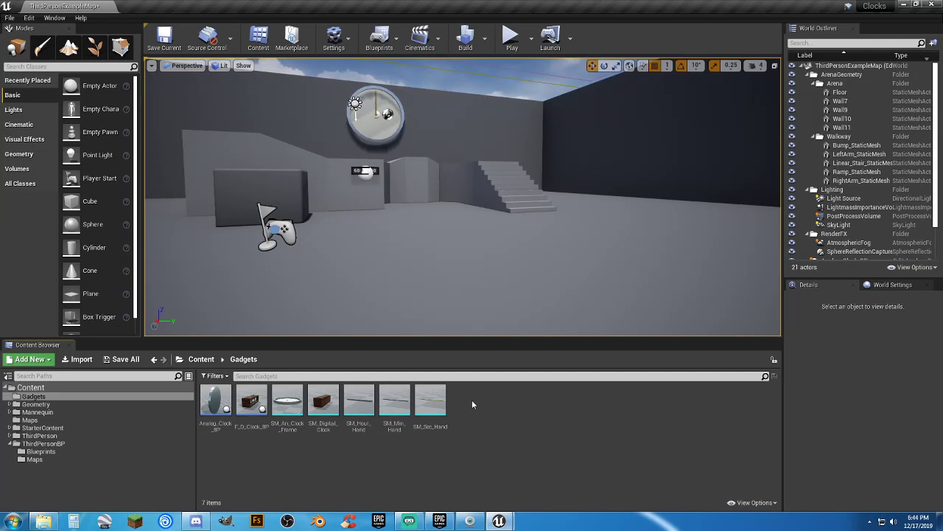
click(30, 359)
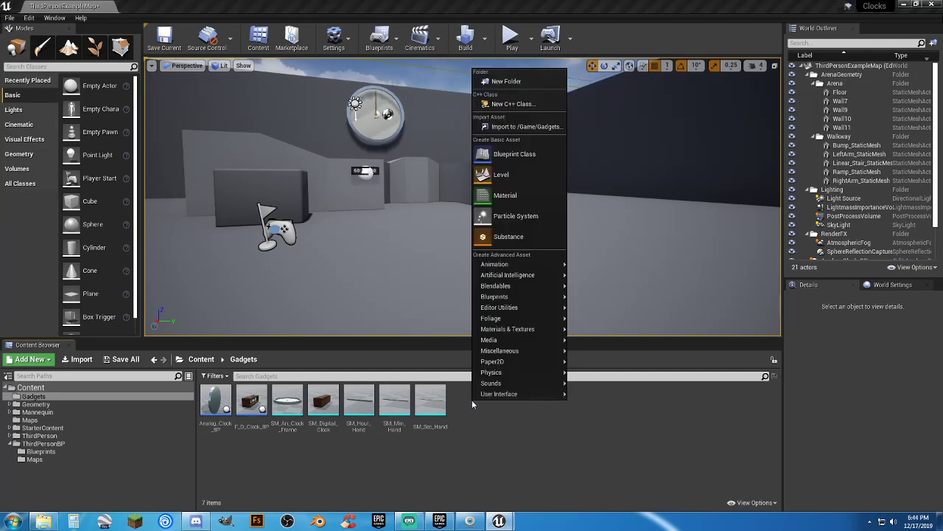
mouse_move(514, 153)
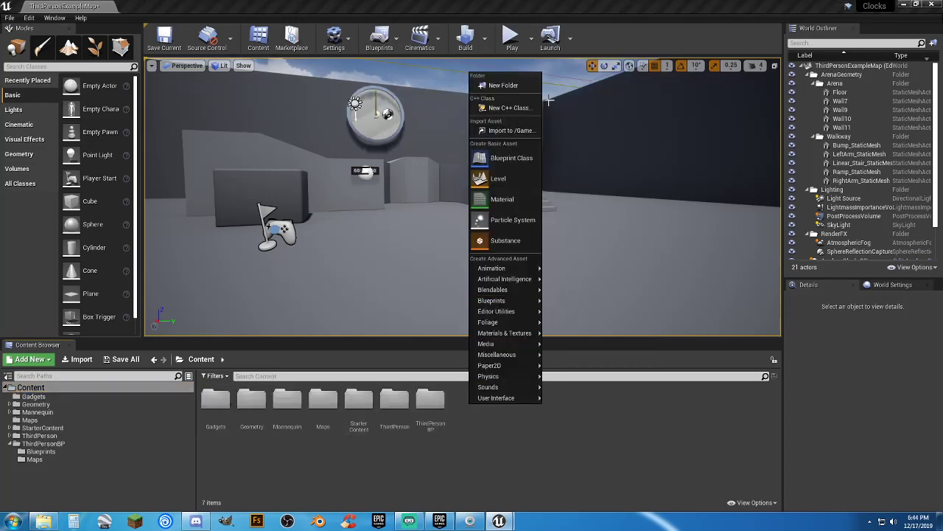
click(503, 85)
text(UI)
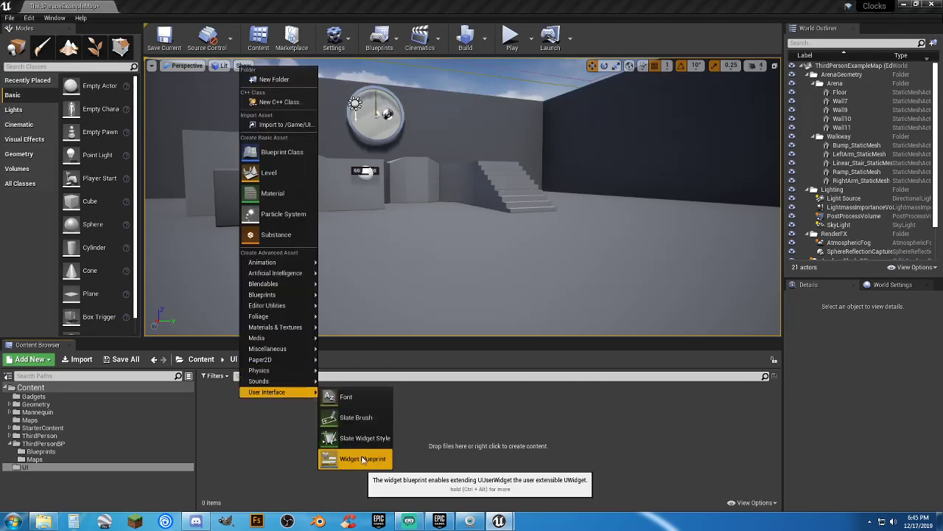
Step: Add a widget blueprint named Player_HUD in UI and open it in the designer
click(361, 458)
text(Player)
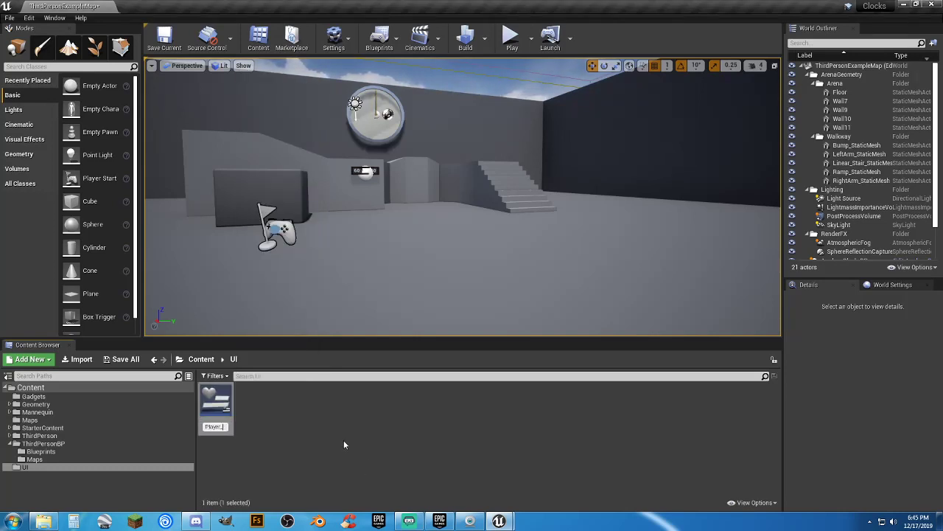
double_click(216, 401)
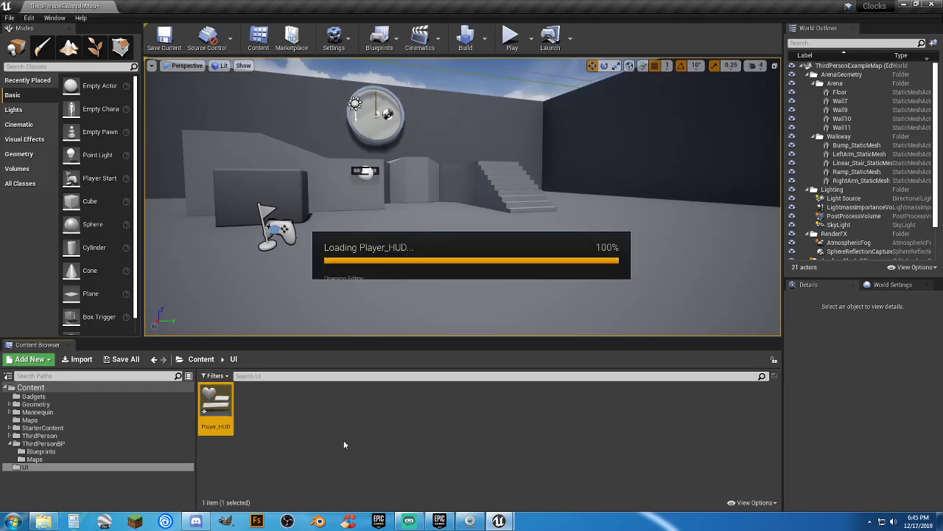
double_click(216, 408)
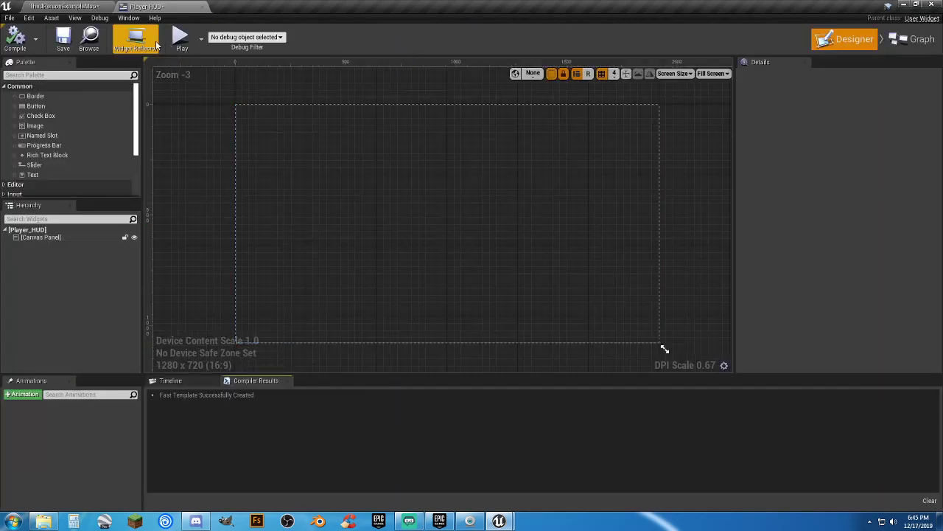
mouse_move(15, 39)
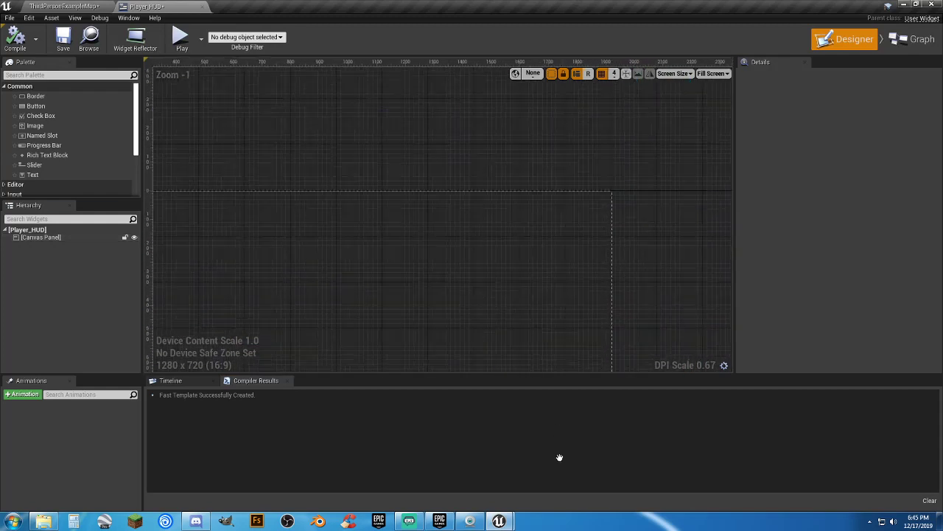
mouse_move(39, 115)
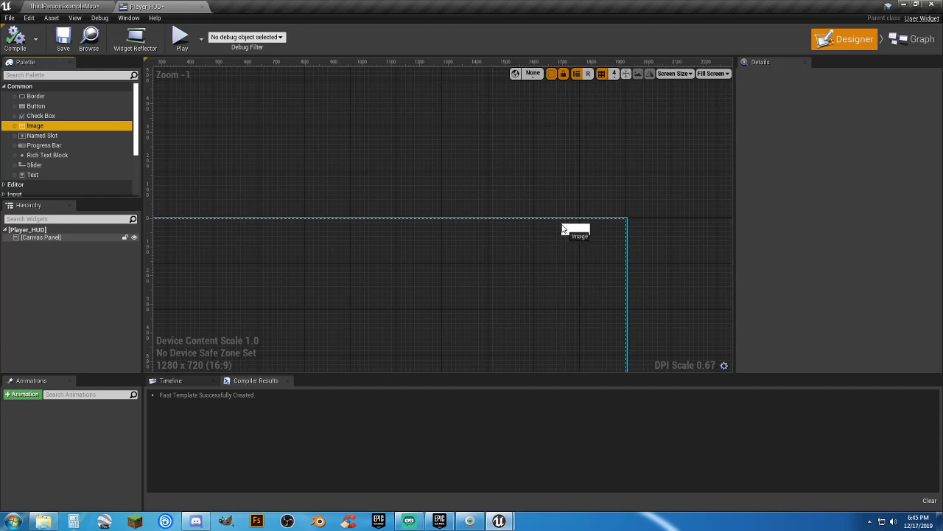
Step: Place an image near the canvas top right and tint it black at 0.3 opacity
drag(34, 125, 574, 227)
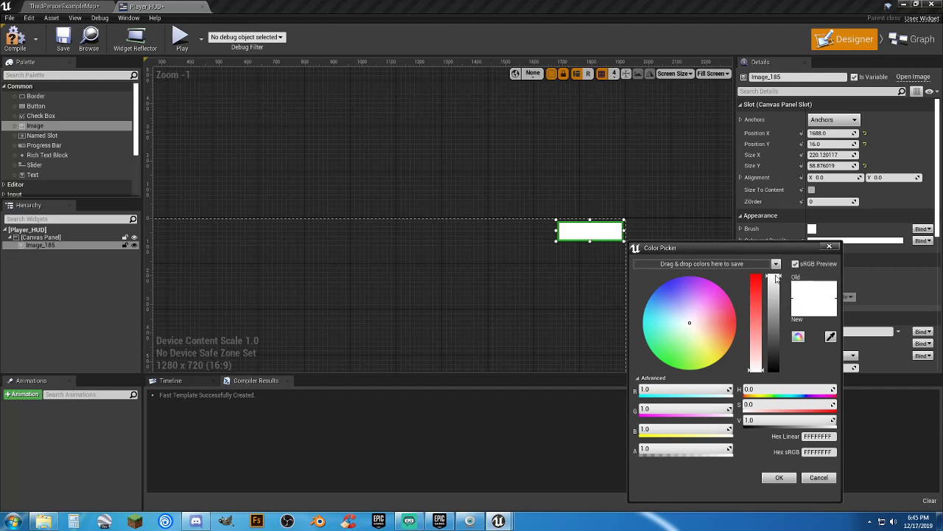
drag(773, 278, 773, 368)
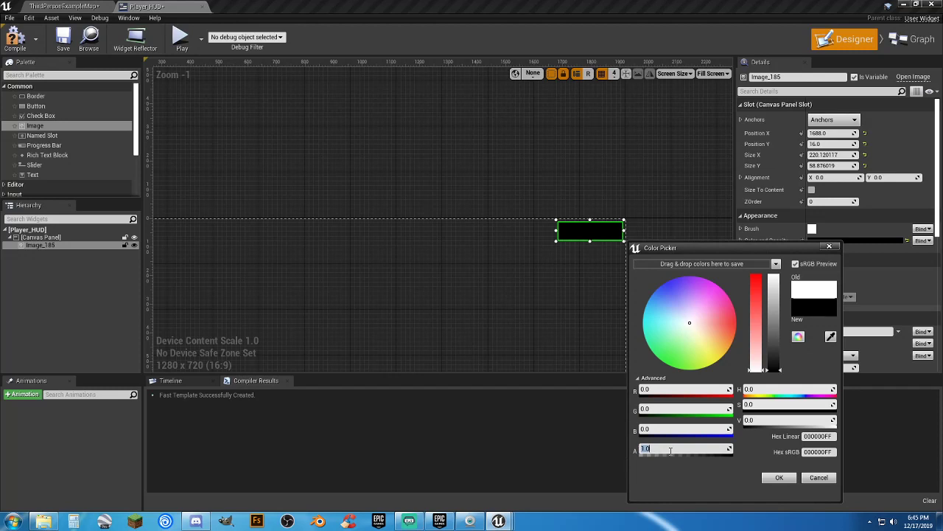
text(0.3)
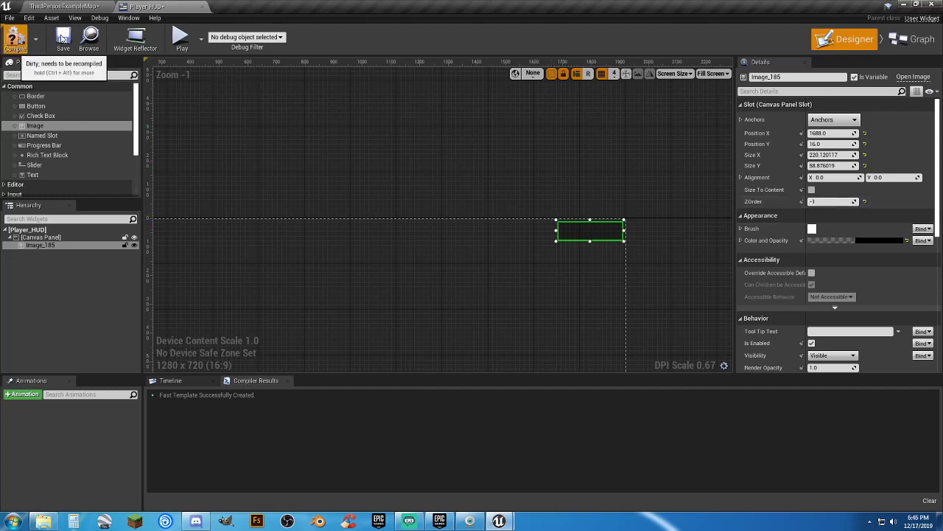
Step: Compile and save the Player_HUD widget
click(833, 120)
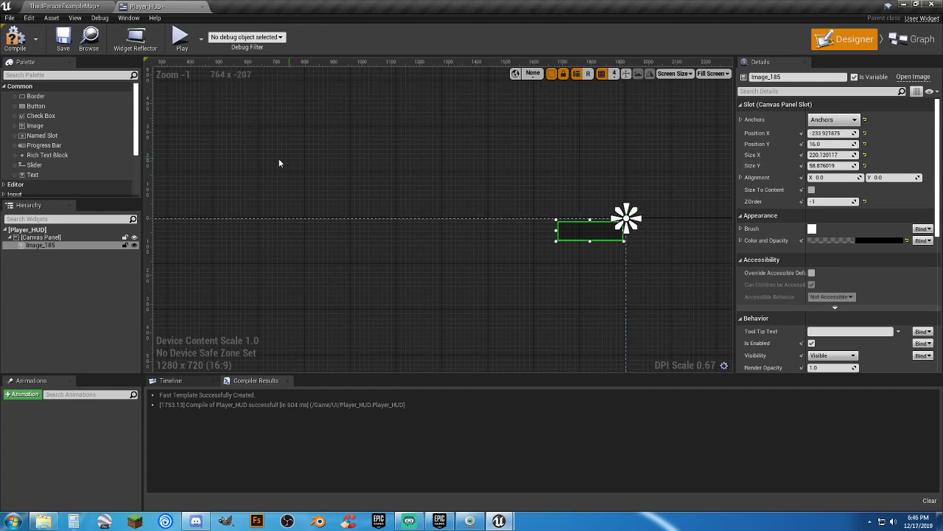
click(62, 38)
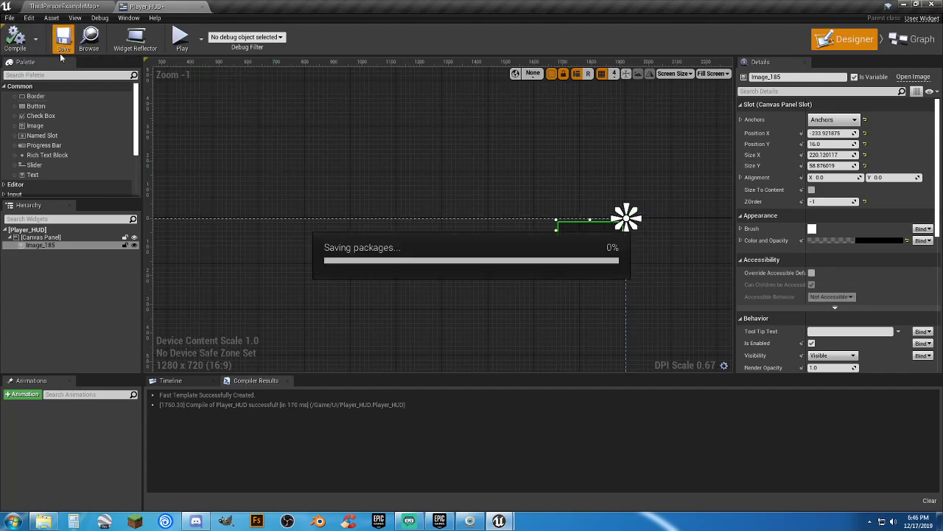
click(63, 38)
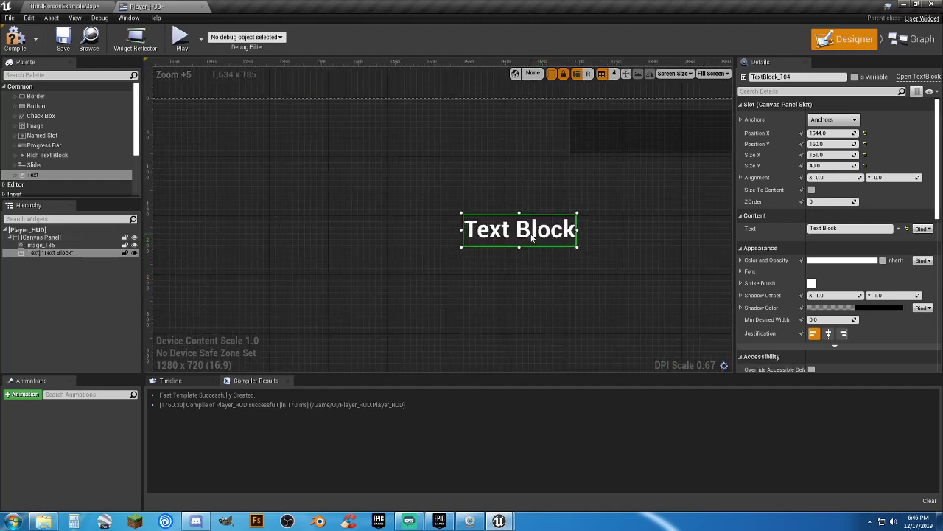
Step: Set a text block to '12' and move it onto the dark panel
click(847, 228)
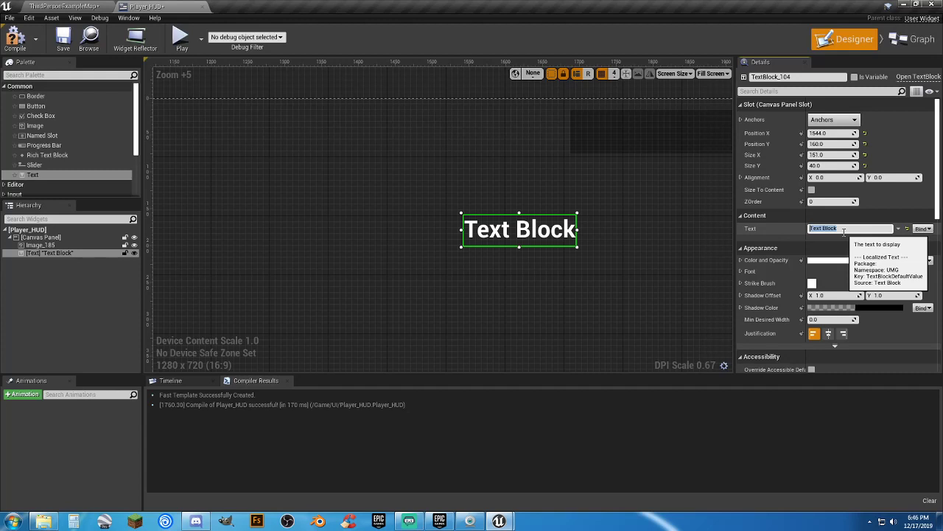
text(12)
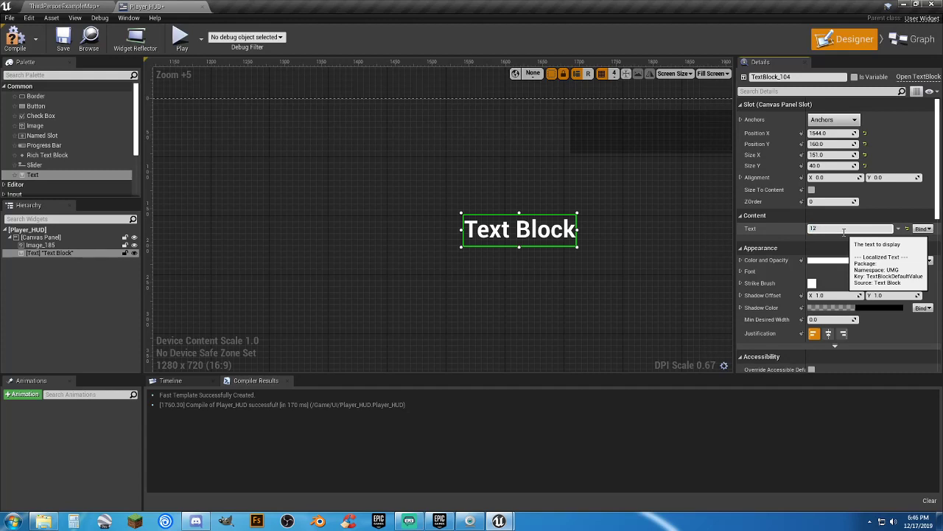
text(12)
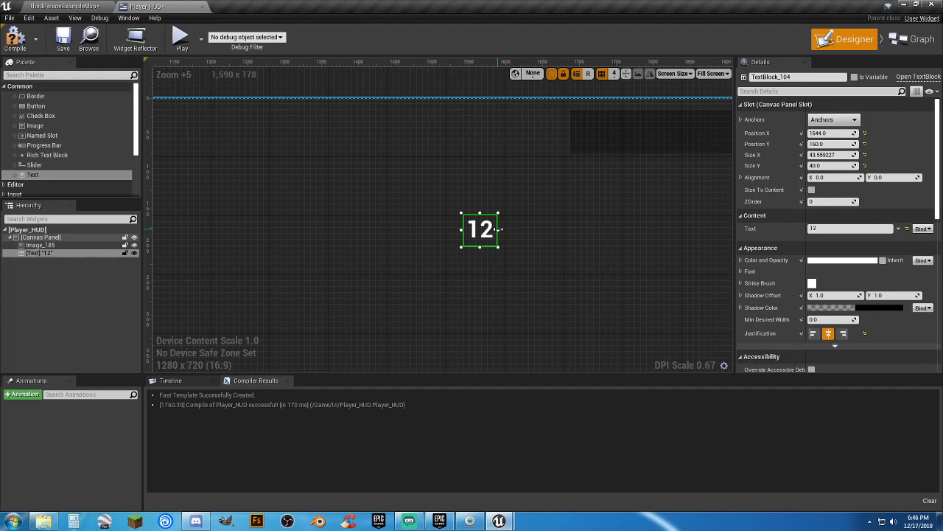
mouse_move(842, 333)
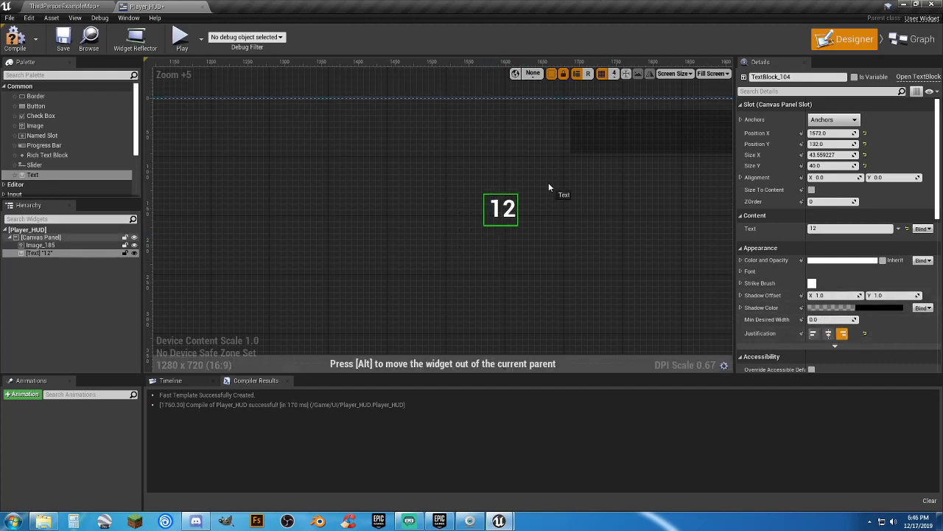
drag(502, 207, 596, 129)
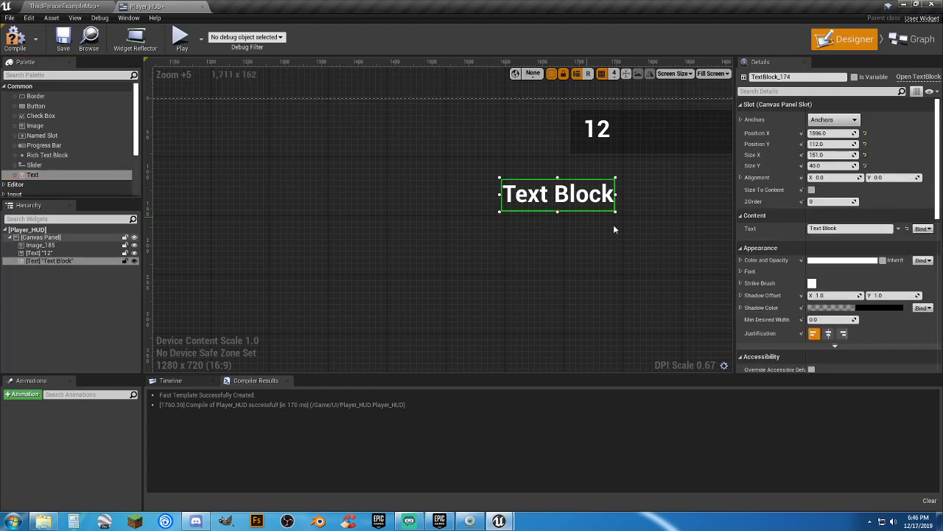
Step: Add a colon text block, shrink it to fit, and place it beside the 12
click(848, 228)
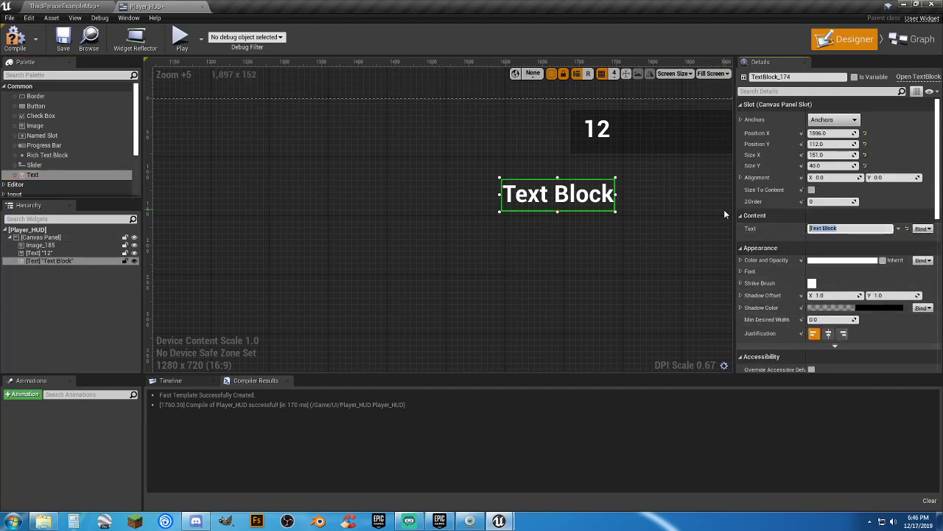
triple_click(847, 228)
text(:)
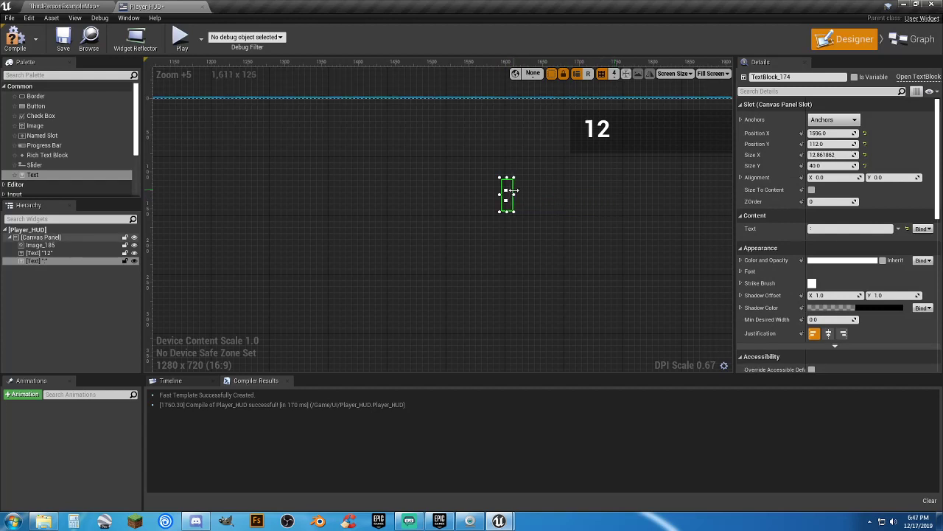
drag(507, 196, 533, 186)
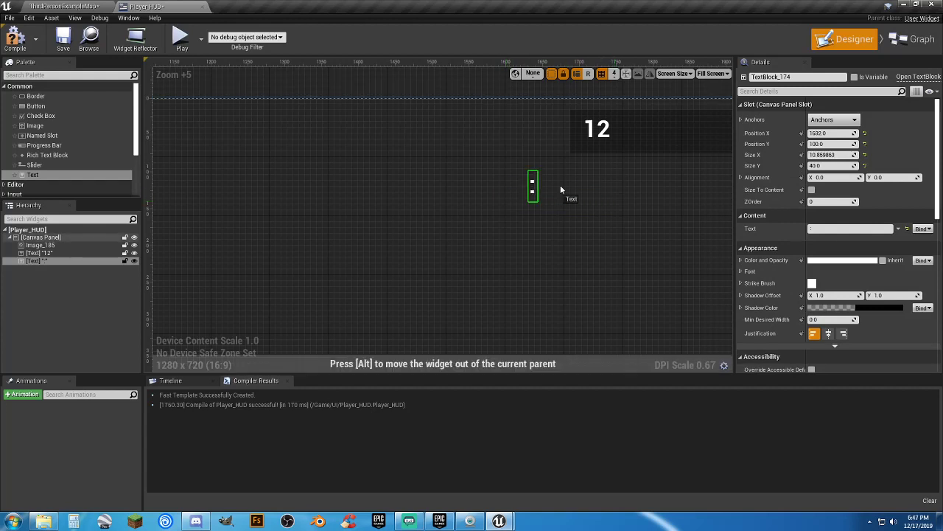
drag(532, 186, 615, 129)
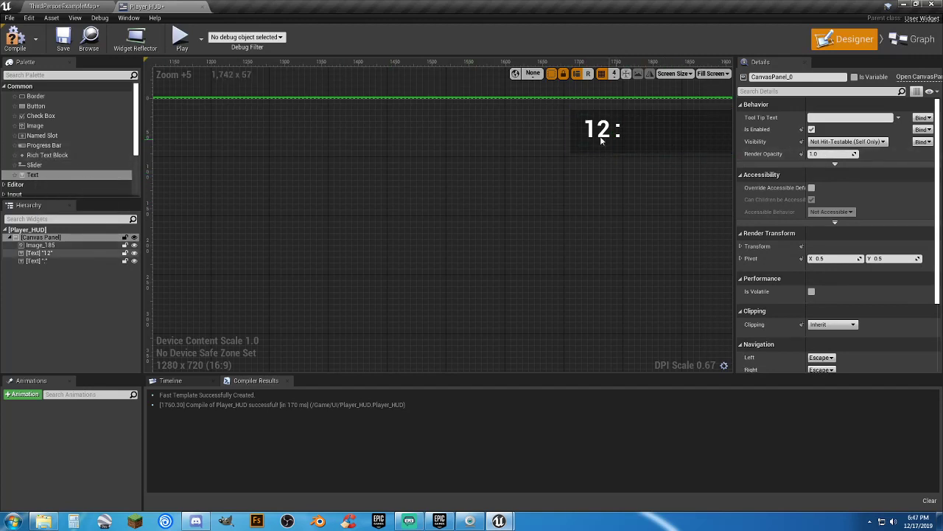
click(596, 129)
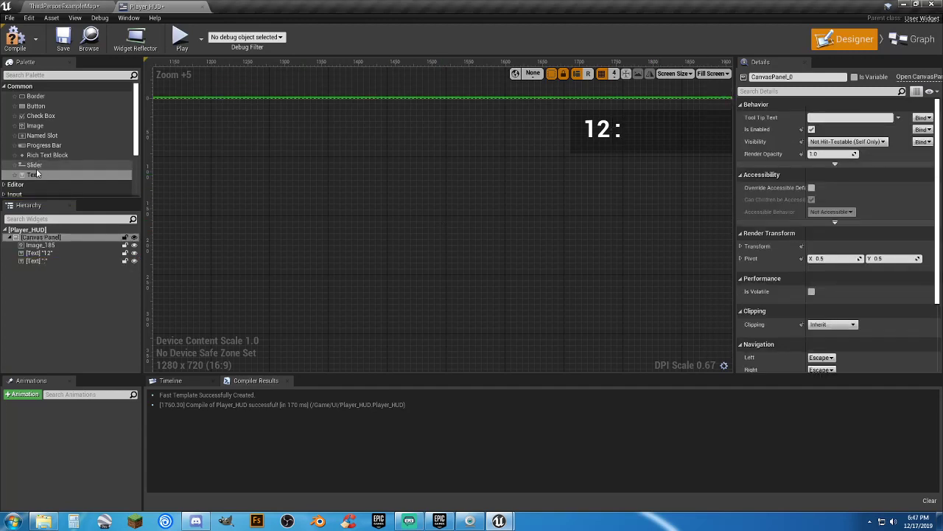
Step: Add a '56' text block, narrow it, and position it beside the colon
drag(33, 175, 610, 182)
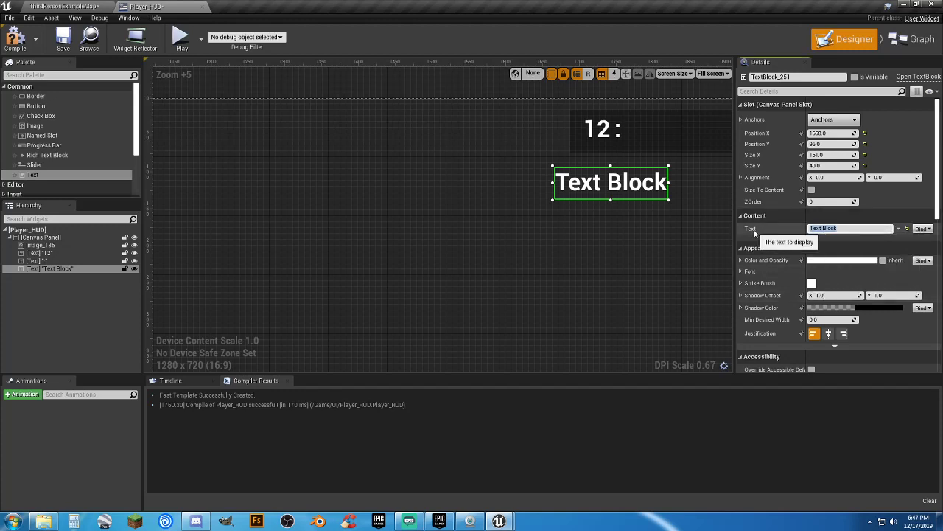
text(56)
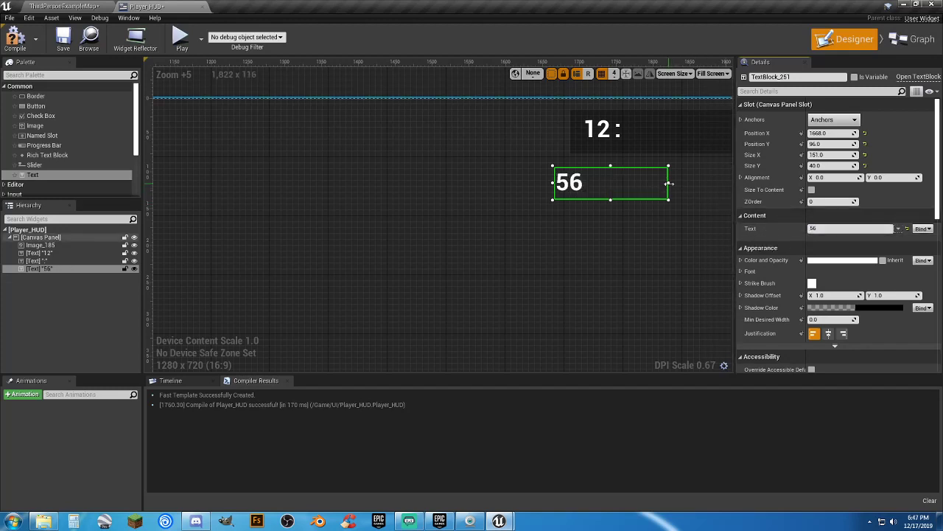
drag(669, 182, 573, 183)
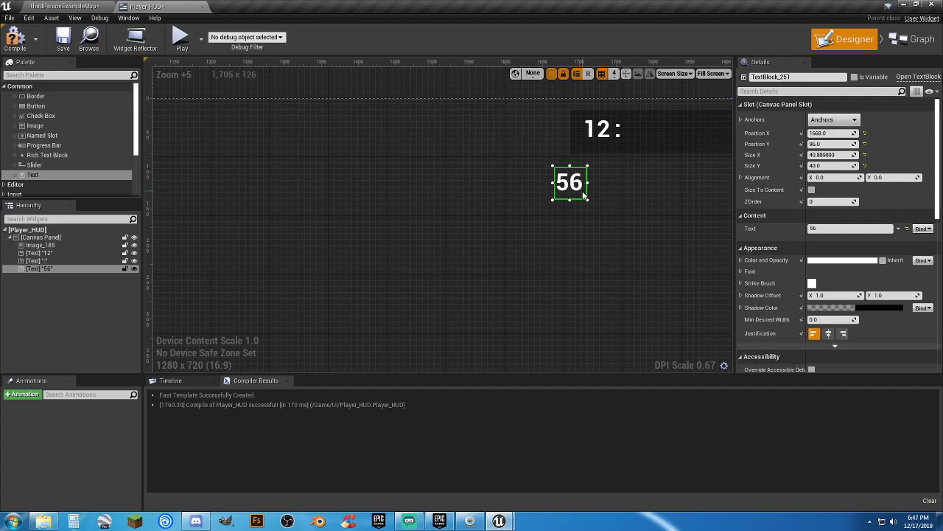
click(833, 119)
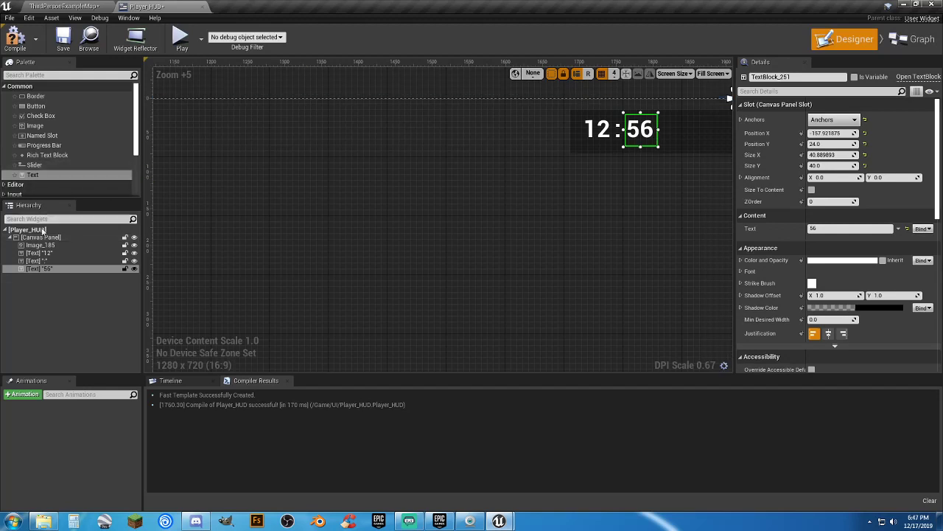
Step: Select the Image_185 backing panel and resize it to frame '12 : 56'
click(39, 253)
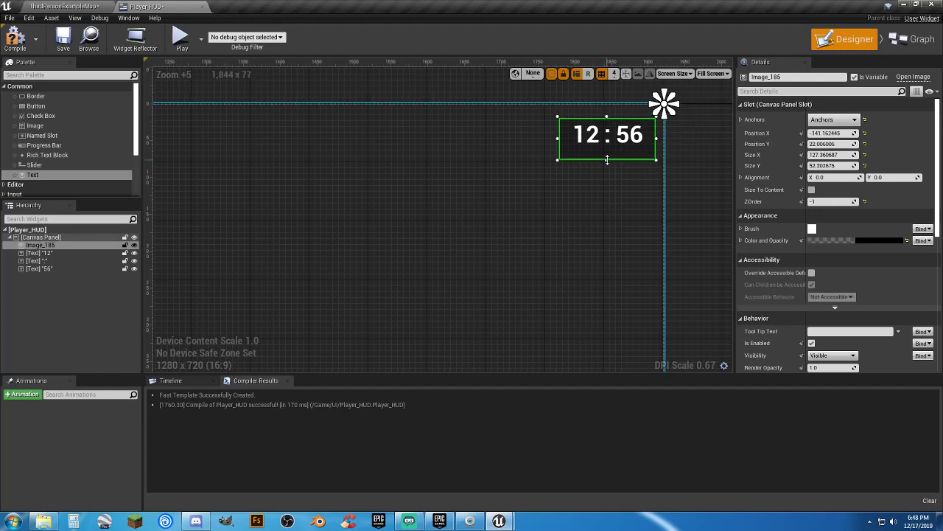
click(41, 236)
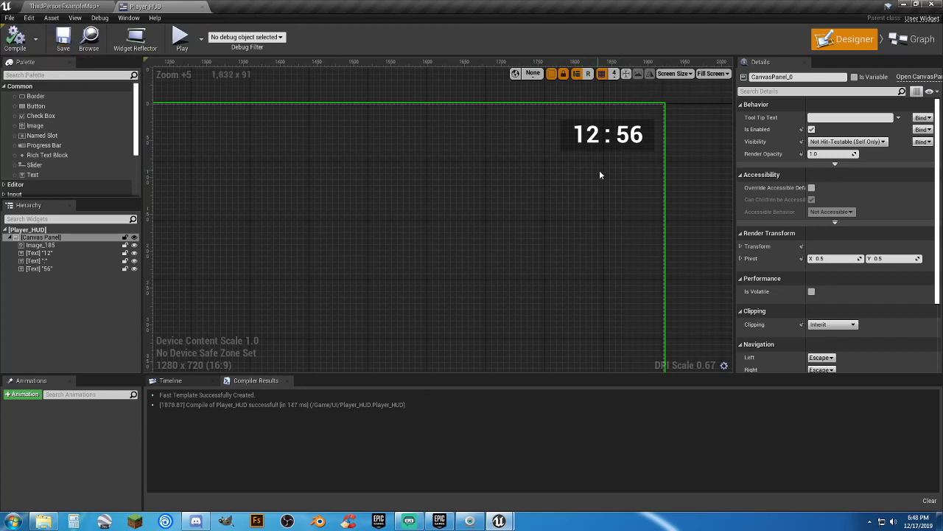
mouse_move(608, 172)
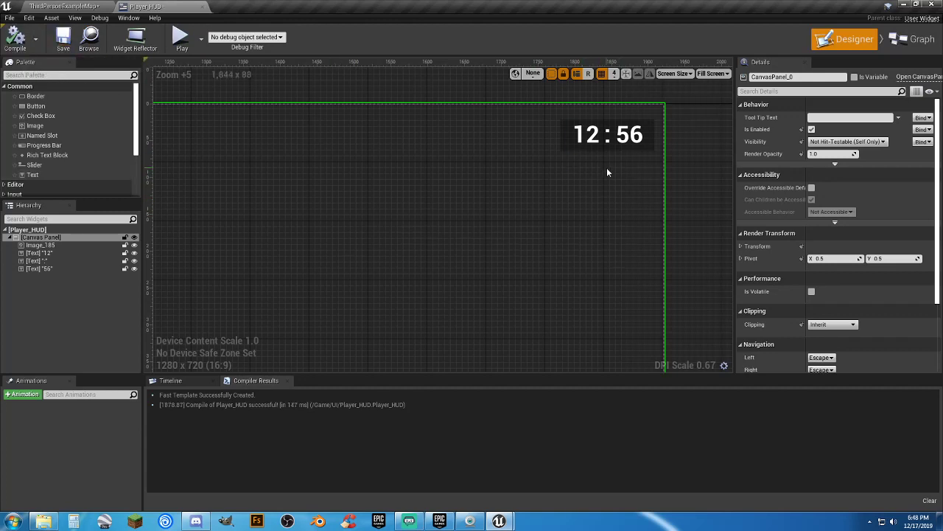
Step: Switch Player_HUD to Graph and browse ThirdPersonBP Blueprints to open ThirdPersonCharacter
click(921, 39)
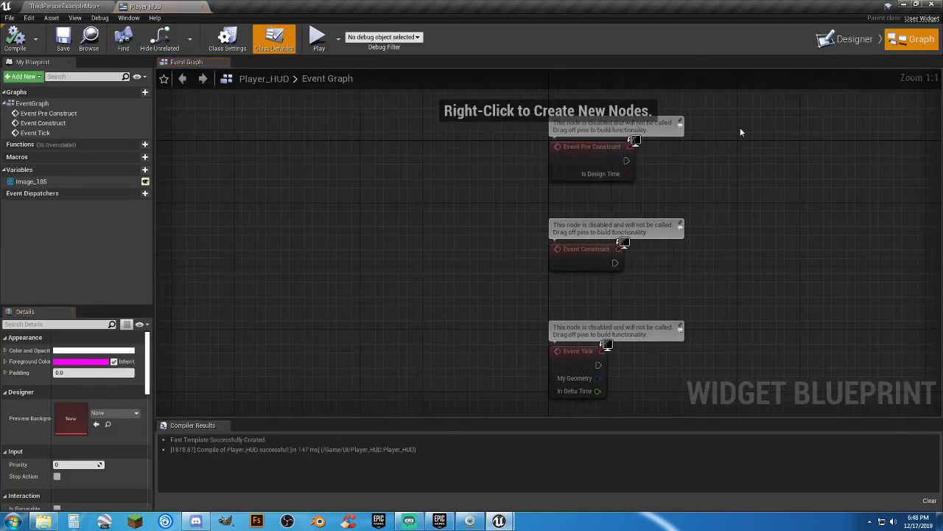
mouse_move(63, 38)
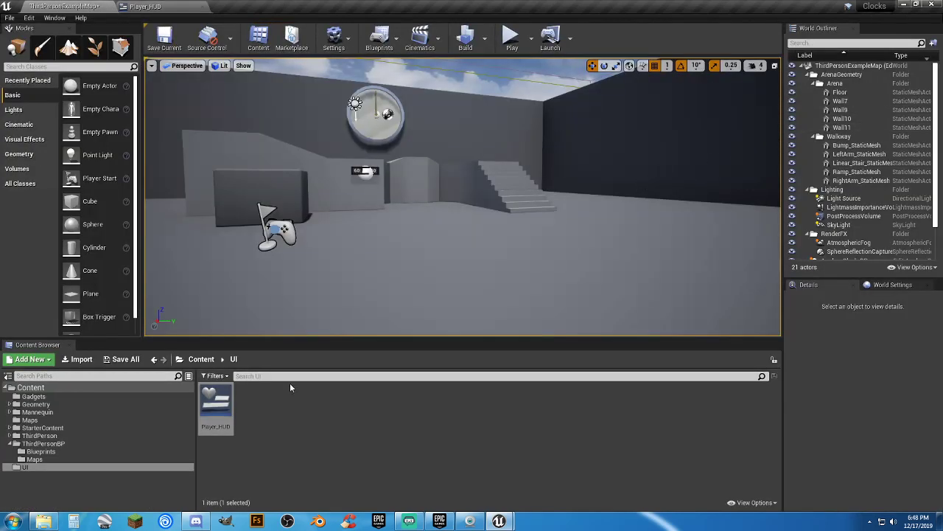
click(41, 450)
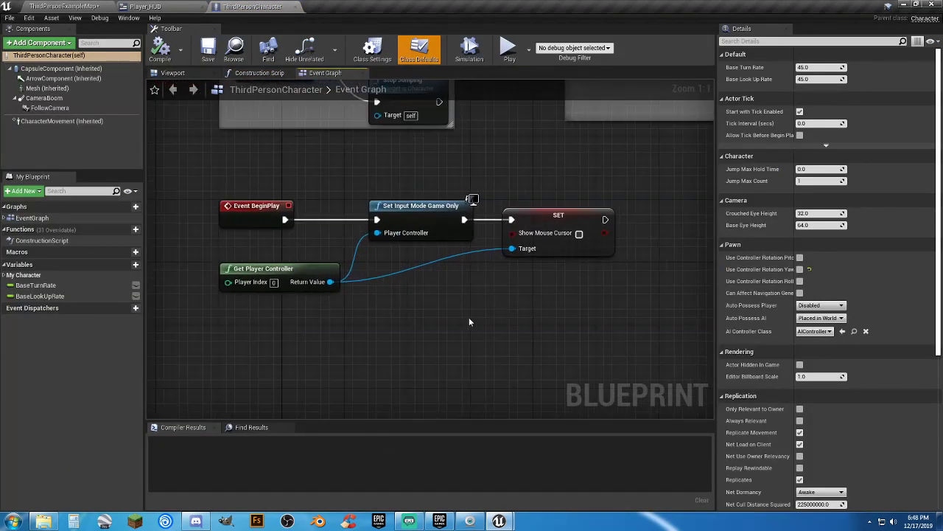
click(420, 47)
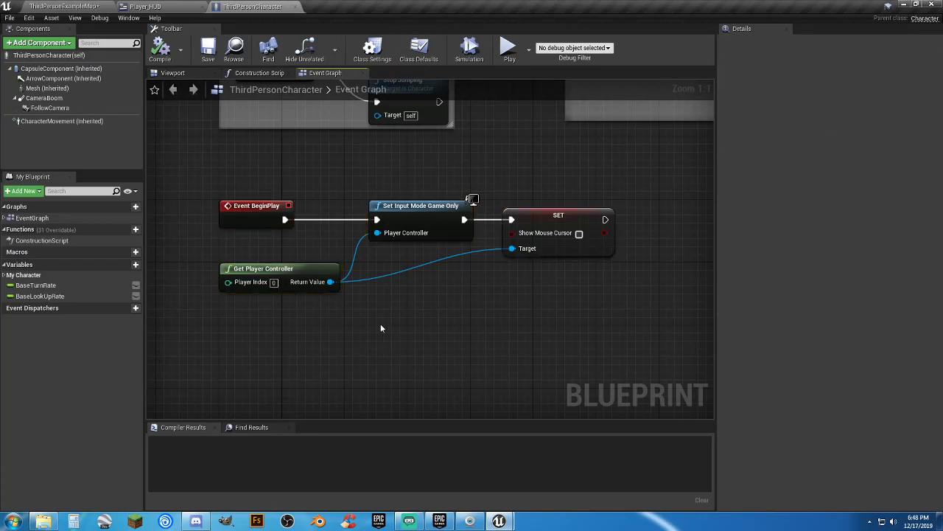
click(420, 205)
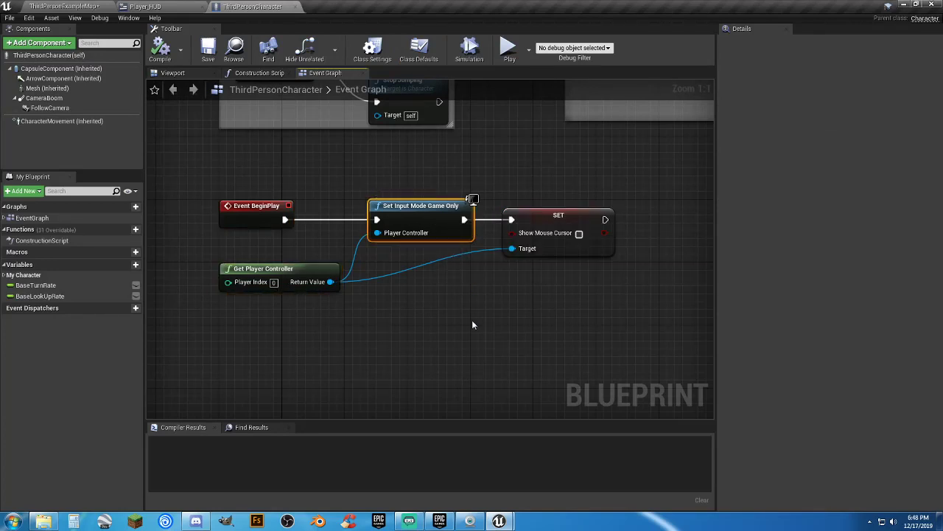
click(279, 268)
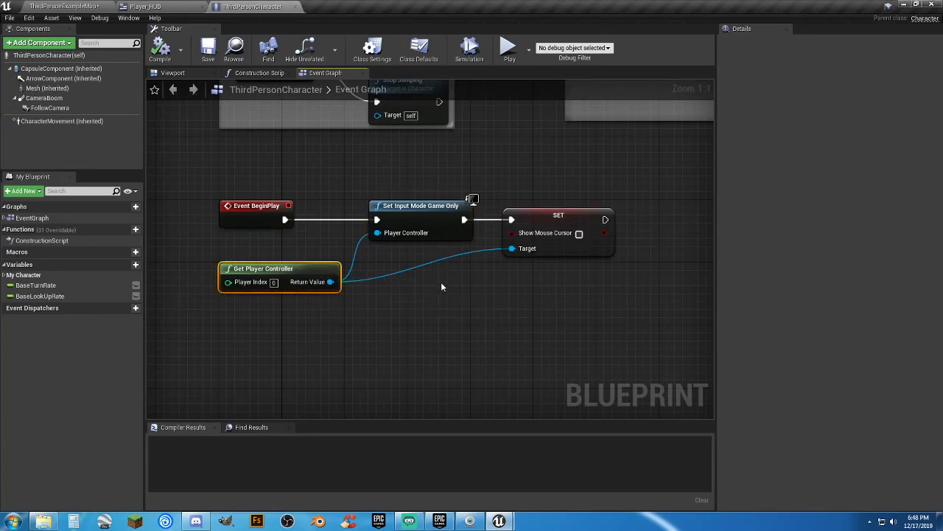
click(558, 215)
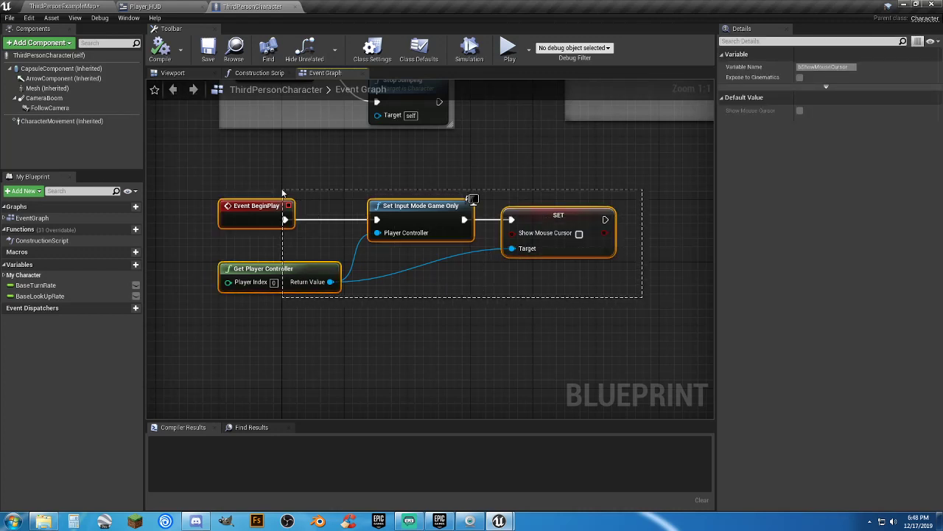
click(390, 329)
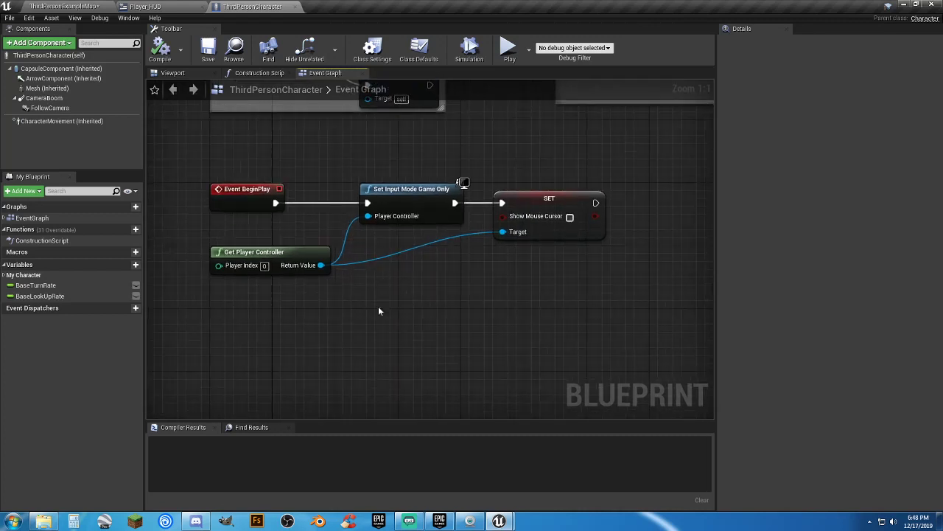
mouse_move(557, 264)
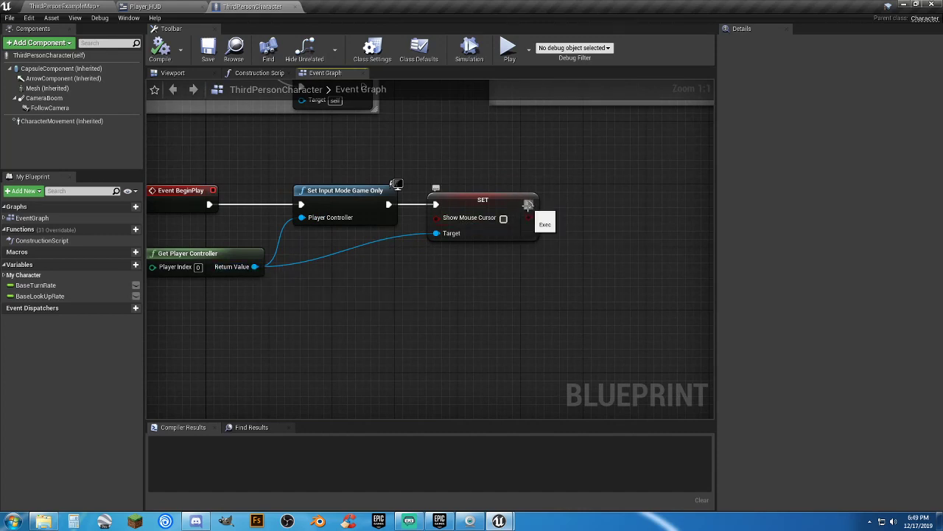
Step: Add a Create Widget node with class Player_HUD, followed by Add to Viewport
drag(255, 267, 589, 254)
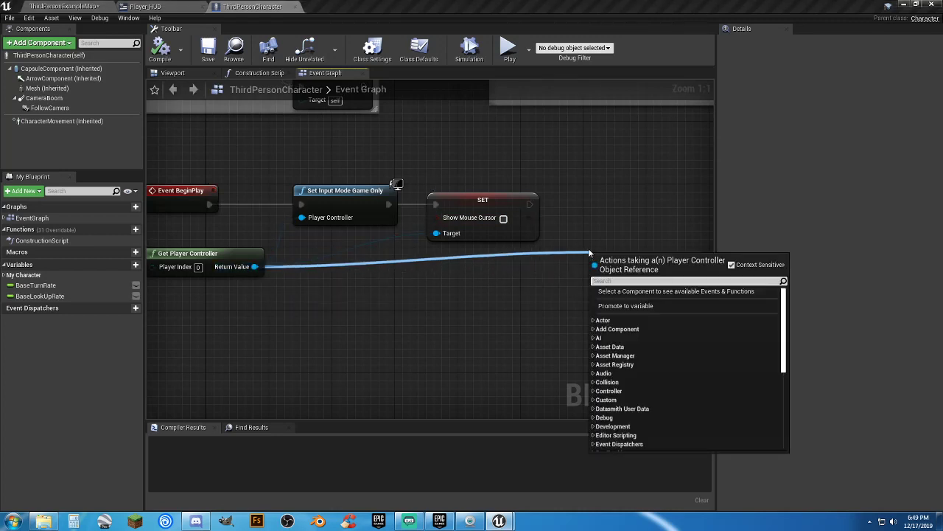
text(createw)
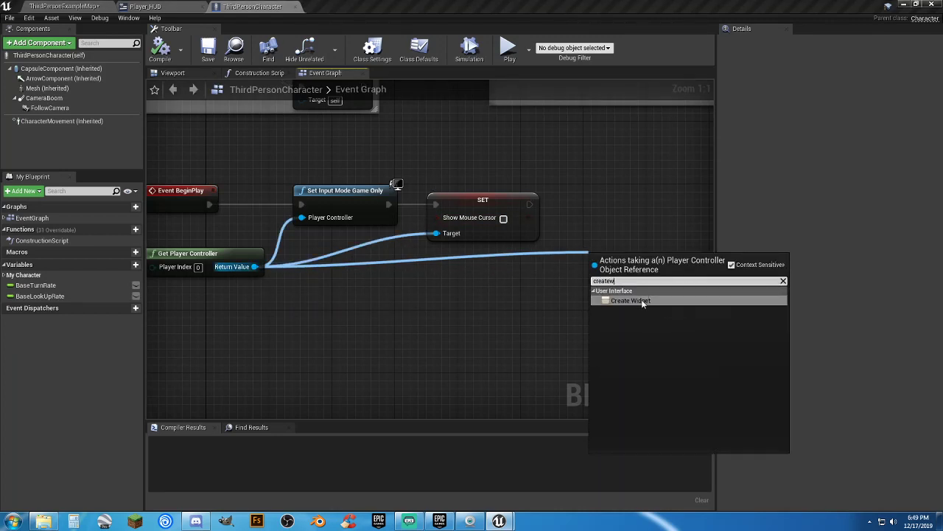
click(631, 300)
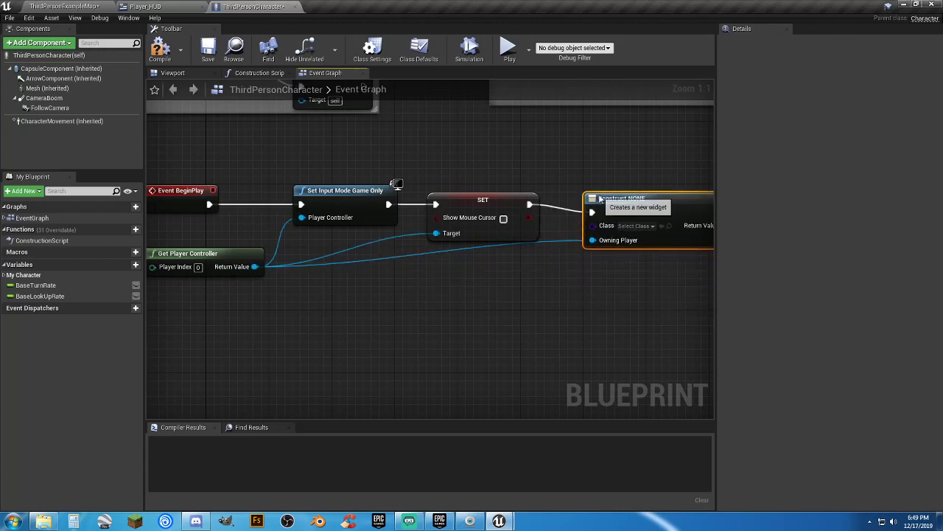
click(632, 217)
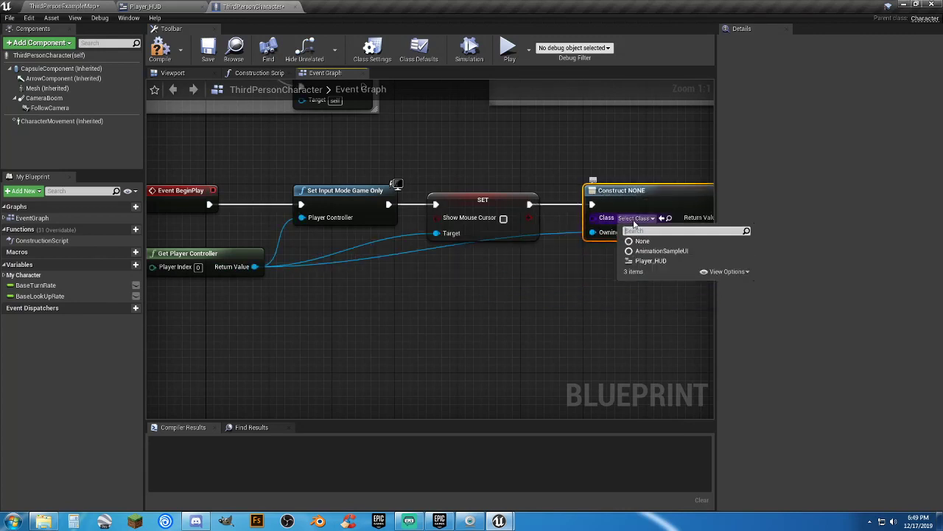
click(650, 261)
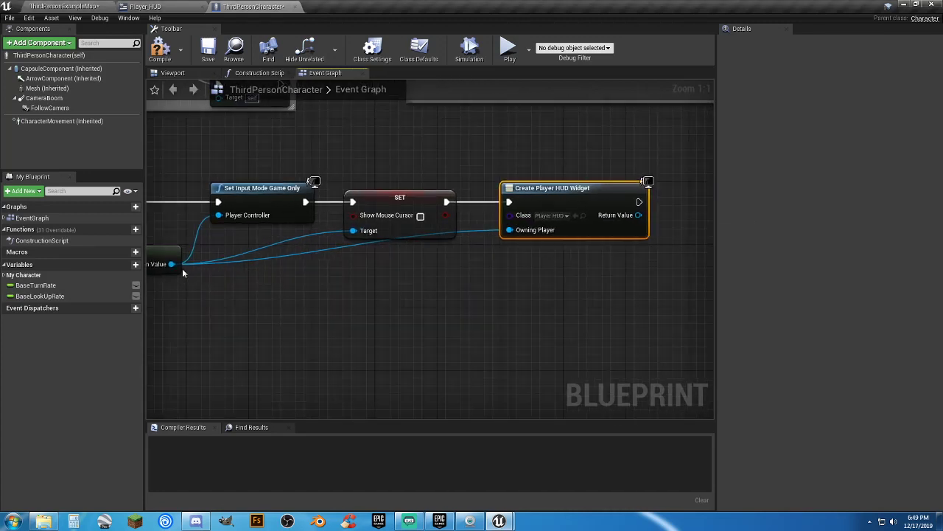
drag(173, 264, 564, 303)
text(addt)
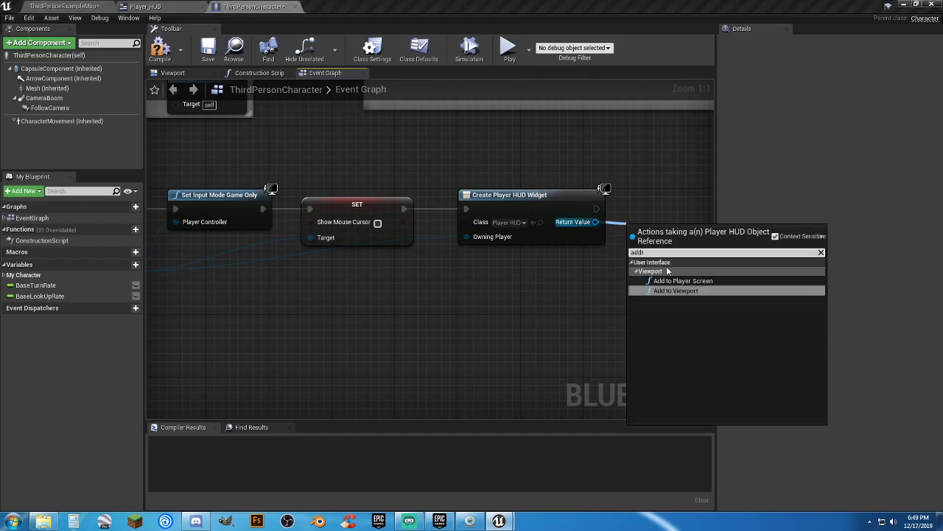
click(675, 290)
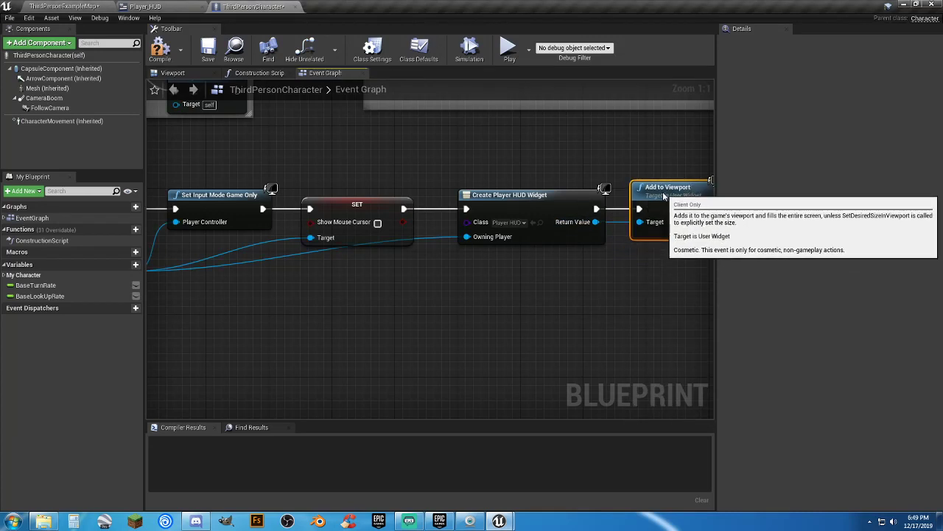
mouse_move(465, 314)
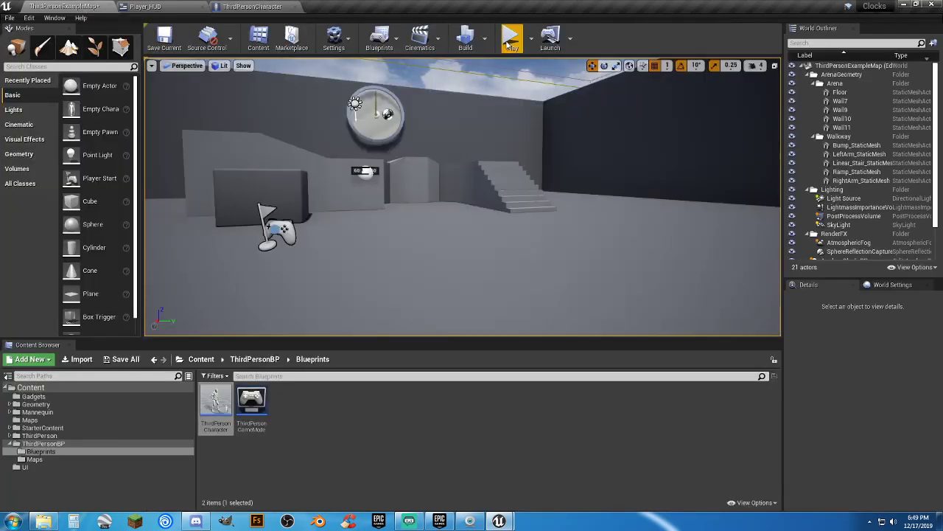
Step: Play the level, then switch back to the ThirdPersonCharacter blueprint tab
click(511, 37)
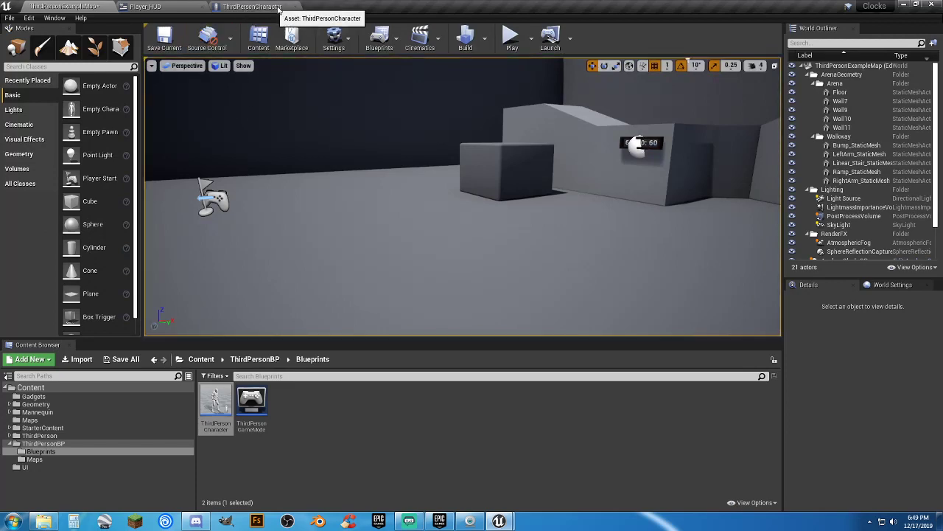
click(145, 7)
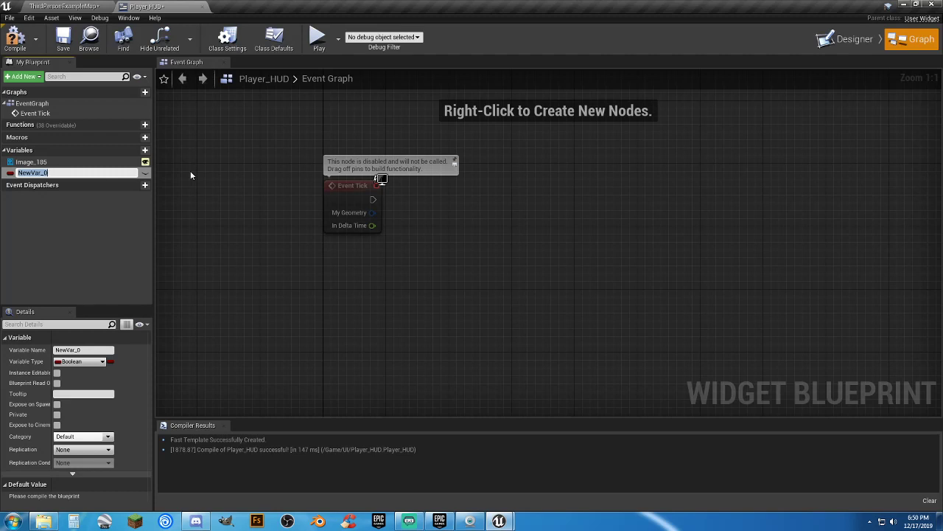
Step: Create an Integer variable 'Hours', compile, and name a second variable 'Minutes'
text(Hours)
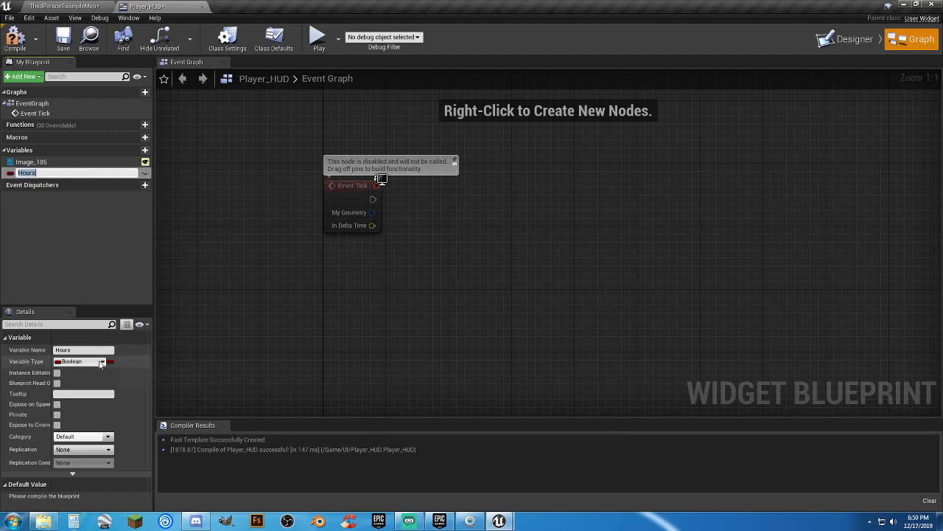
click(102, 362)
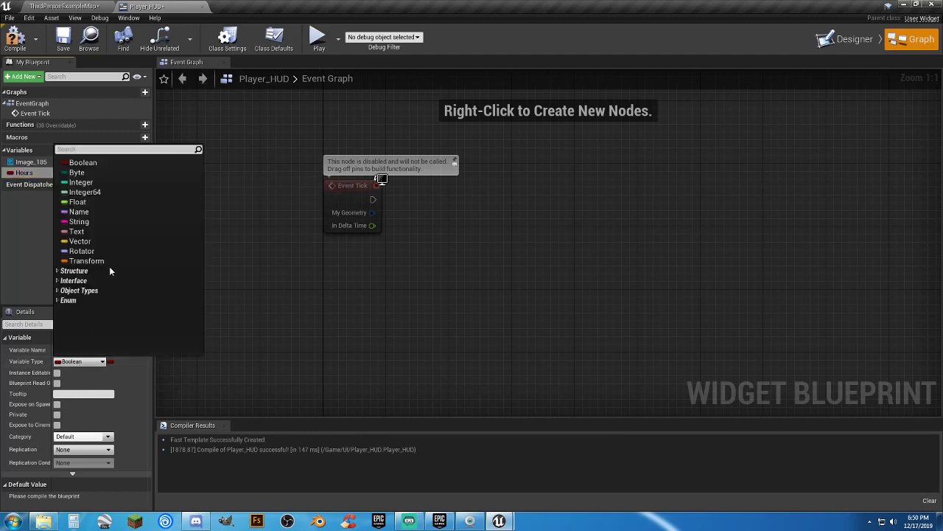
mouse_move(85, 192)
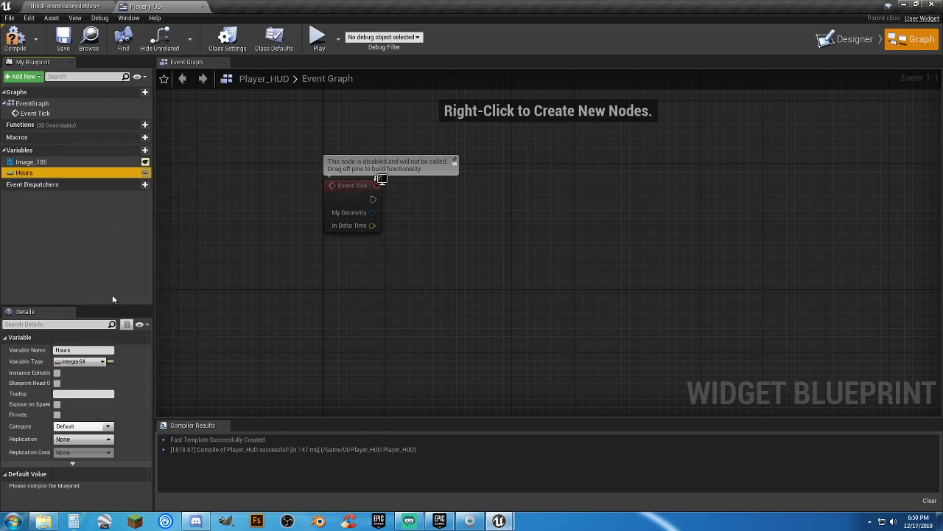
click(101, 362)
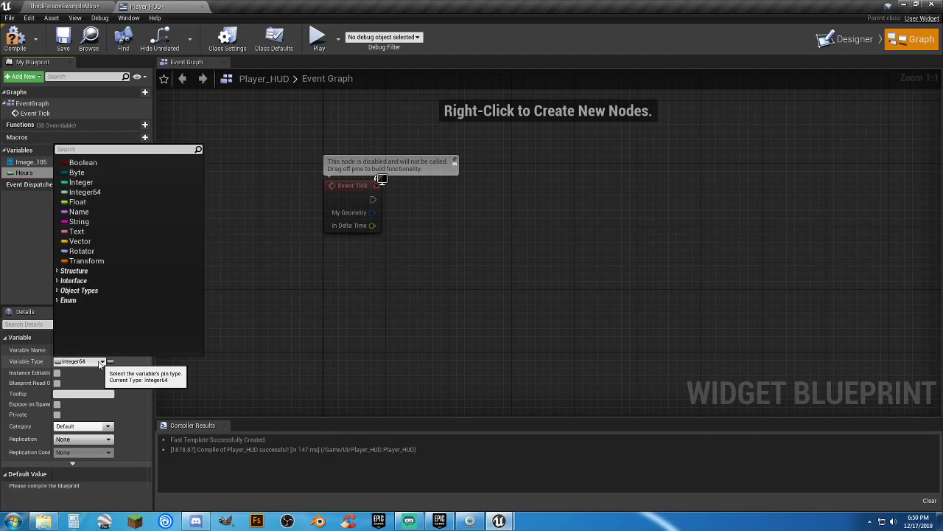
click(81, 182)
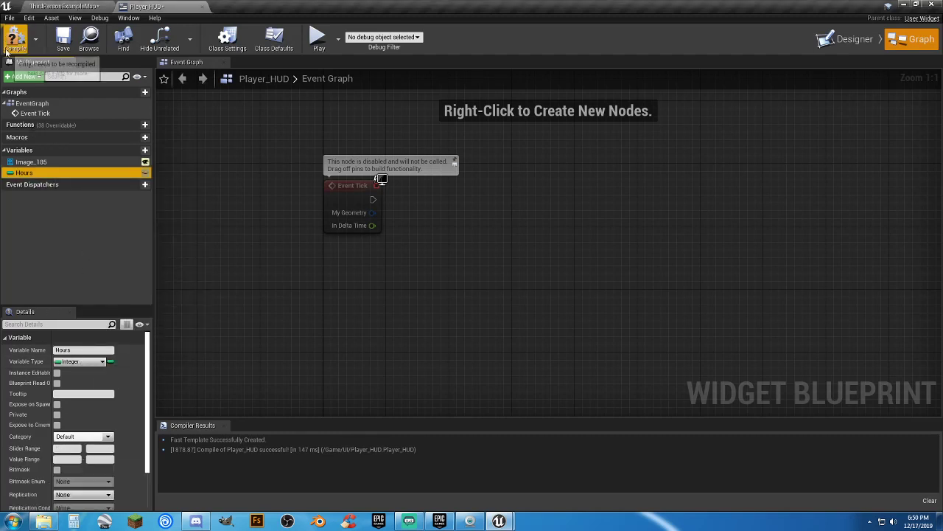
click(15, 39)
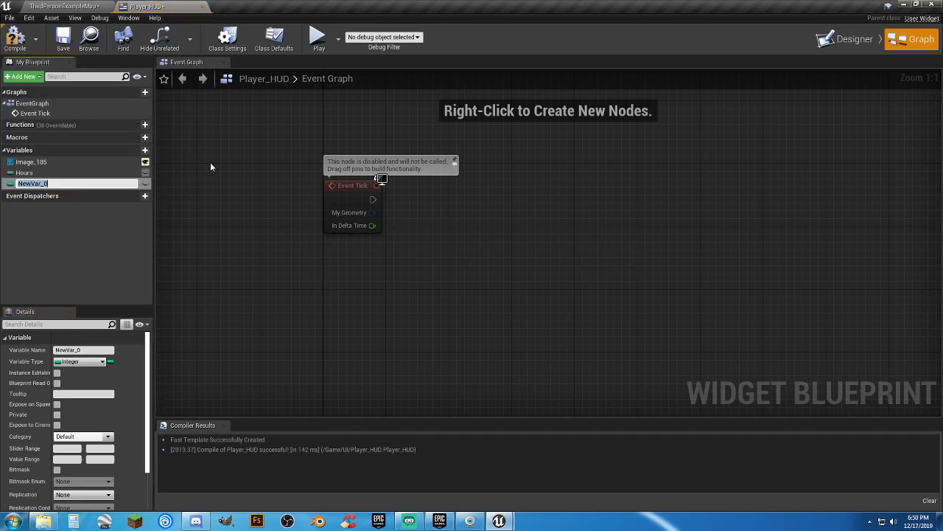
text(Minutes)
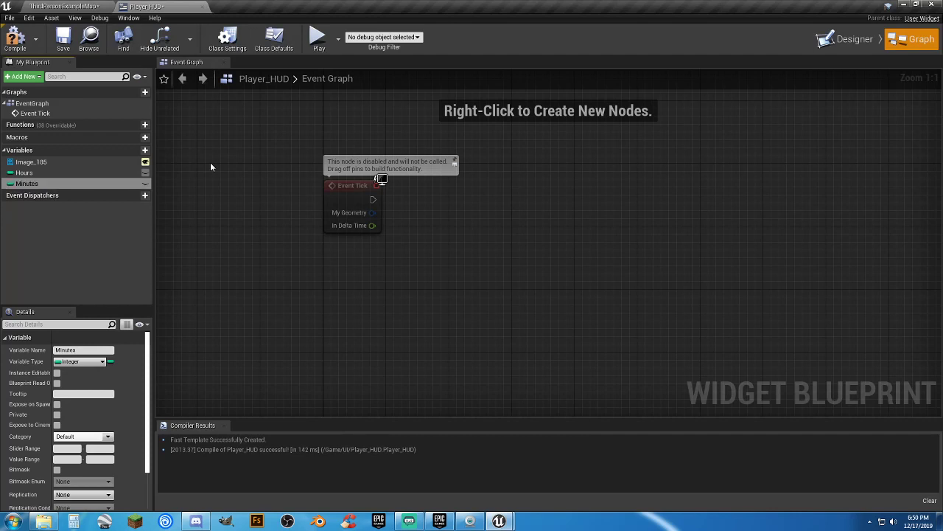
mouse_move(57, 145)
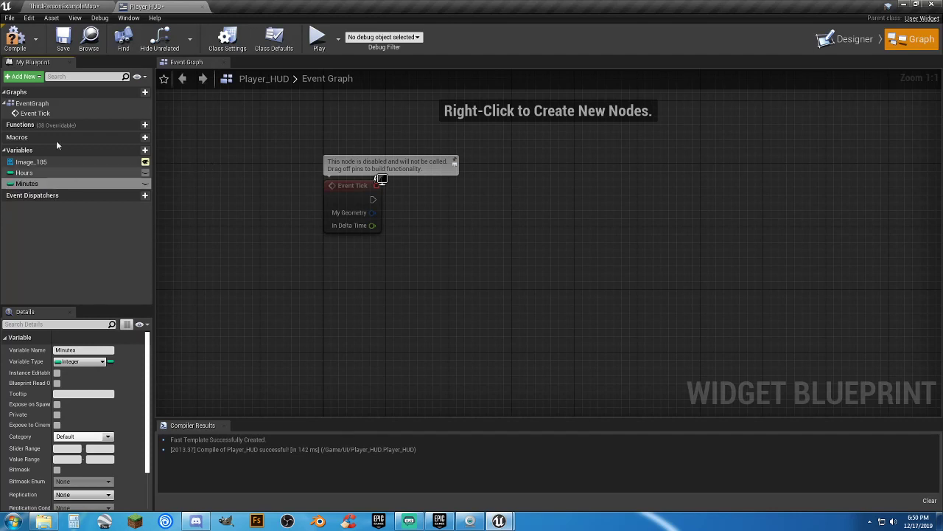
Step: Compile with Minutes added and place a SET Hours node in the graph
click(26, 183)
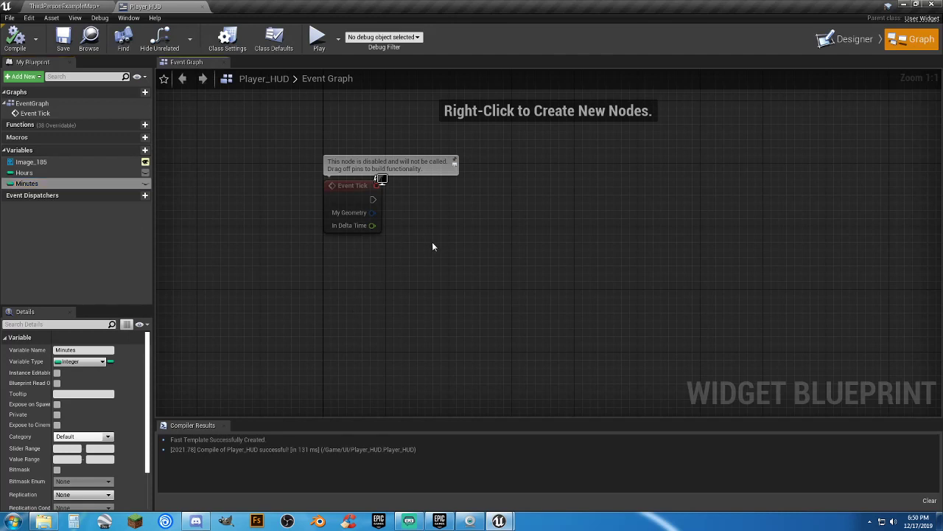
mouse_move(200, 171)
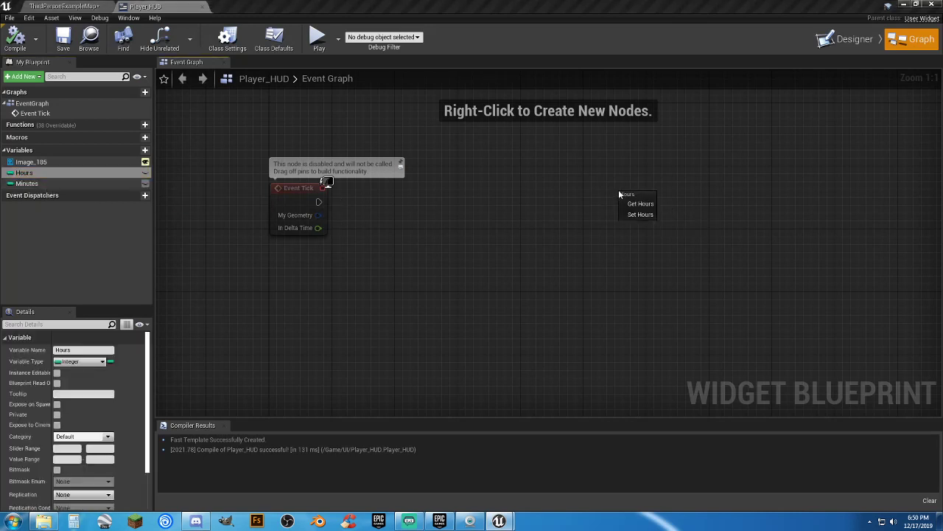
click(639, 214)
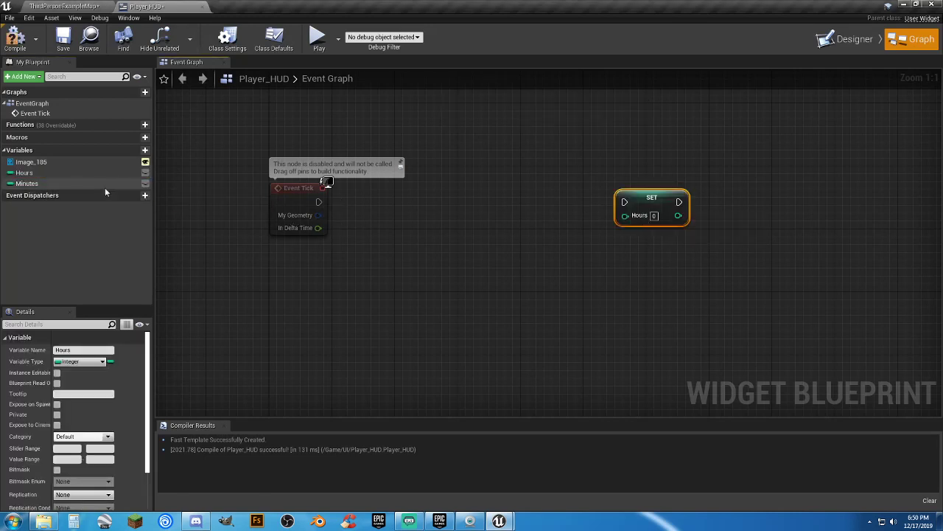
mouse_move(41, 182)
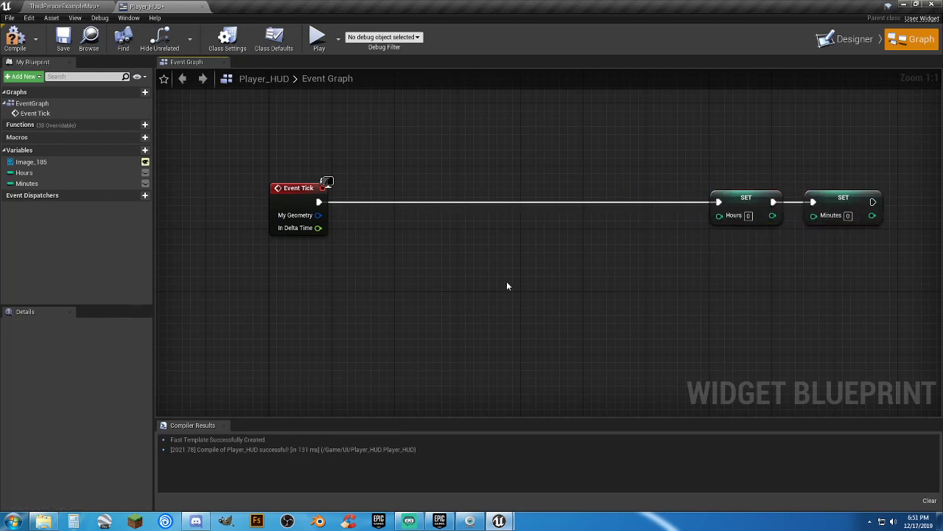
Step: Add a Now current-time node to the event graph
right_click(508, 286)
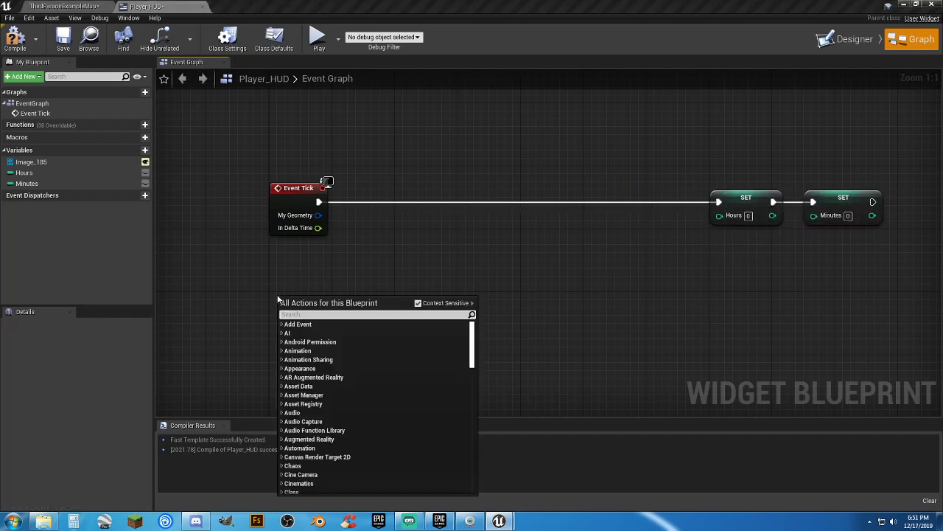
text(now)
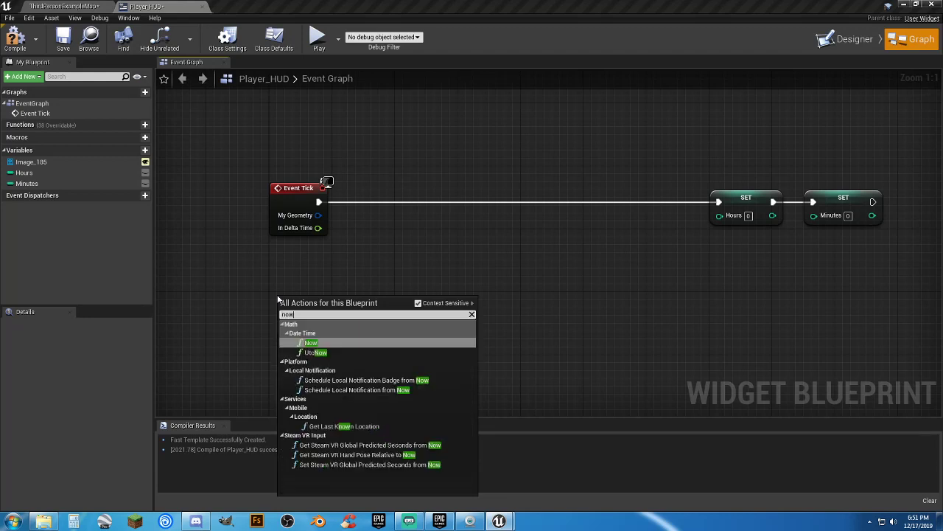
click(310, 342)
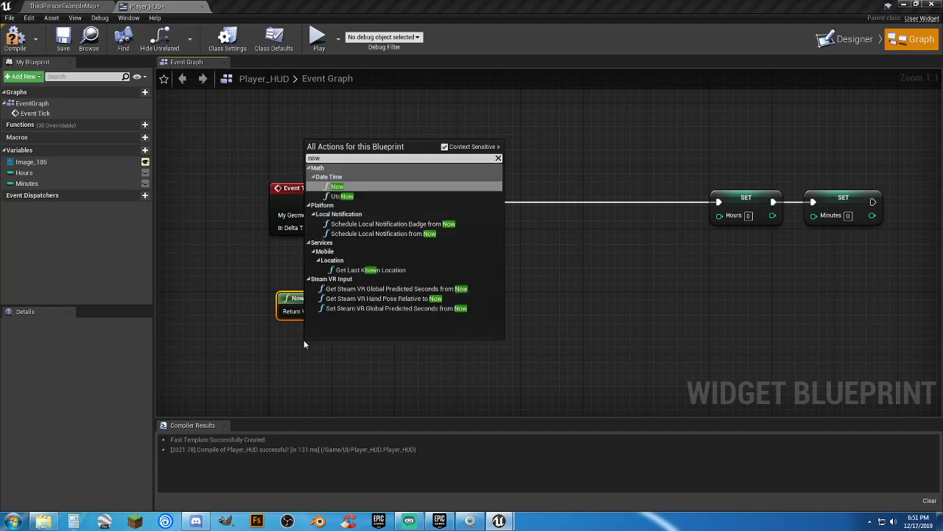
mouse_move(346, 196)
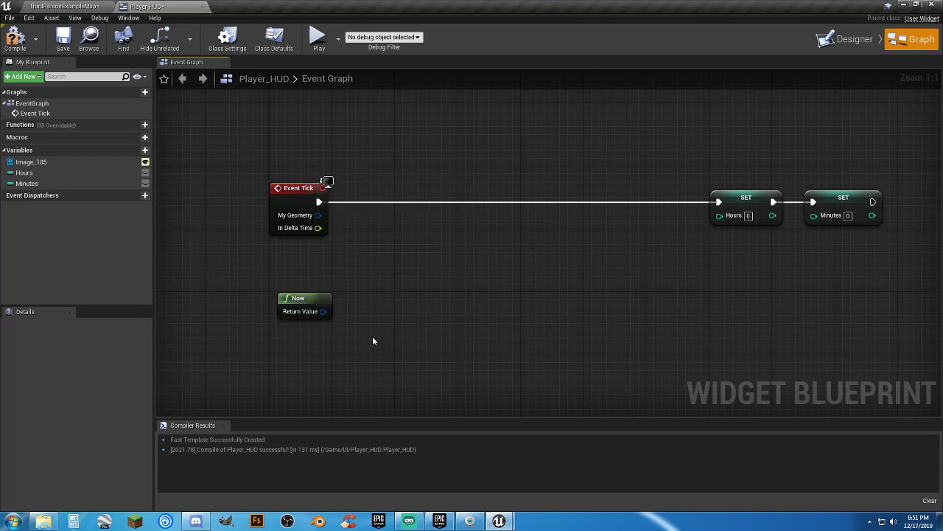
mouse_move(295, 298)
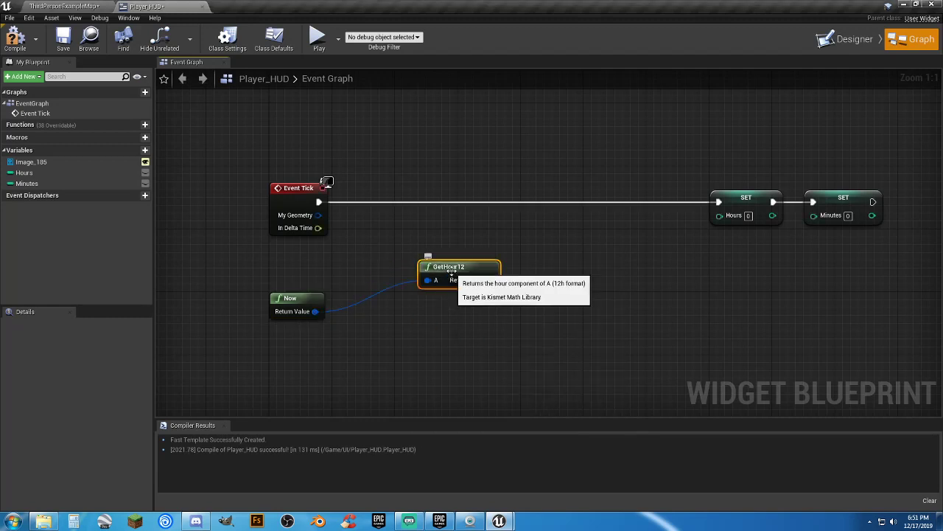
Step: Pull GetMinute from Now and wire hour and minute results into SET Hours and SET Minutes
drag(453, 266, 433, 311)
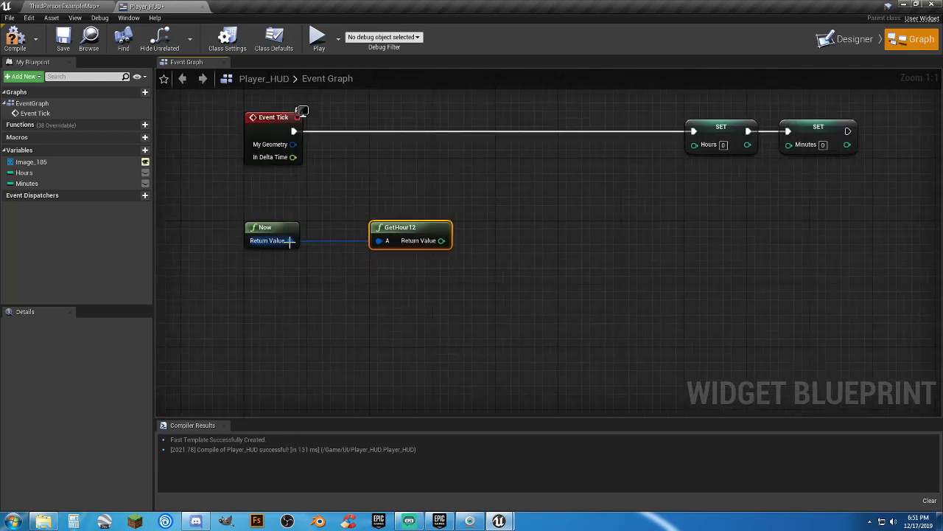
drag(289, 240, 384, 306)
text(getm)
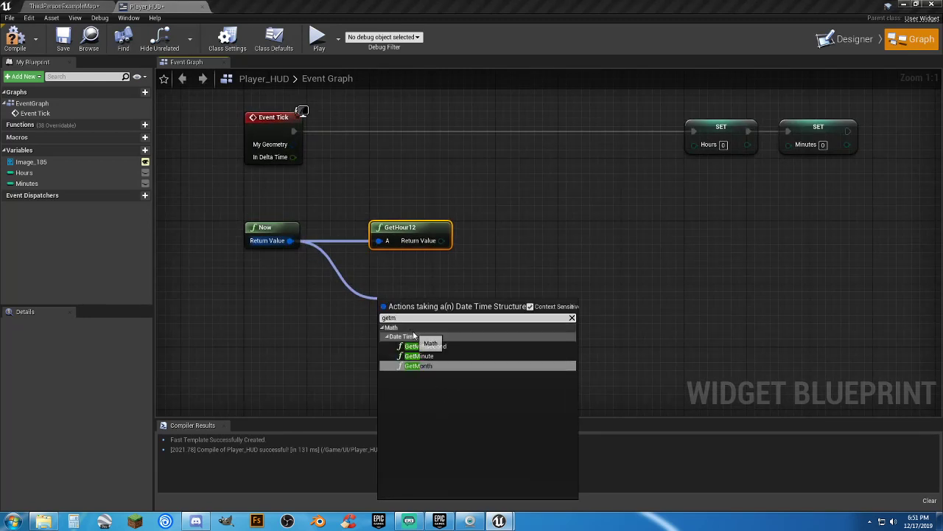
click(418, 356)
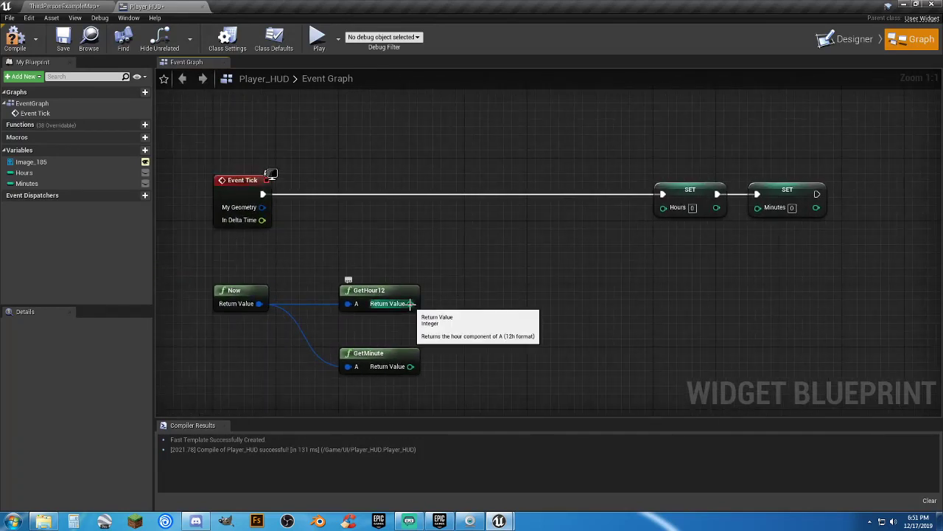
drag(411, 303, 664, 207)
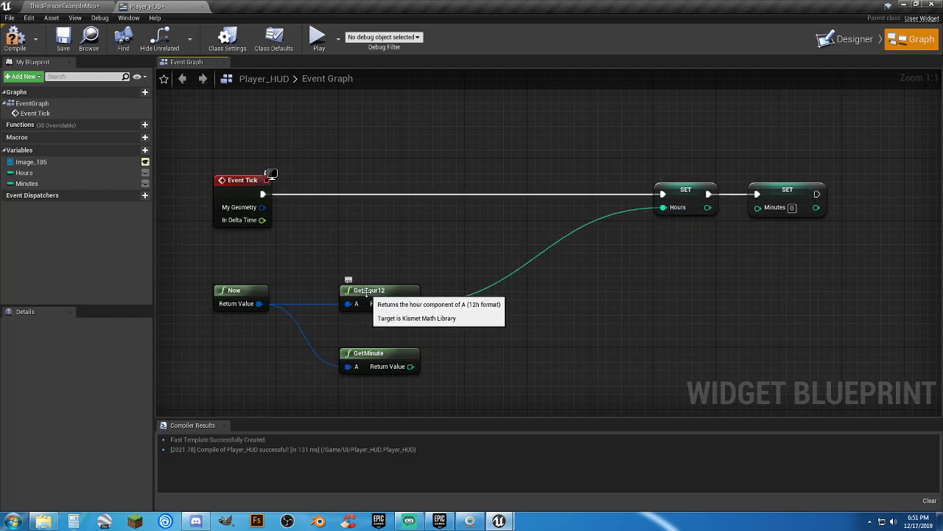
mouse_move(411, 366)
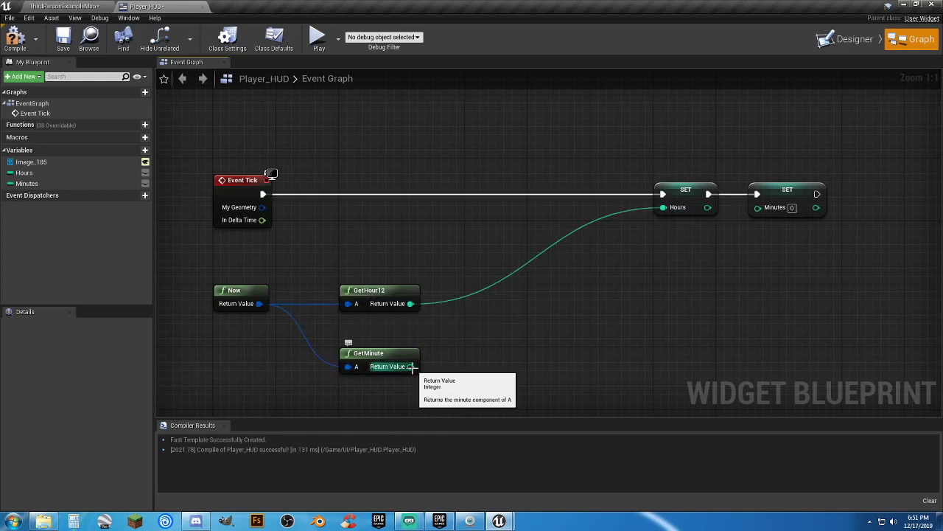
drag(410, 366, 756, 207)
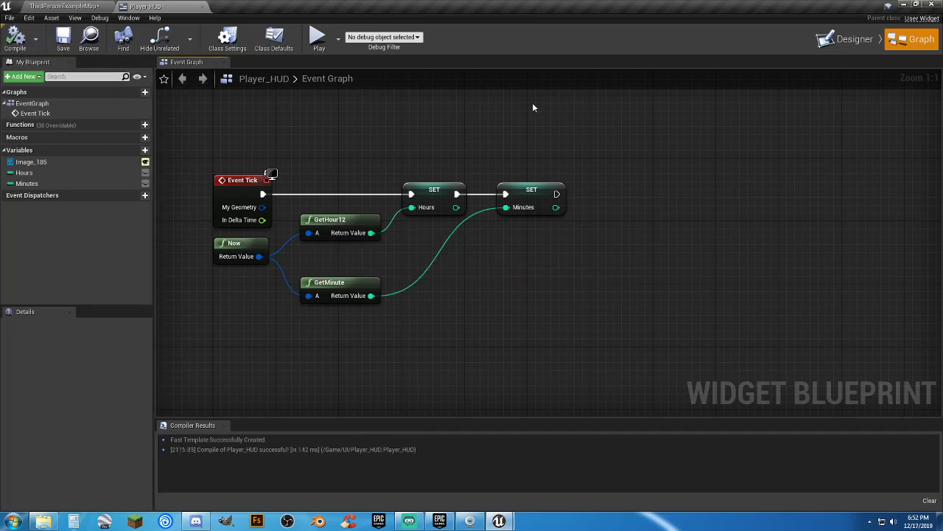
Step: Create a new GetText_0 binding function for the '56' minutes text block's Text property
click(854, 39)
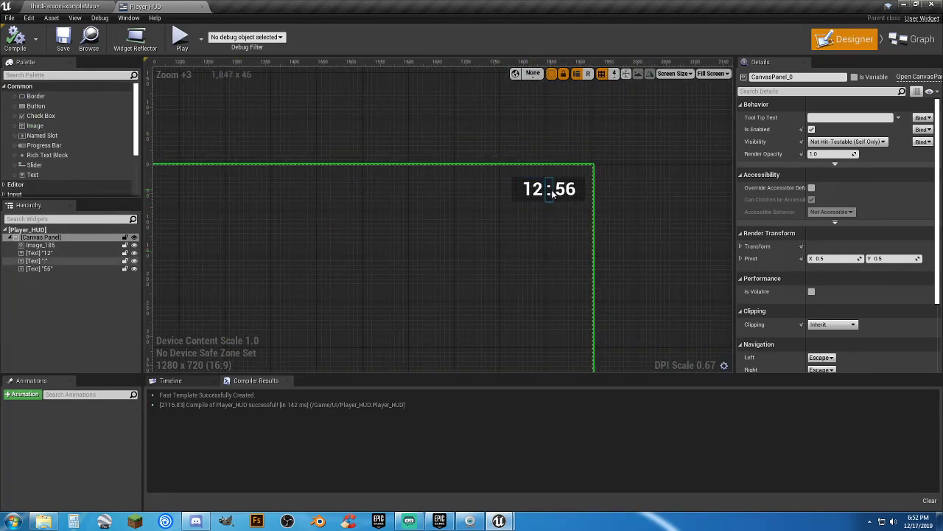
click(565, 188)
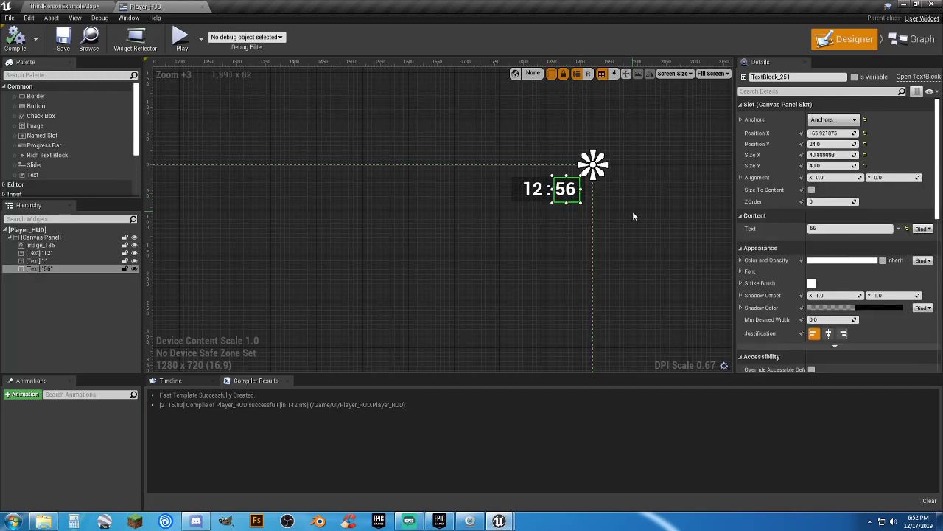
click(848, 228)
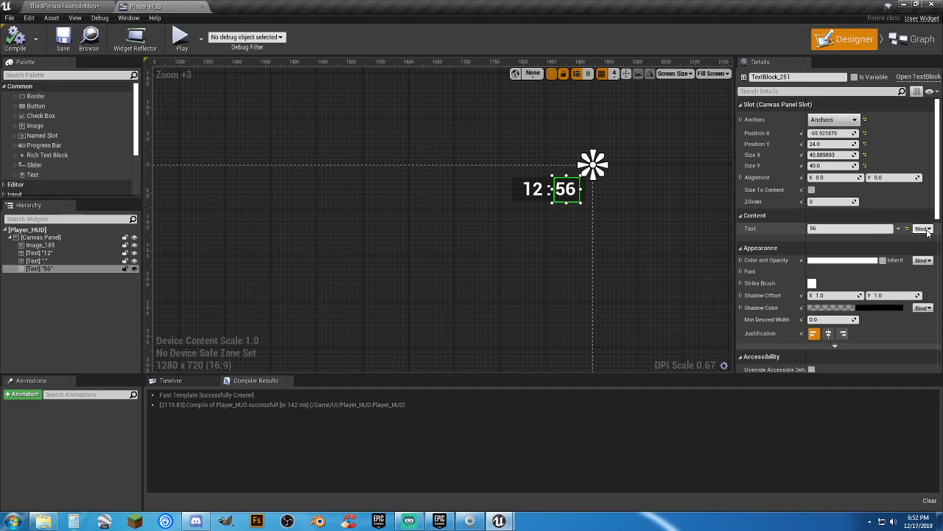
click(922, 228)
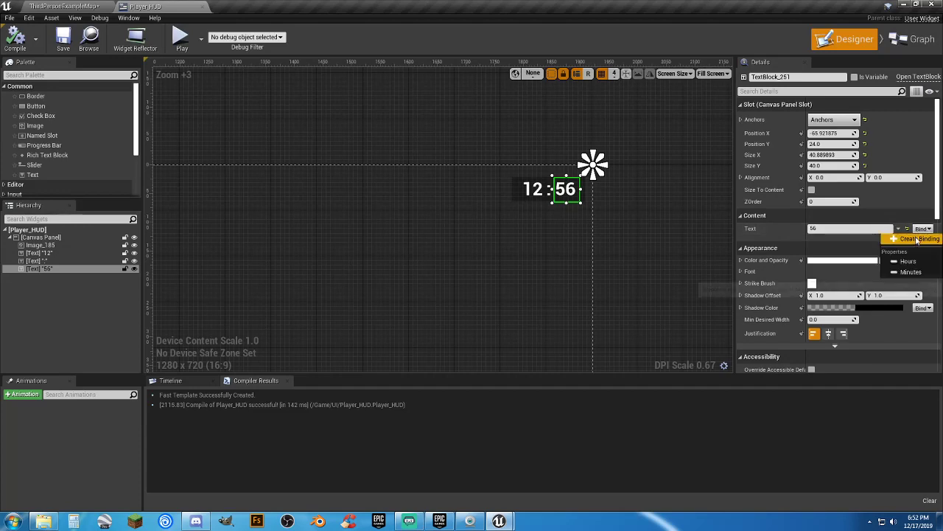
click(921, 39)
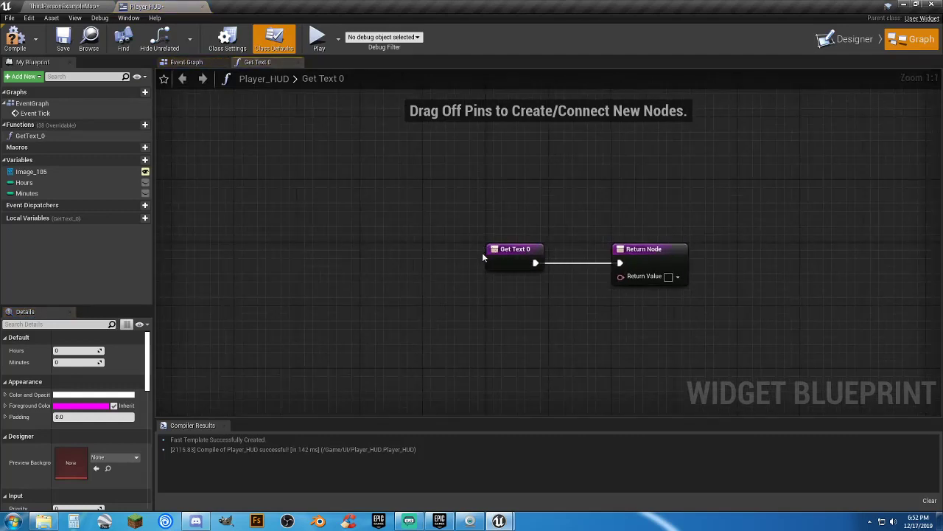
mouse_move(31, 136)
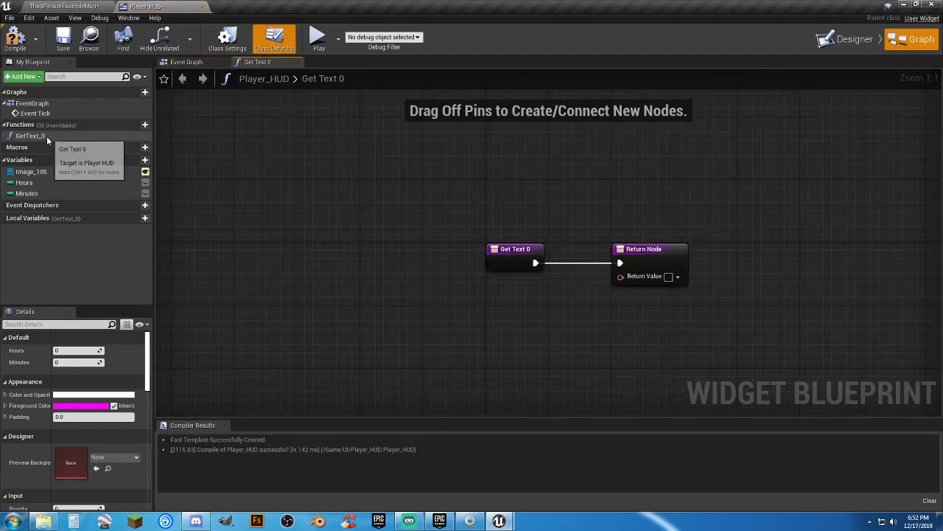
Step: Rename the binding to Get Minutes and return the Minutes variable through ToText (integer)
click(32, 136)
text(Get Minutes)
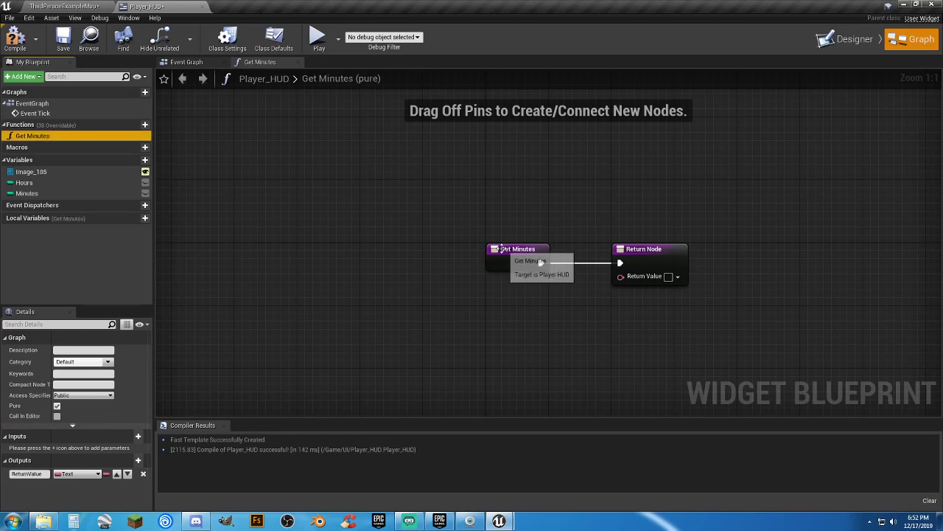
drag(518, 248, 265, 248)
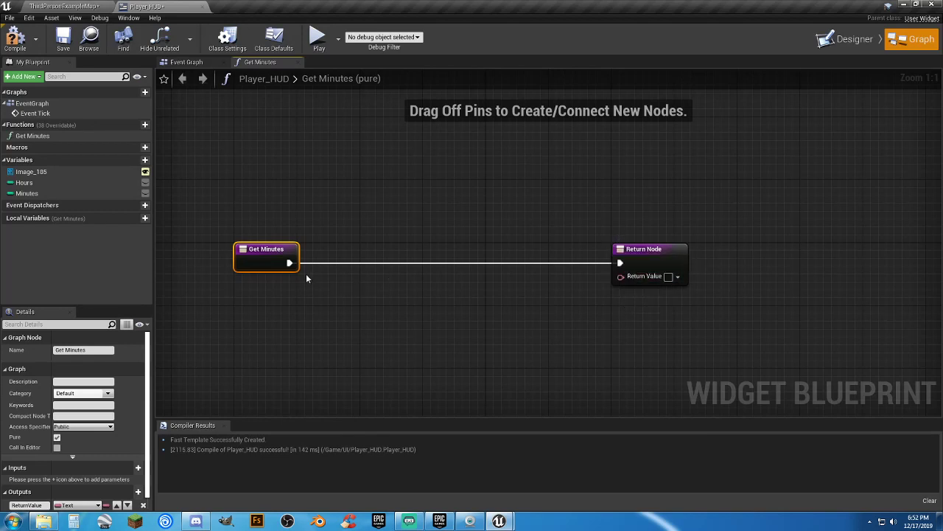
mouse_move(30, 193)
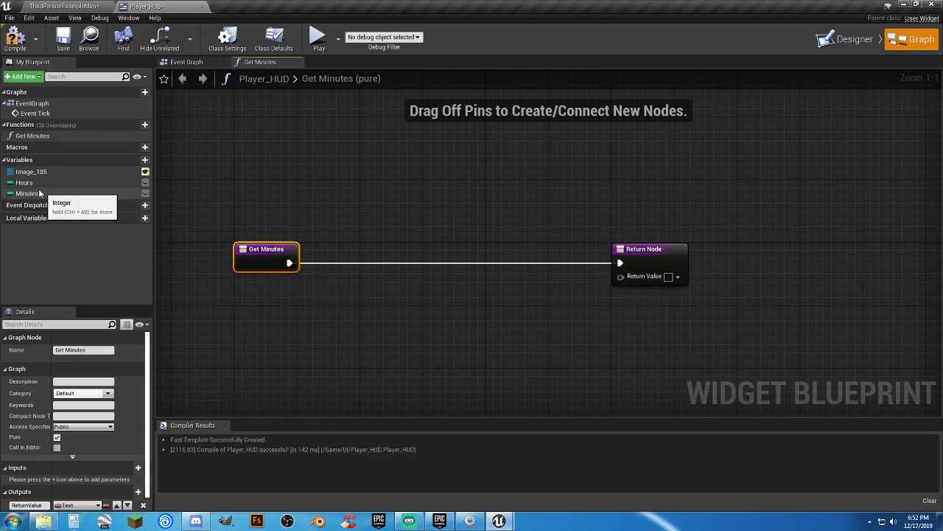
drag(28, 193, 337, 315)
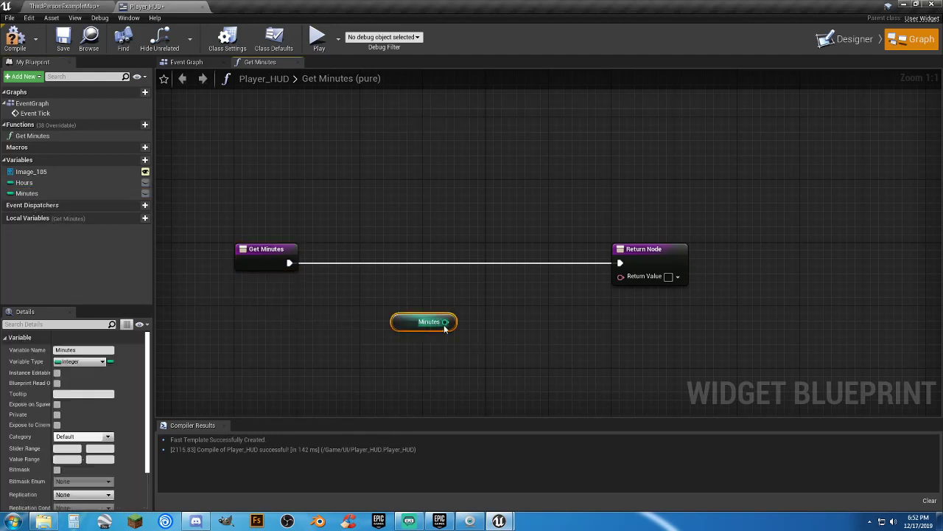
drag(445, 322, 621, 276)
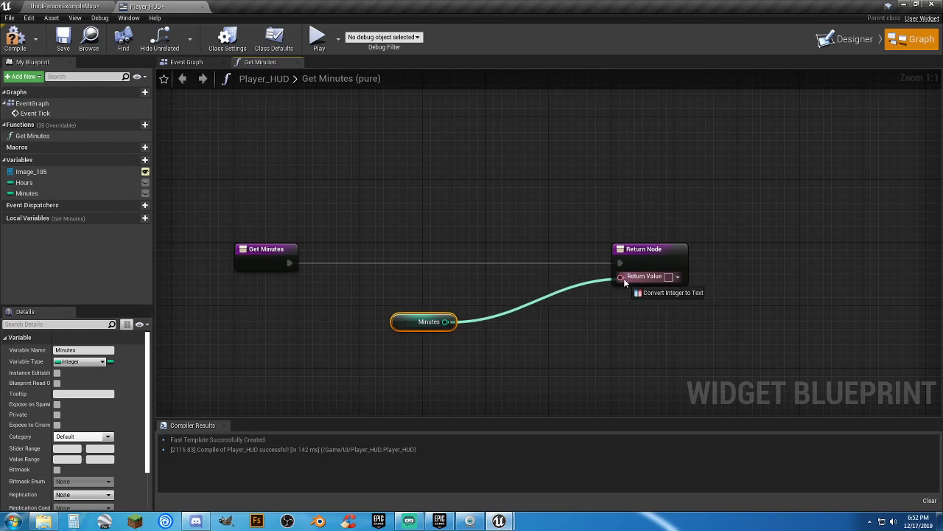
click(672, 292)
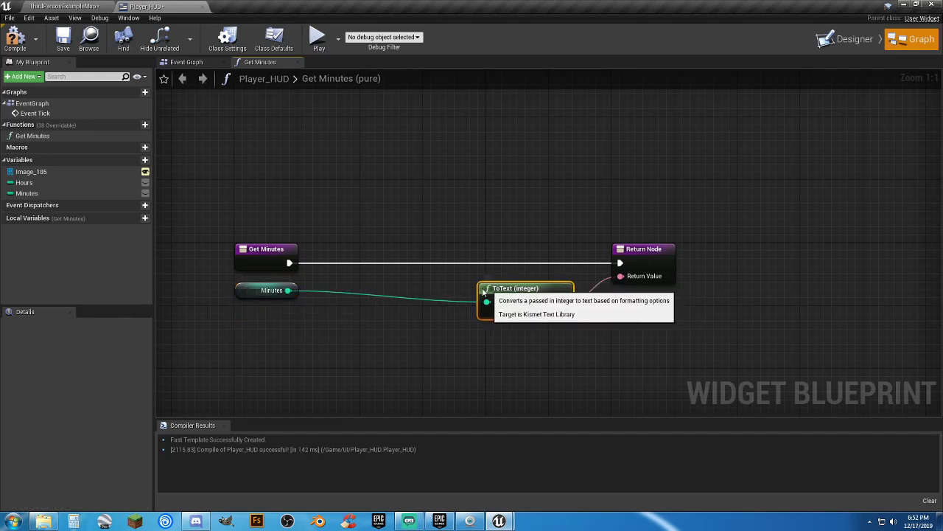
drag(525, 288, 368, 281)
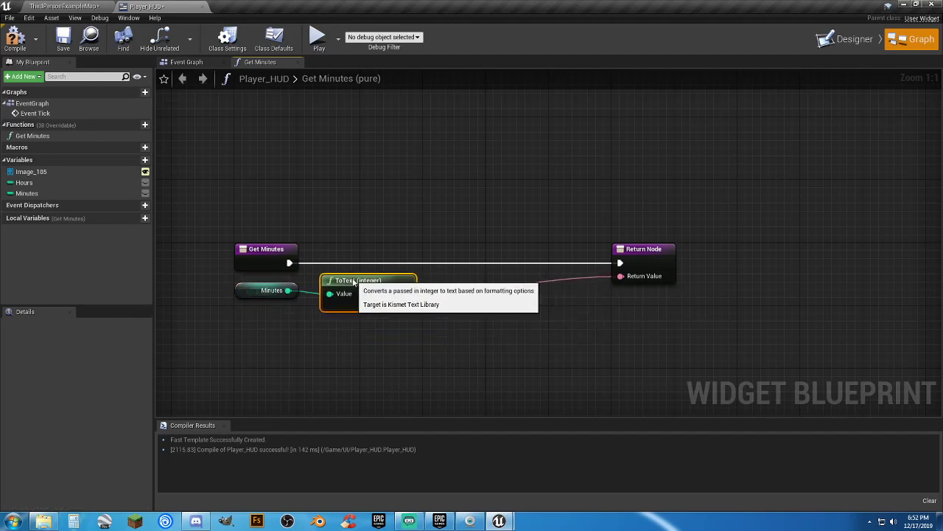
drag(643, 248, 470, 248)
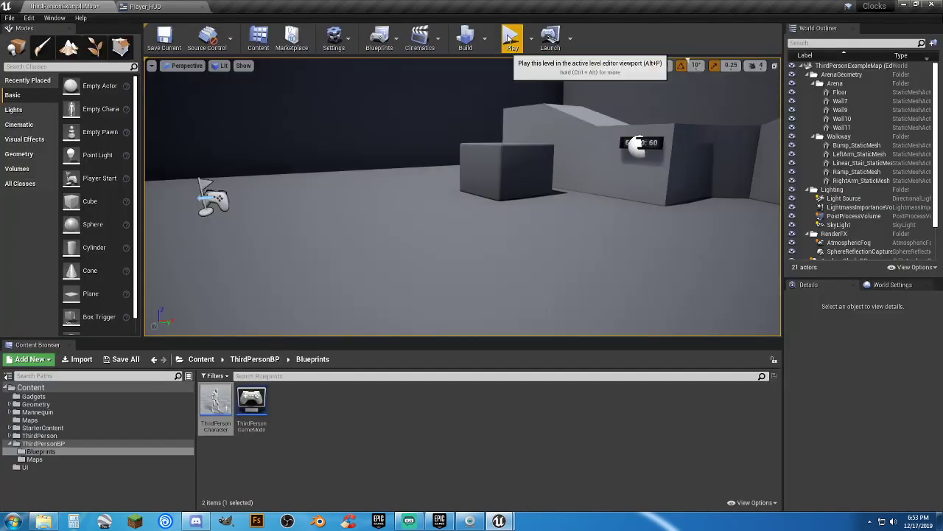
Step: Play-test the level to confirm the HUD clock reads 12:53, then stop
click(512, 37)
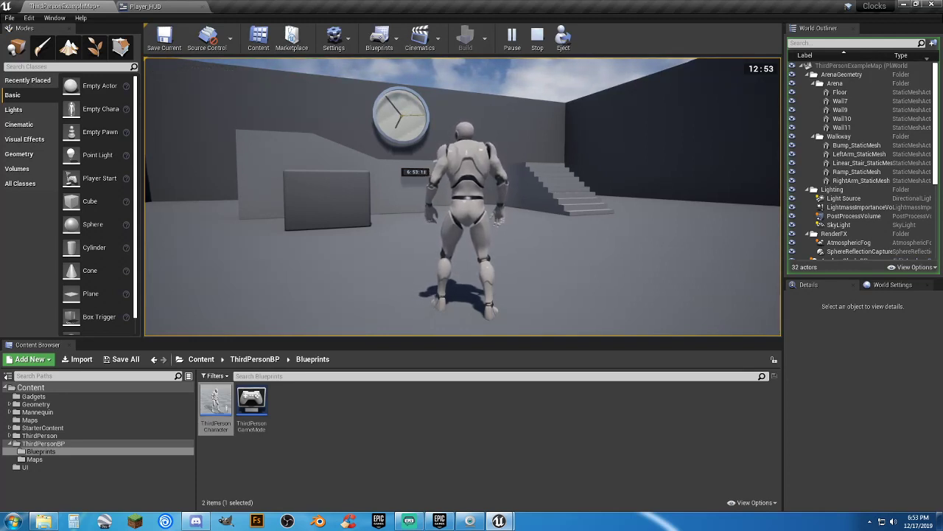
click(537, 37)
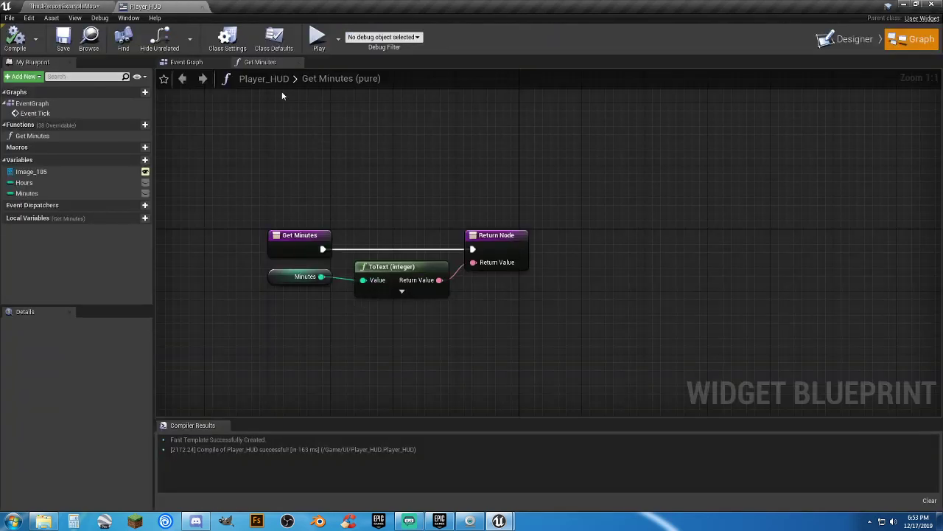
mouse_move(299, 62)
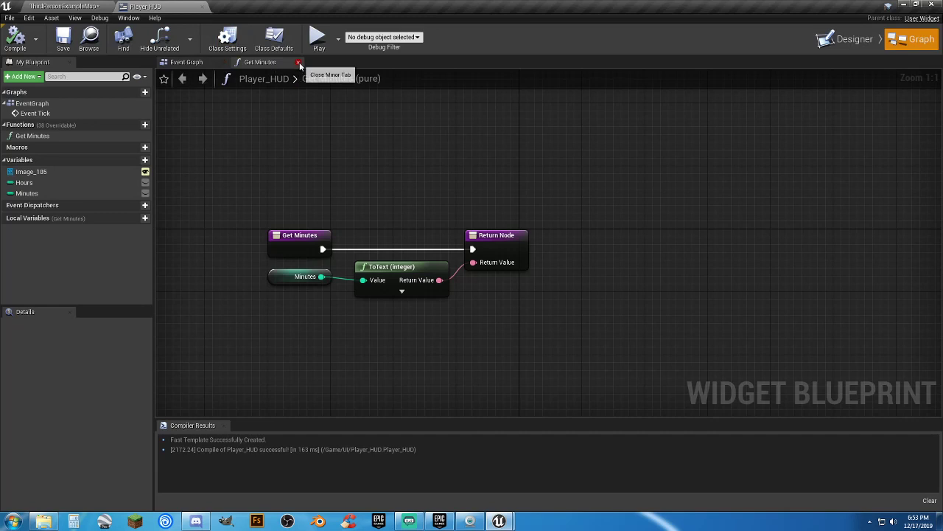
Step: Close the Get Minutes graph and return to the Player_HUD designer layout
click(299, 62)
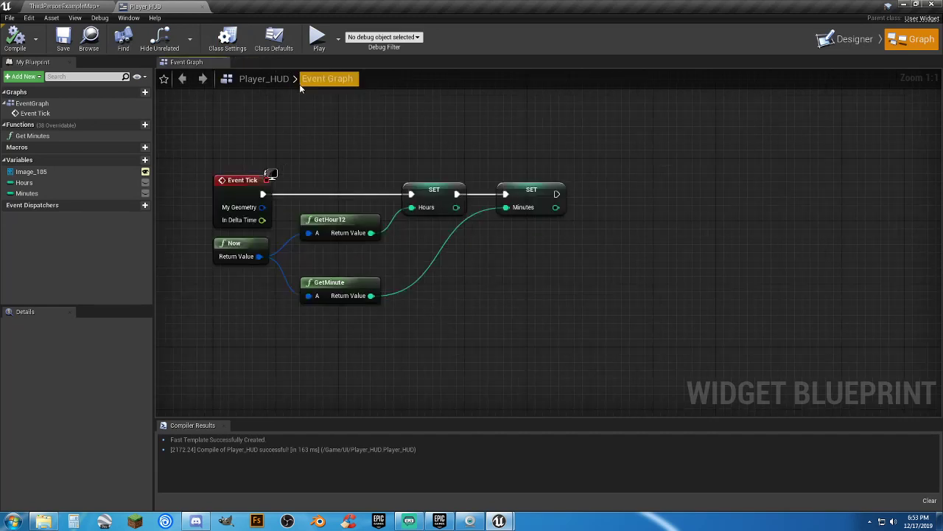
click(853, 39)
text(Get Hour)
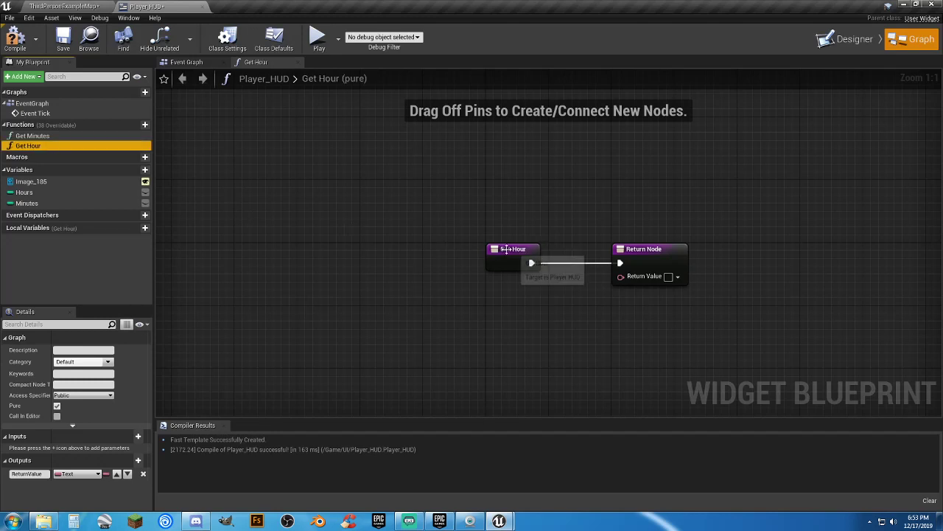
Step: Wire the Hours getter into Get Hour's return value via ToText (integer), arranging the nodes
drag(512, 248, 387, 256)
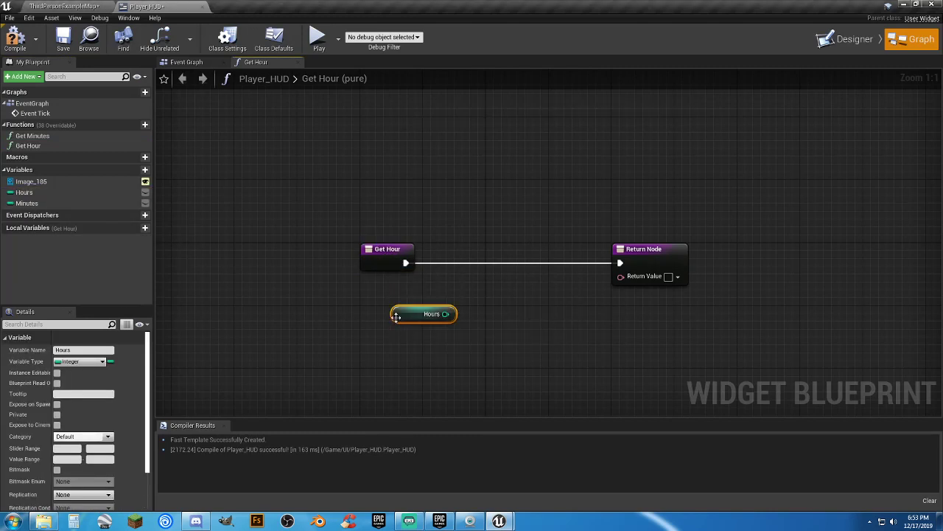
drag(424, 313, 392, 290)
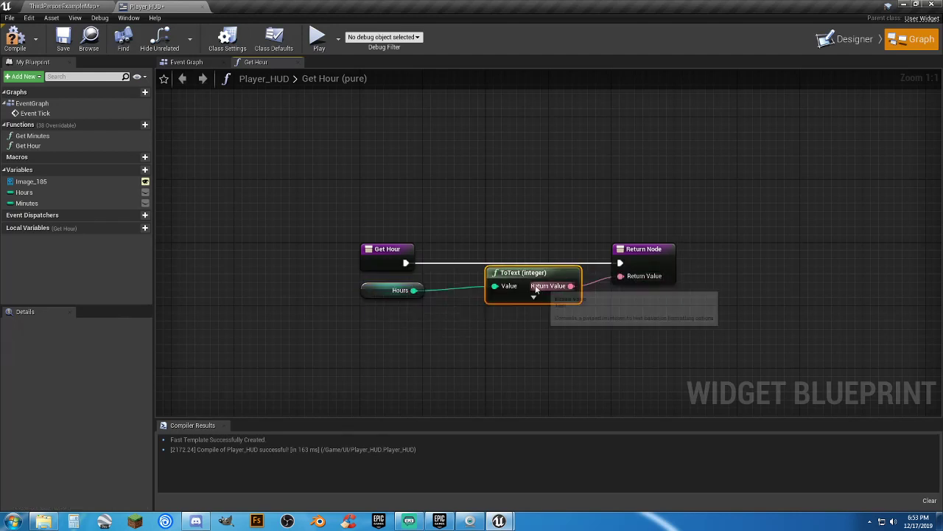
drag(531, 285, 494, 300)
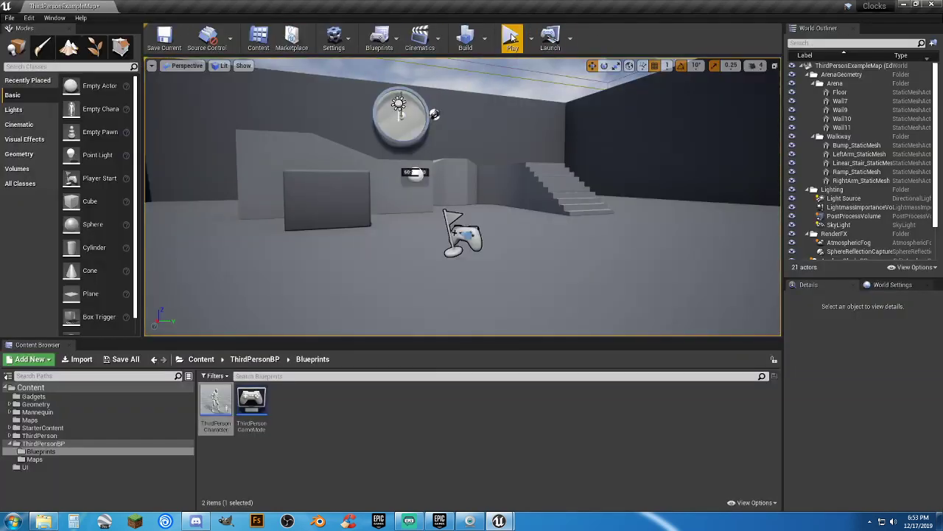
Step: Play-test the level, then browse to the UI folder listing Player_HUD
click(511, 37)
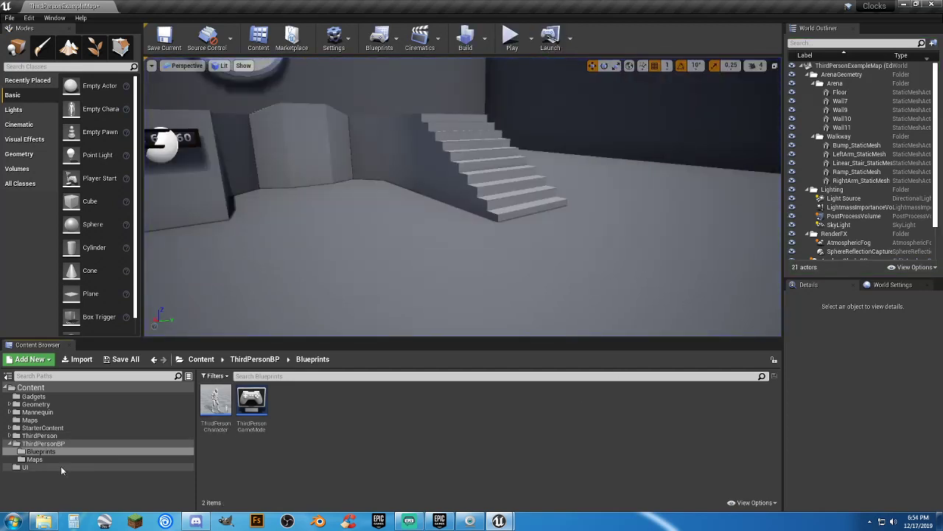
click(25, 467)
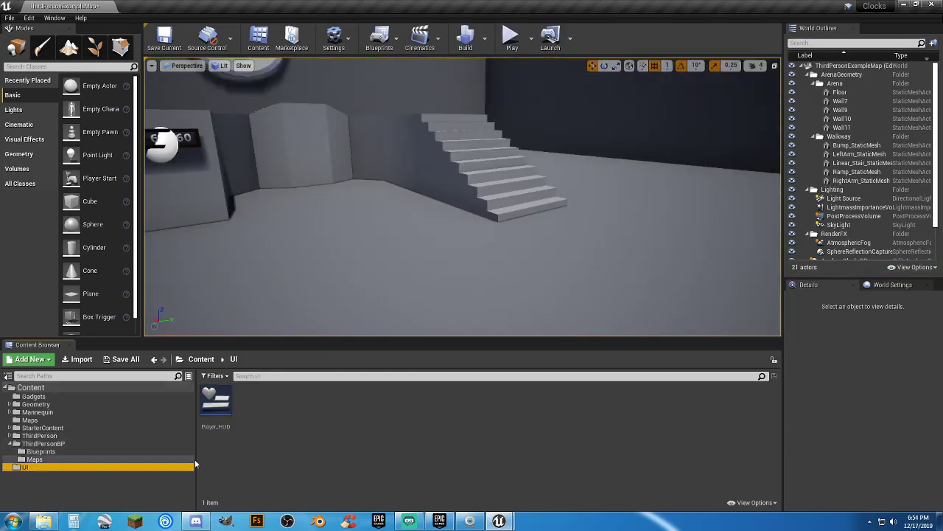
Step: Set Minimum Integral Digits to 2 on the Player_HUD ToText (integer) conversion node
double_click(216, 400)
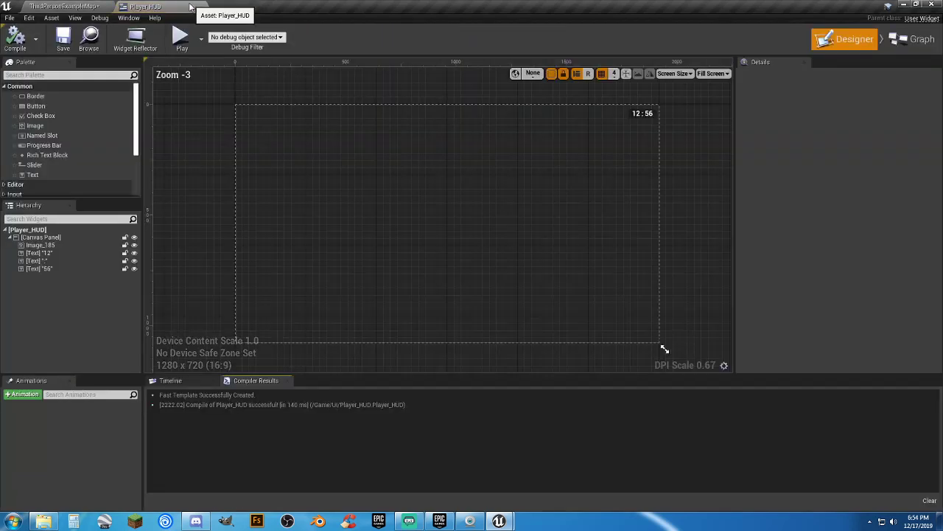
click(920, 40)
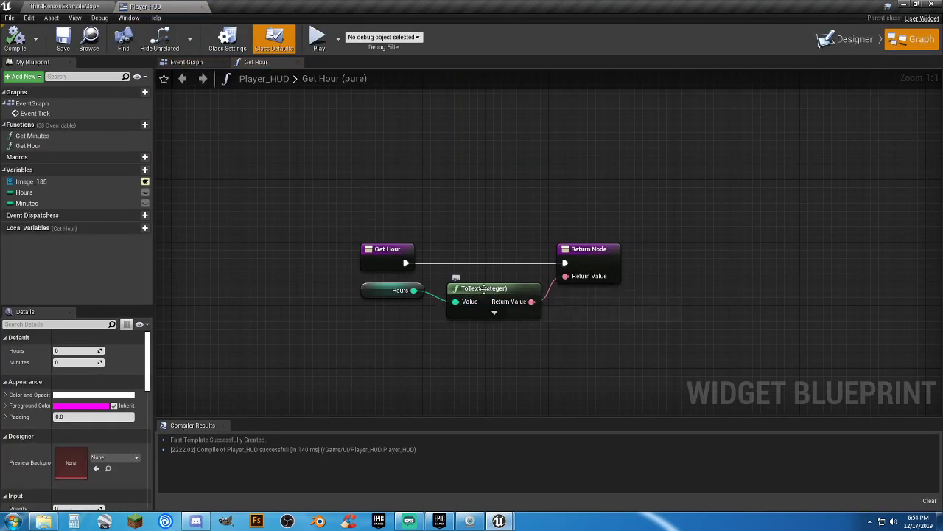
click(494, 313)
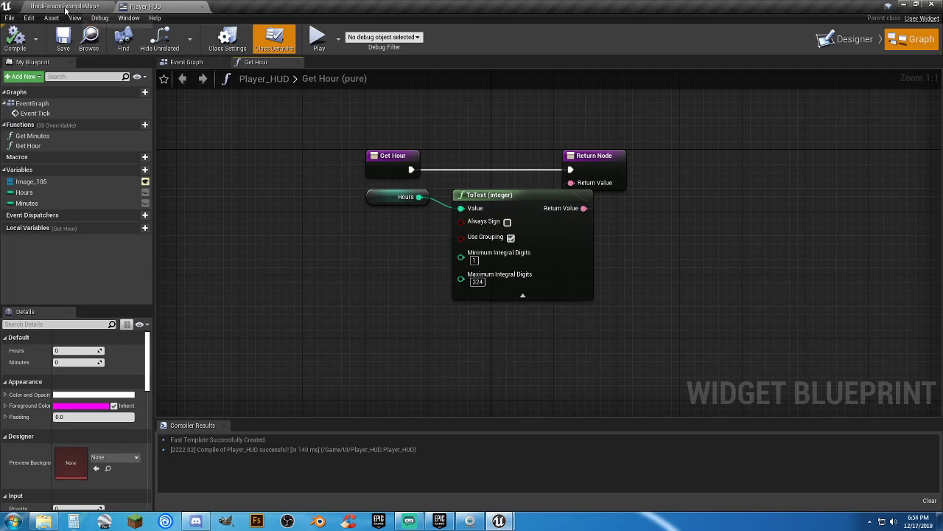
click(52, 7)
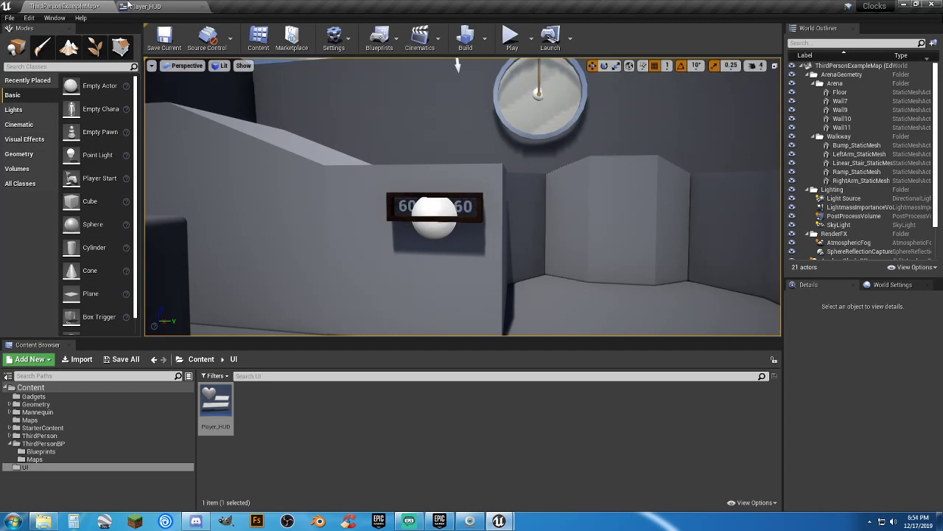
click(160, 6)
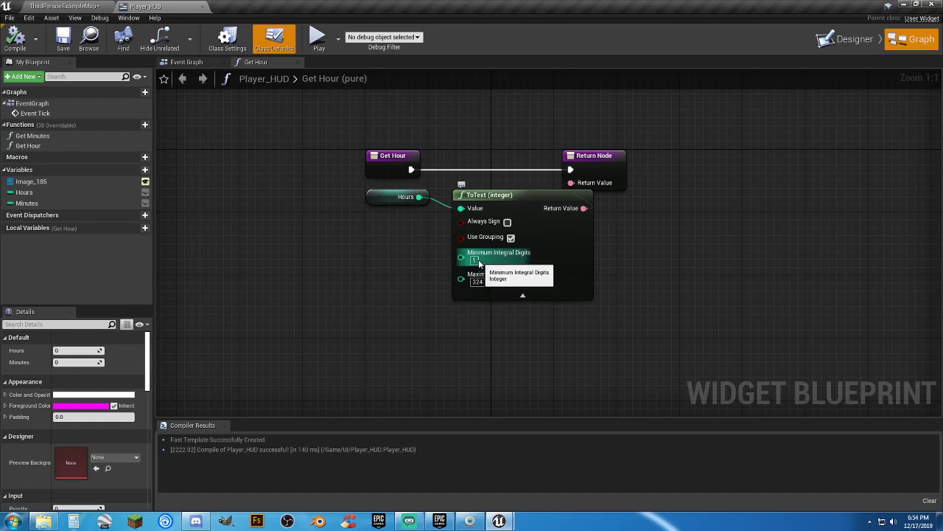
mouse_move(522, 361)
text(2)
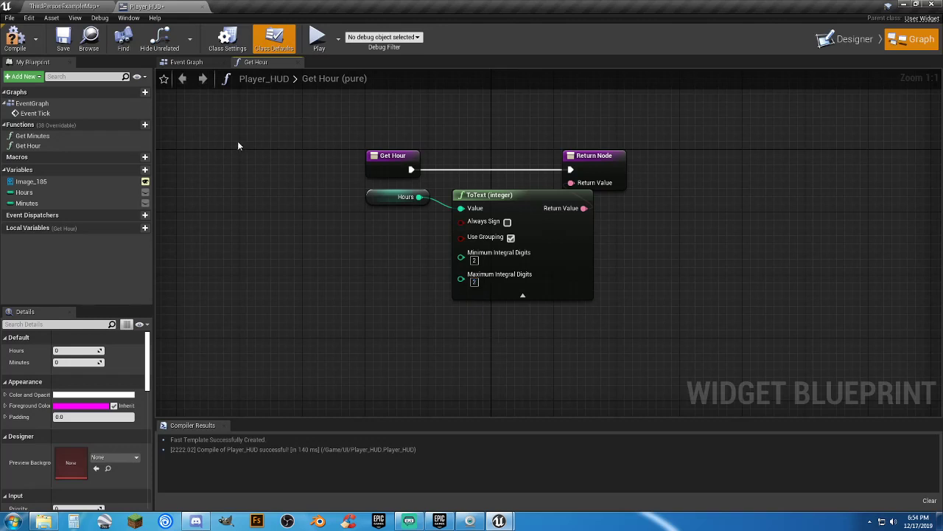
click(32, 135)
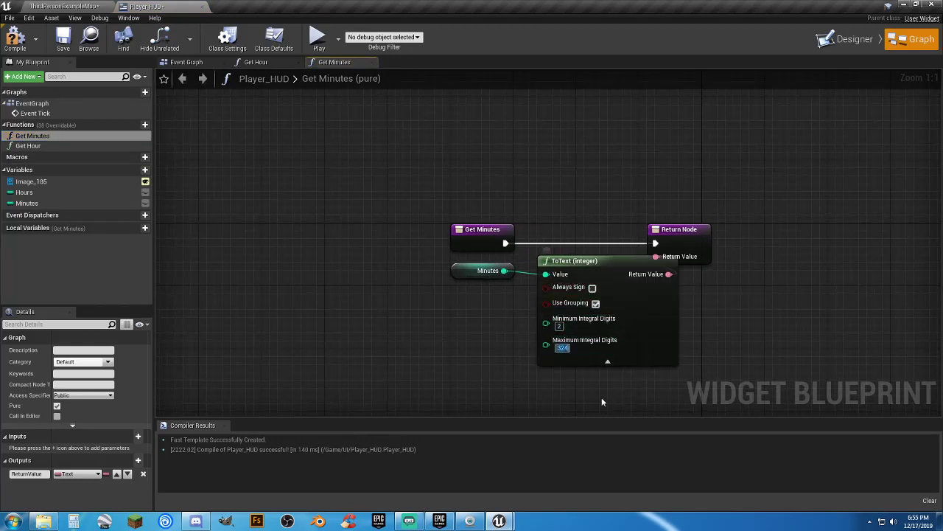
text(2)
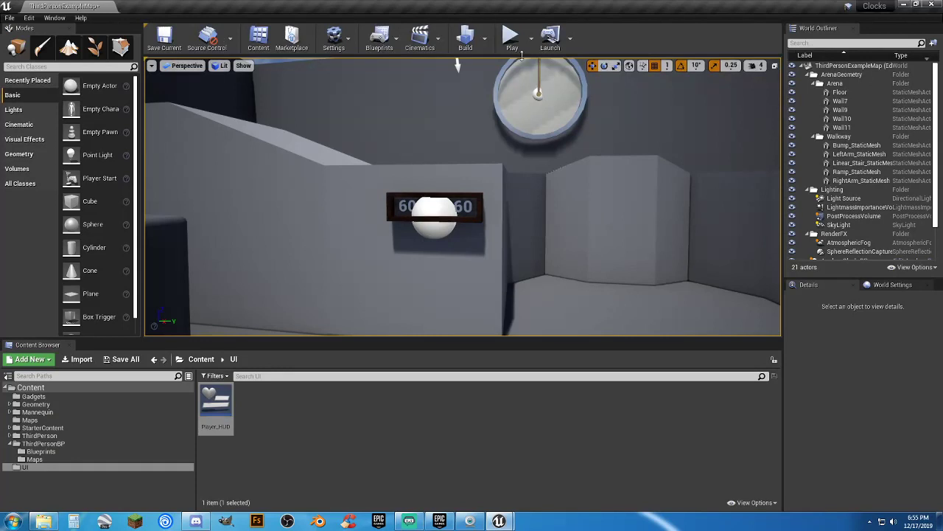
click(512, 36)
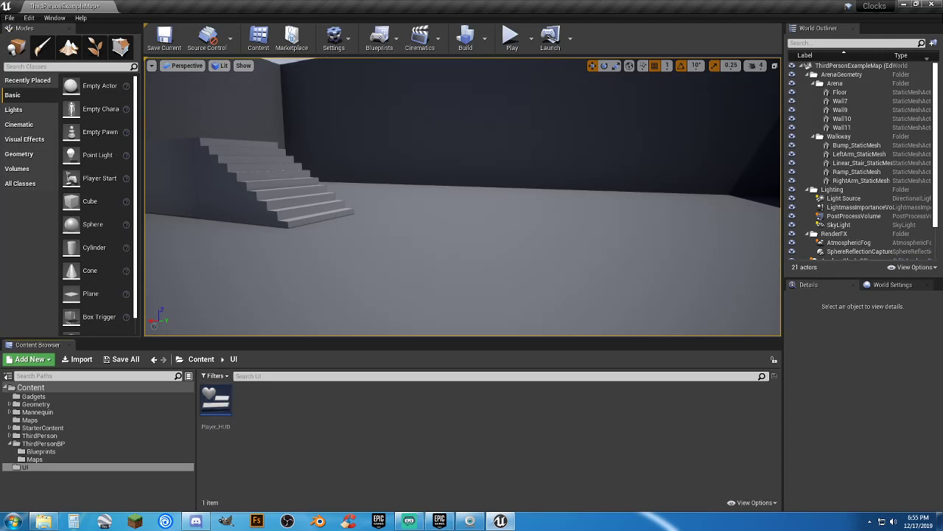
Step: Start Play In Editor and watch the HUD read 06:56 beside the wall clock
click(512, 36)
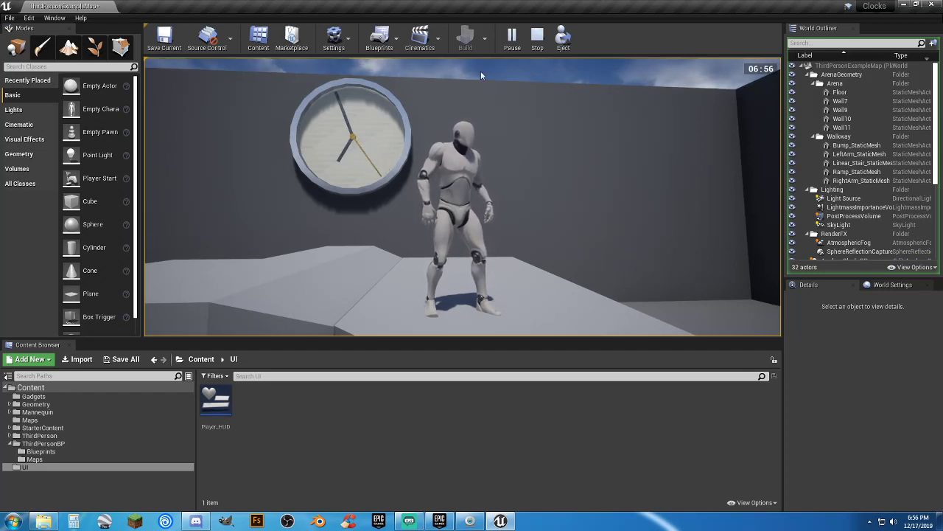
Step: Stop the play session and browse into the StarterContent folder
click(537, 37)
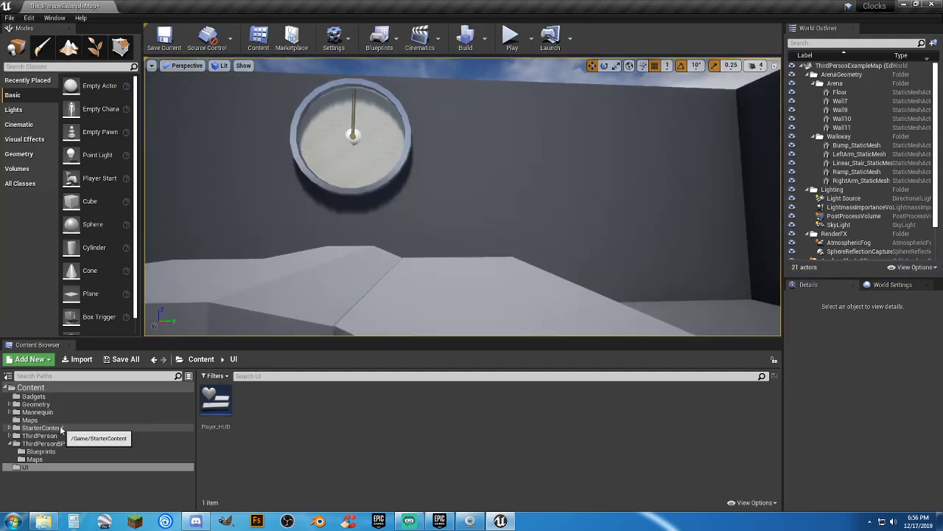
click(42, 428)
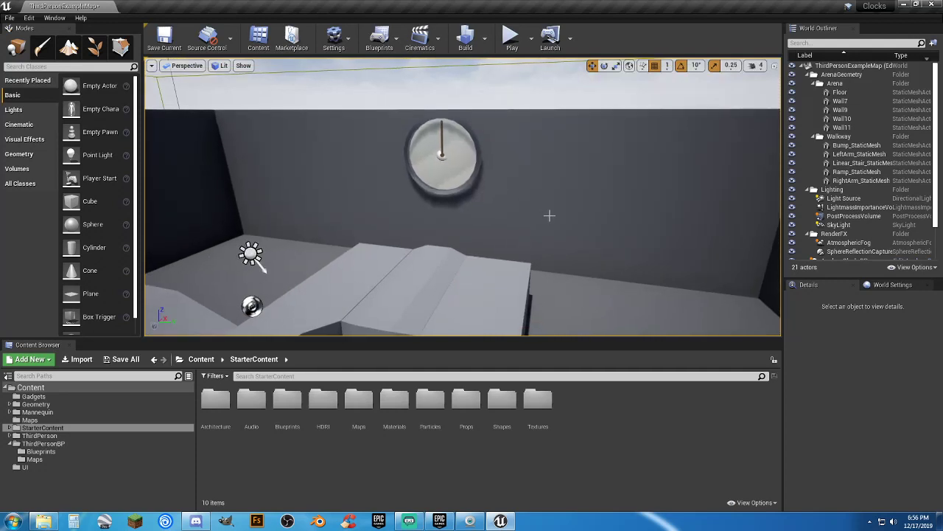
mouse_move(596, 450)
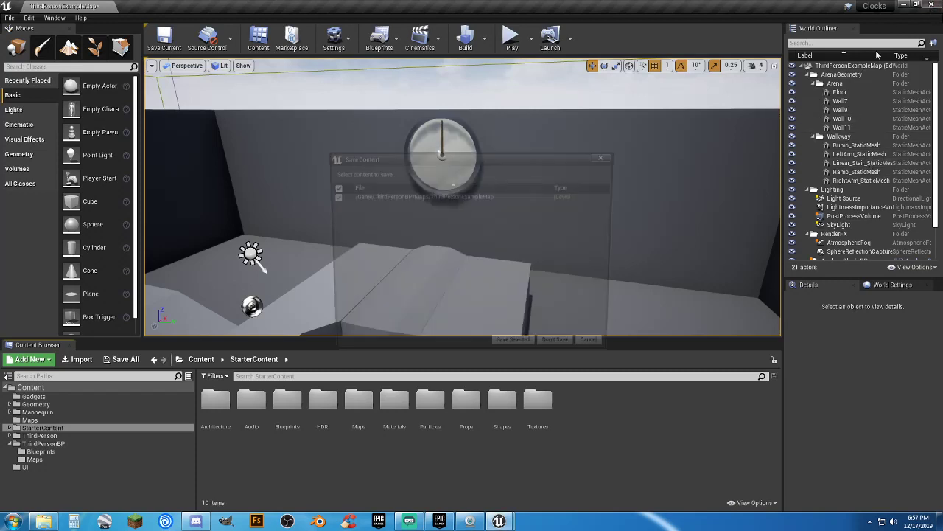
Step: Save all unsaved content, including the ThirdPersonExampleMap level
click(554, 339)
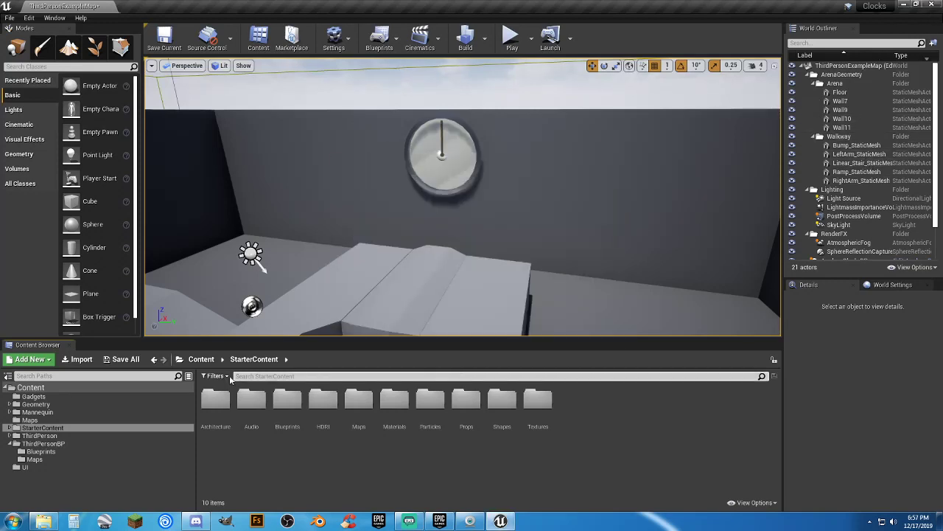
click(121, 359)
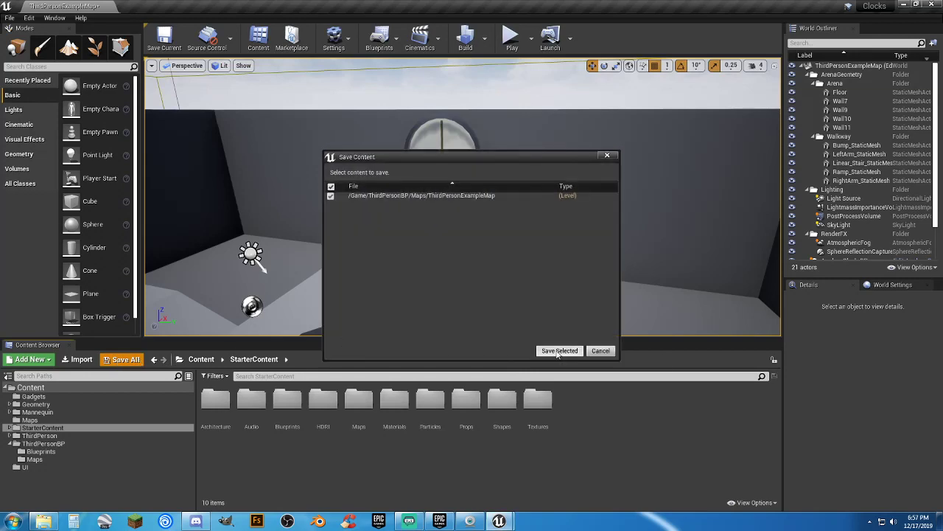
click(559, 351)
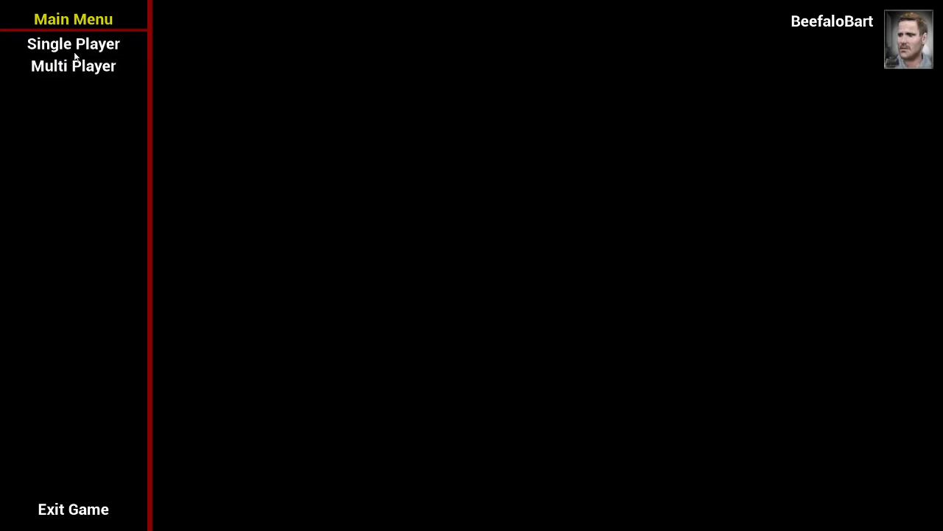
mouse_move(452, 204)
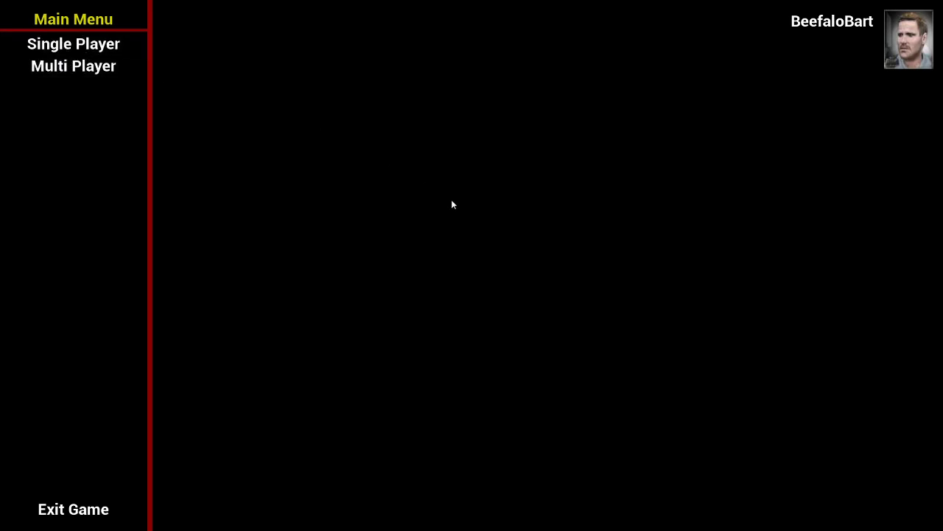
Step: Start a Single Player game from the template's main menu
click(73, 43)
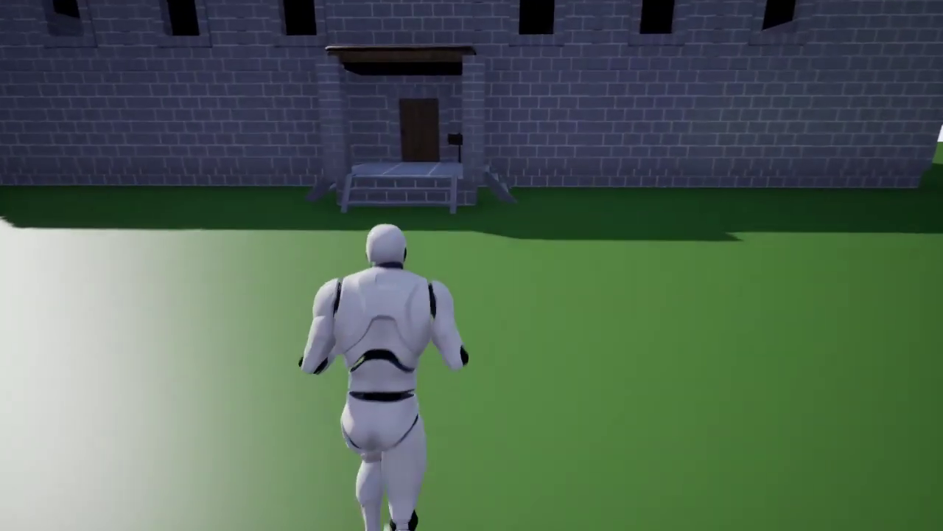
Step: Leave the level for the main menu and reach the Server Creation prompt via Multi Player, HOST
key(w)
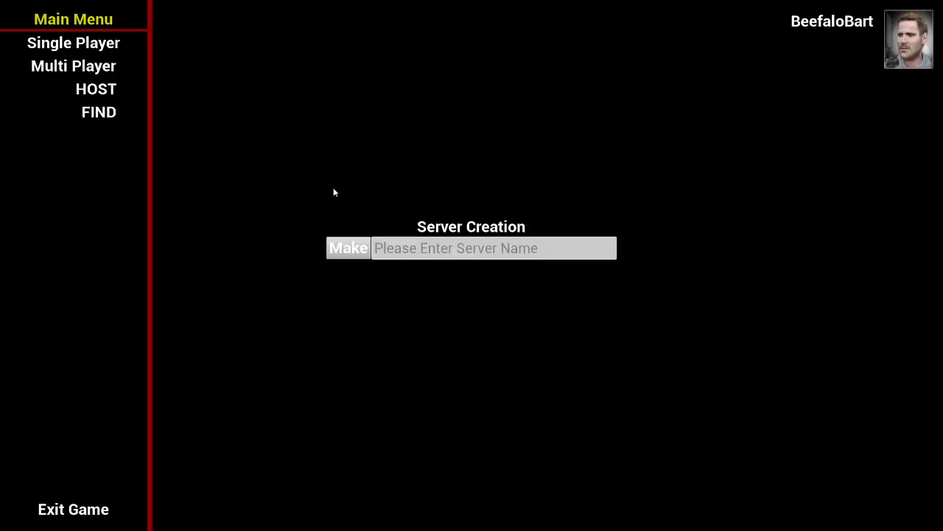
Step: Host a new server named 'sdfs' by entering the name and choosing Make
text(sdfs)
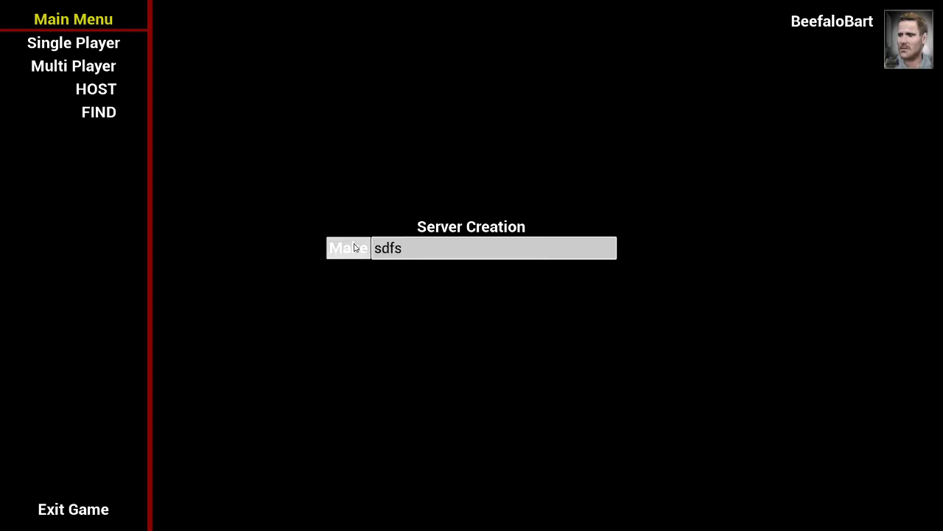
click(348, 248)
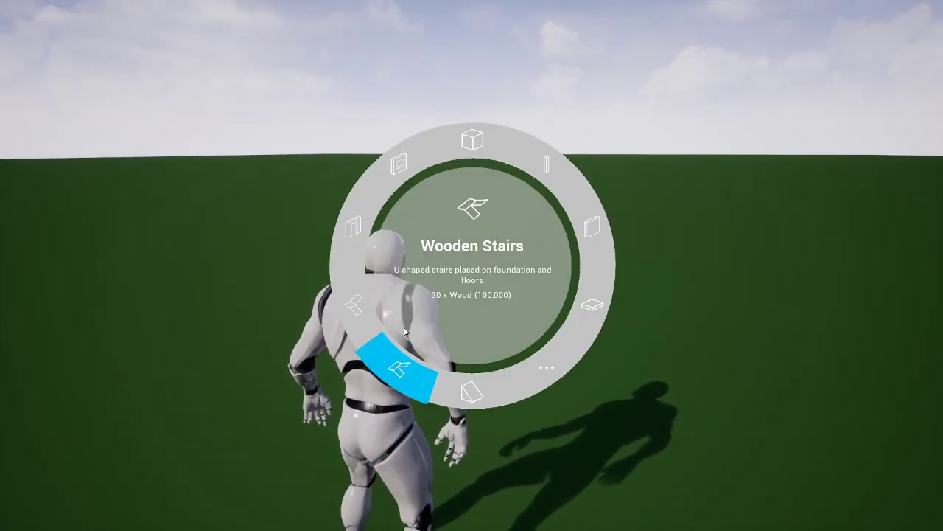
mouse_move(471, 140)
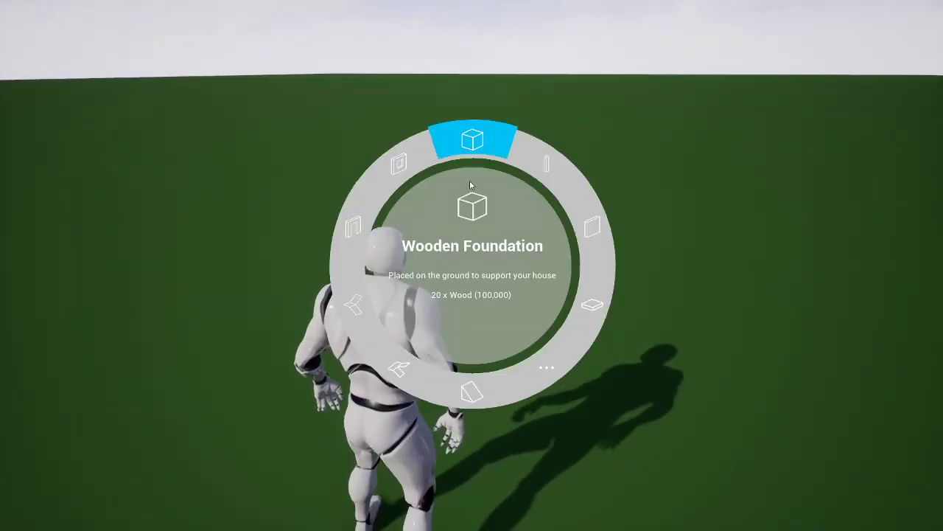
Step: Pick the Wooden Foundation slot at the top of the radial building menu
click(472, 139)
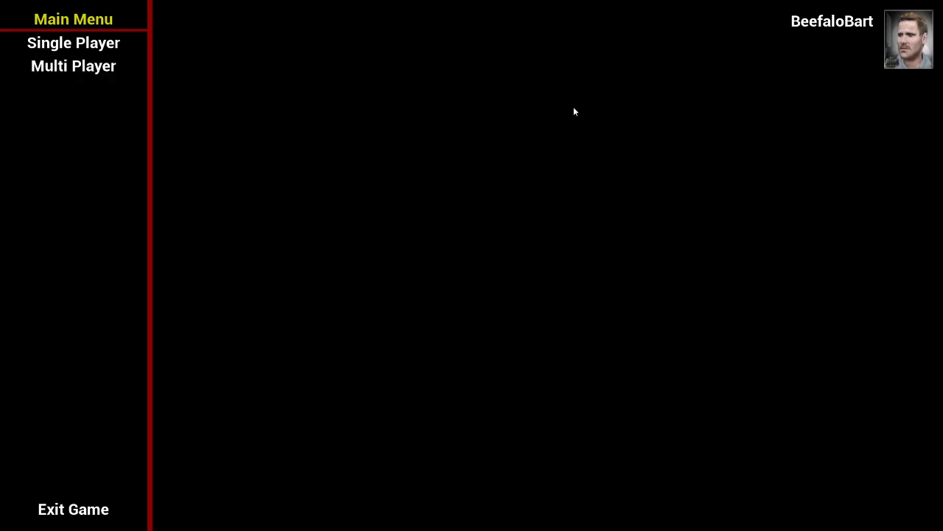
Step: Reveal the HOST and FIND options under Multi Player, then quit via Exit Game
click(73, 66)
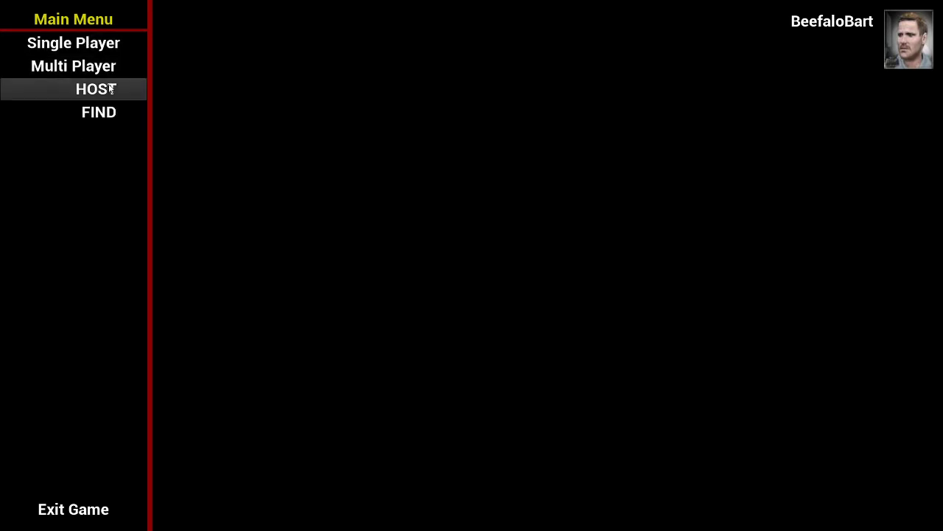
mouse_move(73, 508)
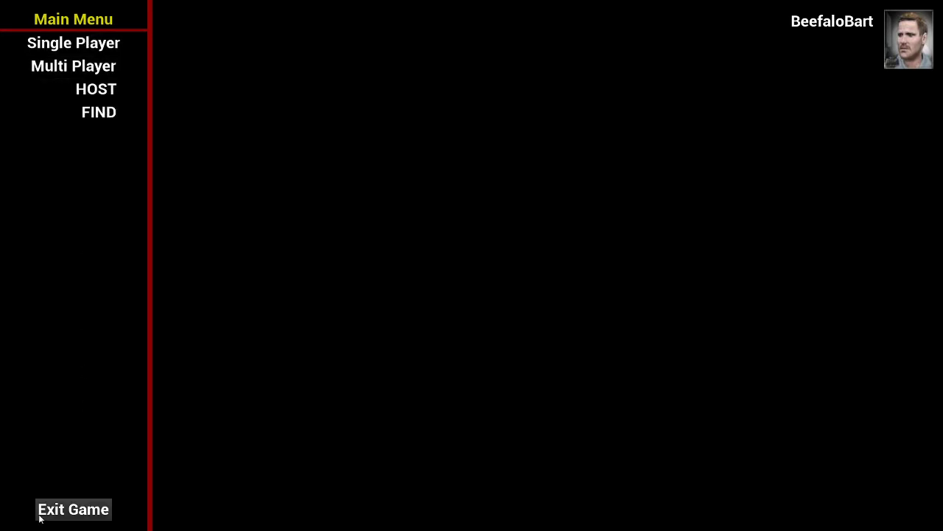
click(72, 509)
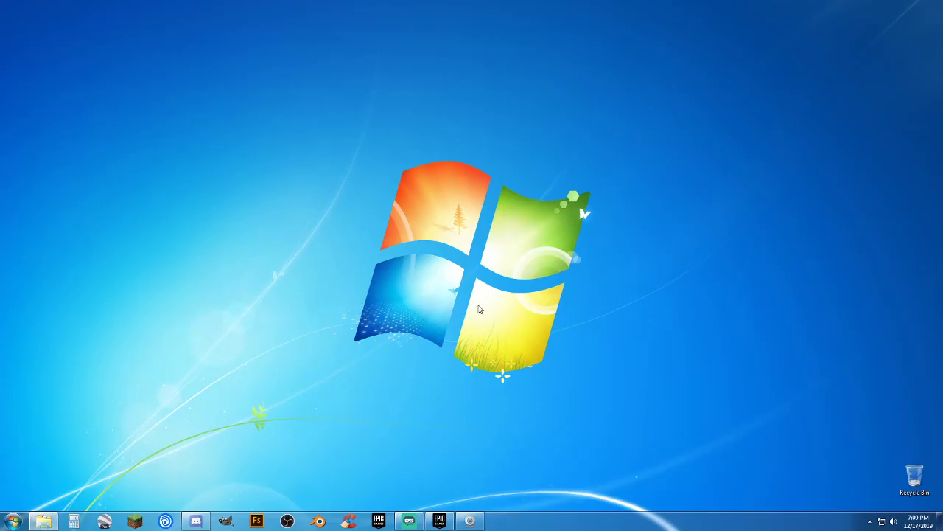